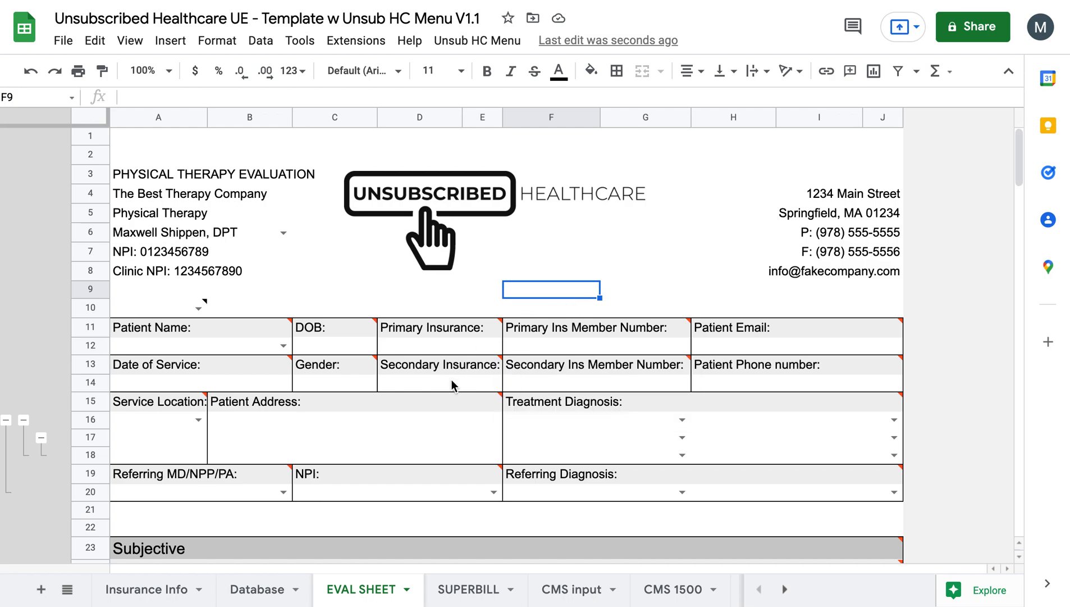
mouse_move(355, 390)
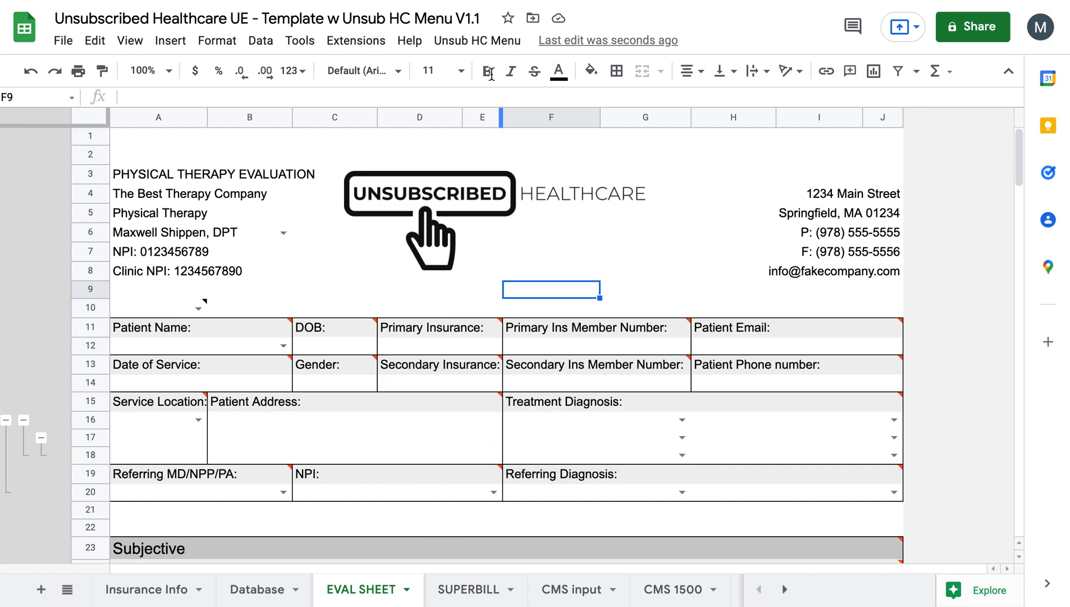
Open Patient Intake from Unsub HC Menu and enter first name Charles, last name Norris
click(478, 40)
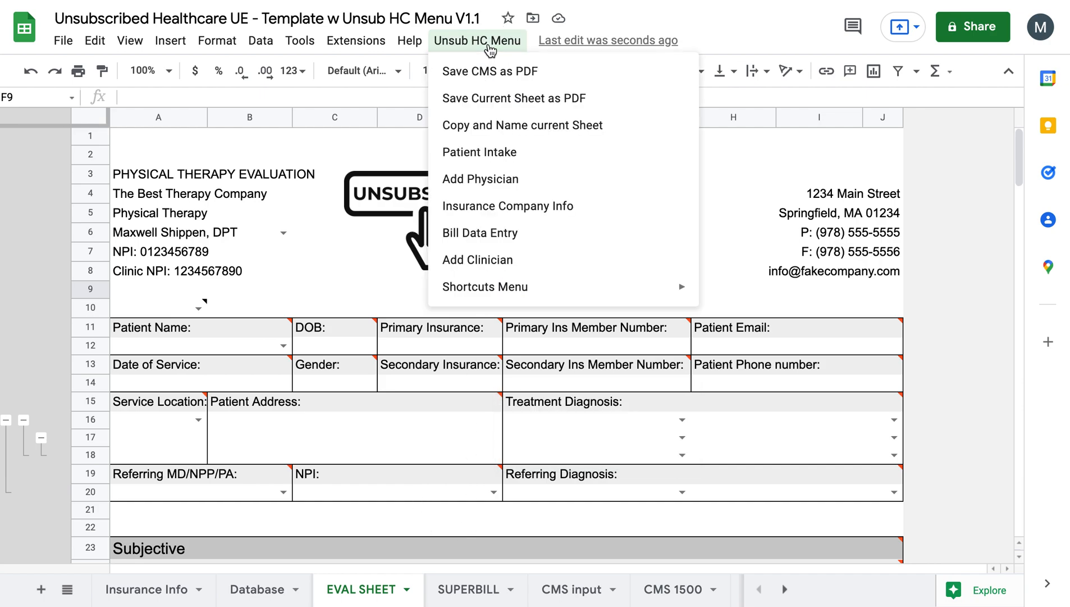
click(479, 152)
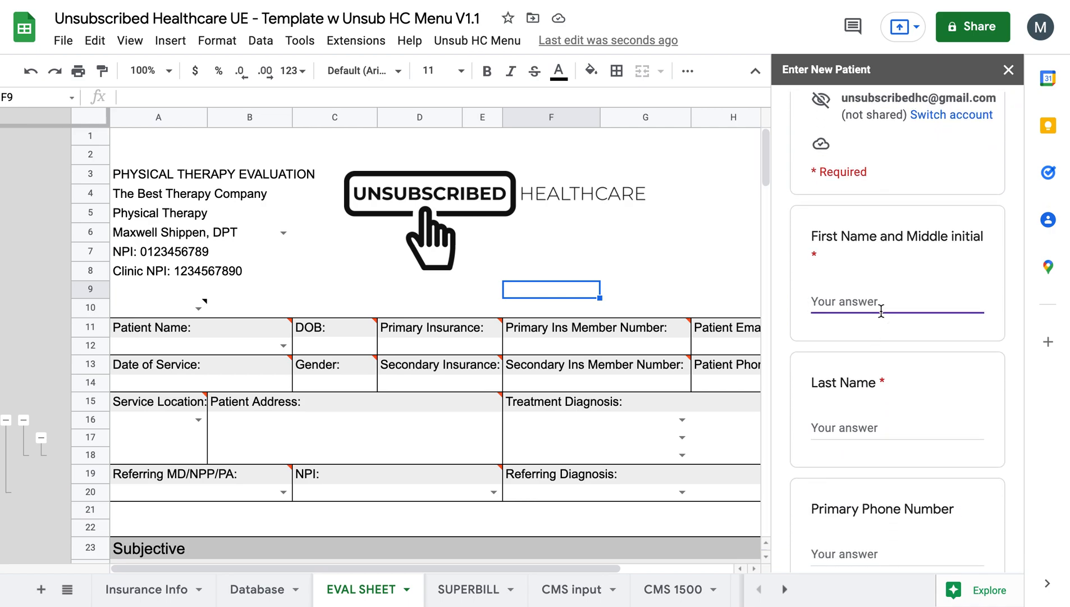
text(C)
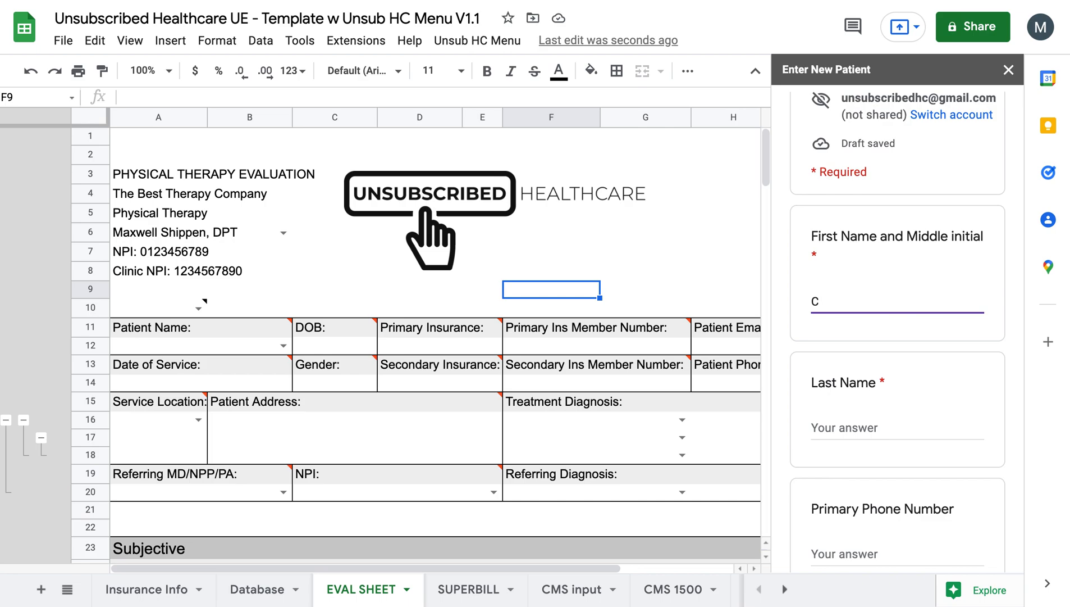
text(harles)
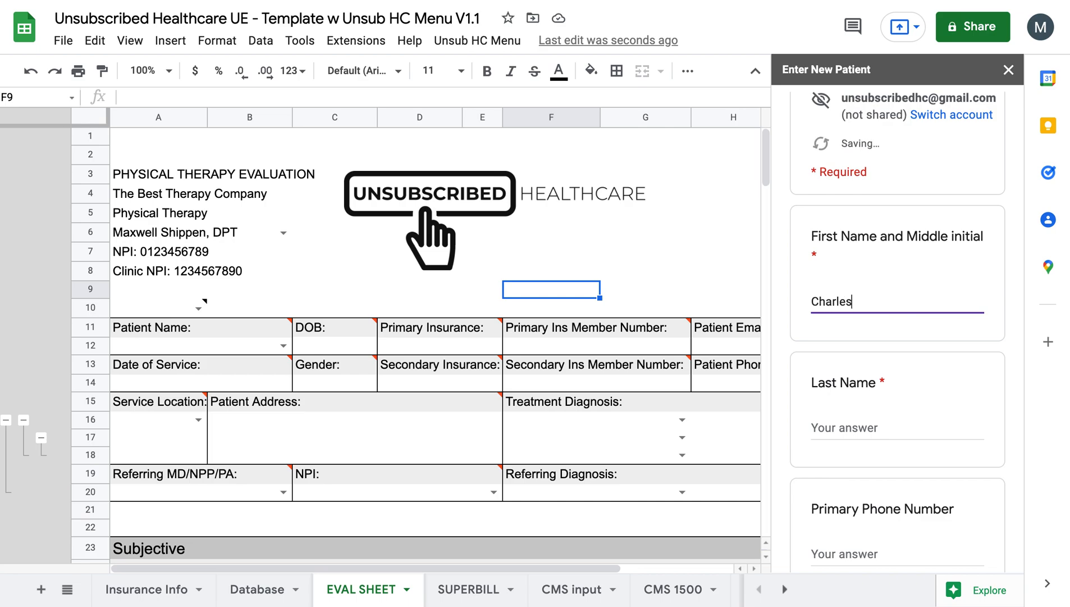
text(No)
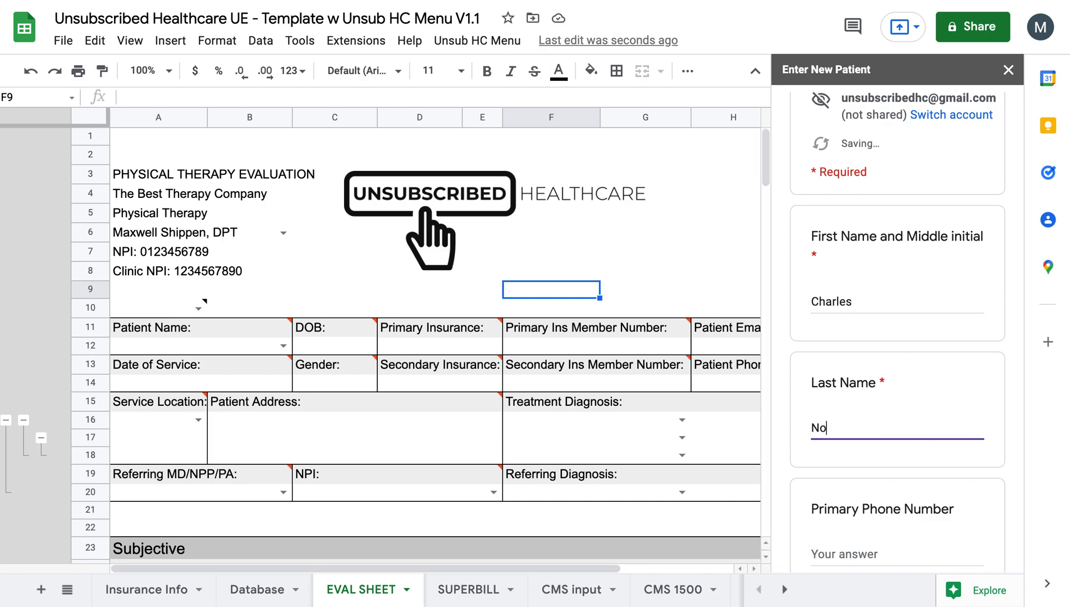
text(rris)
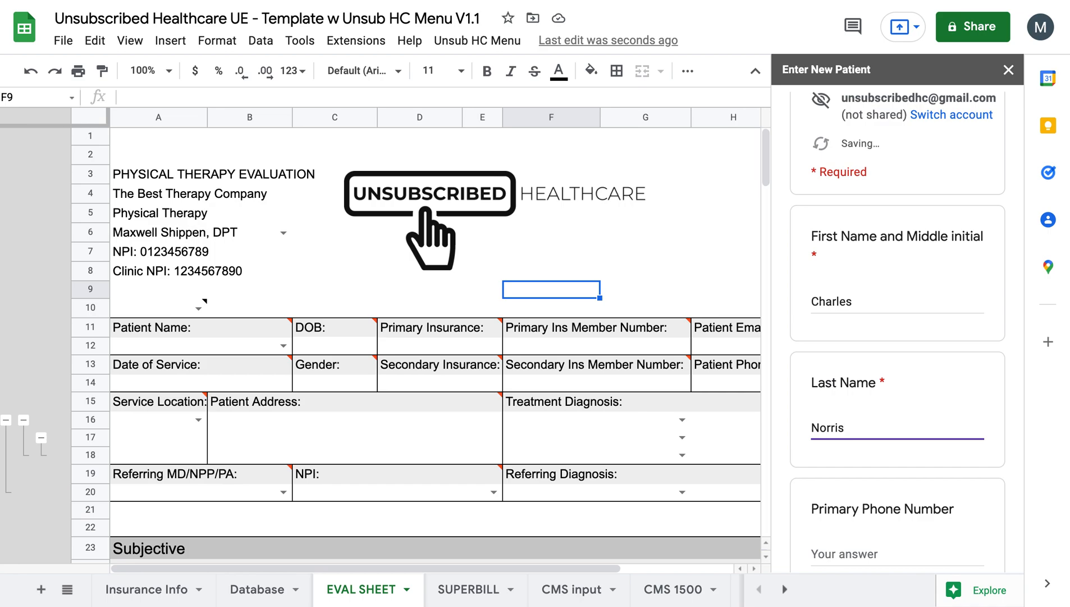
scroll(down, 3)
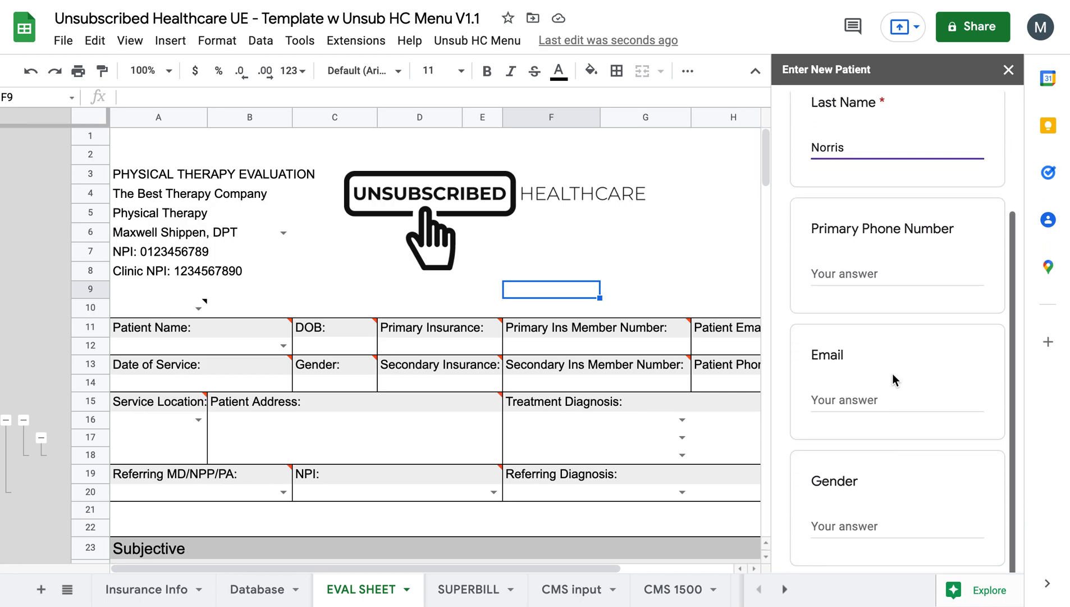
scroll(down, 3)
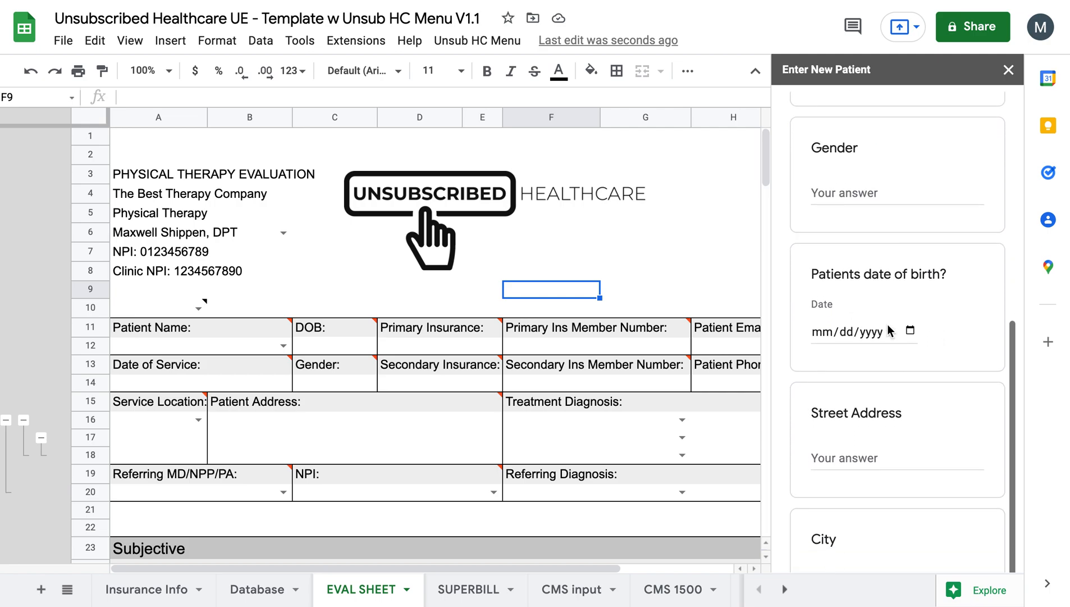
scroll(down, 3)
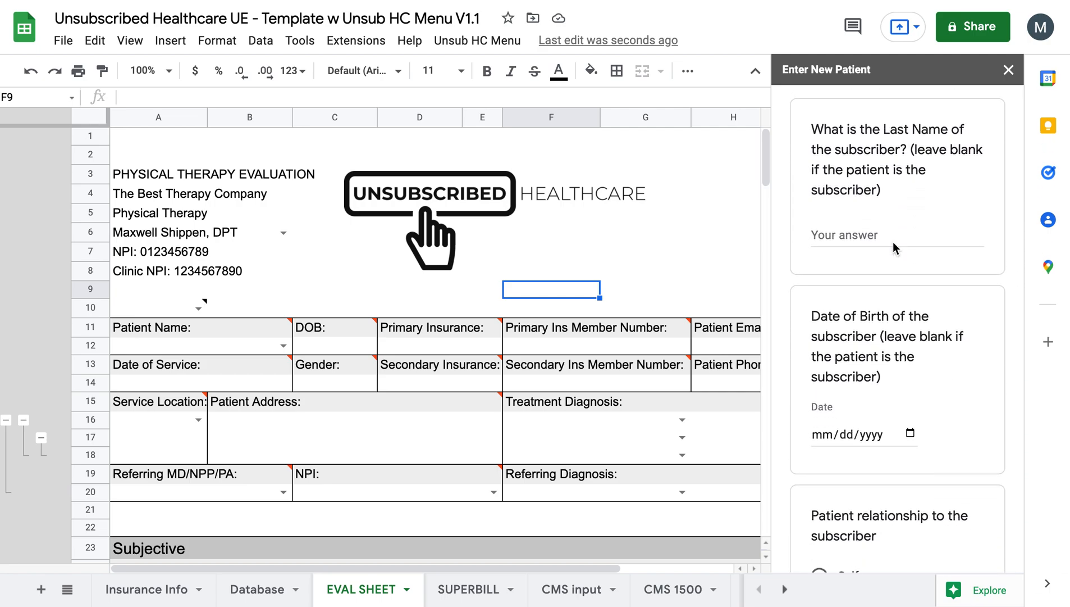
scroll(down, 3)
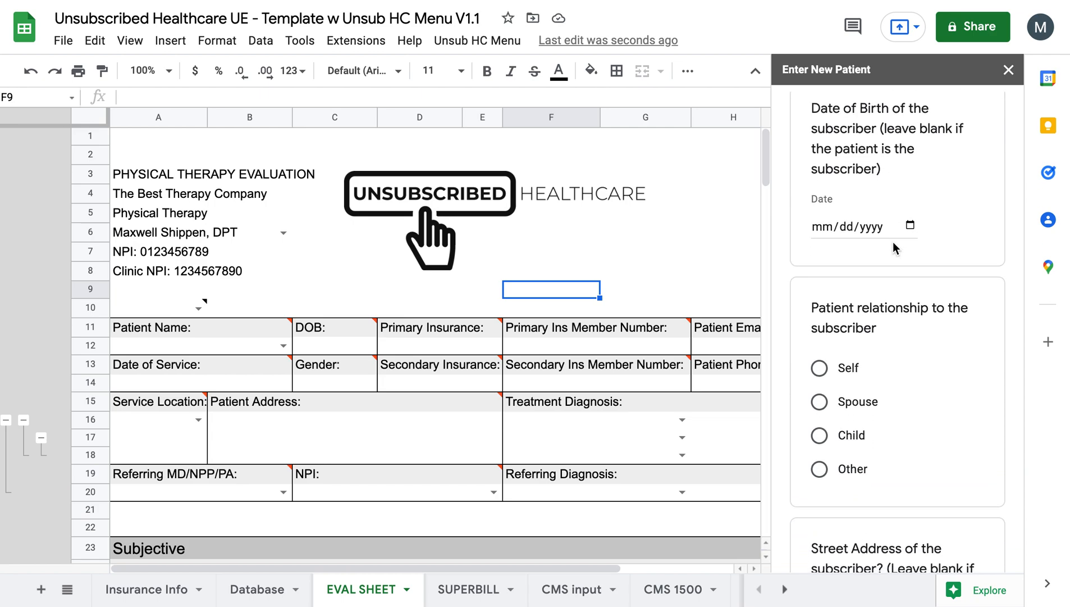
scroll(down, 3)
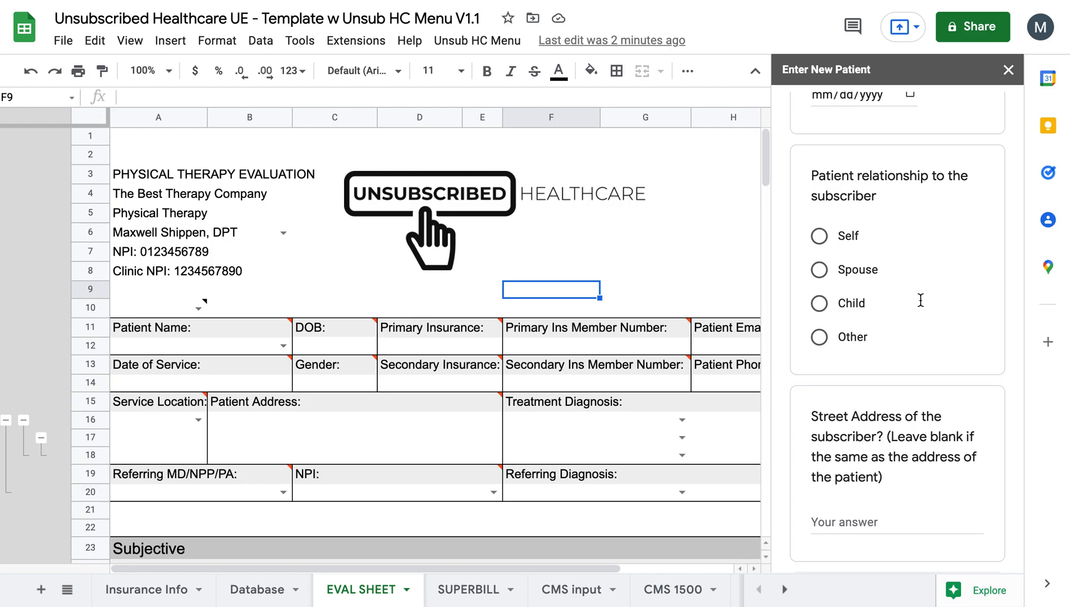
scroll(down, 3)
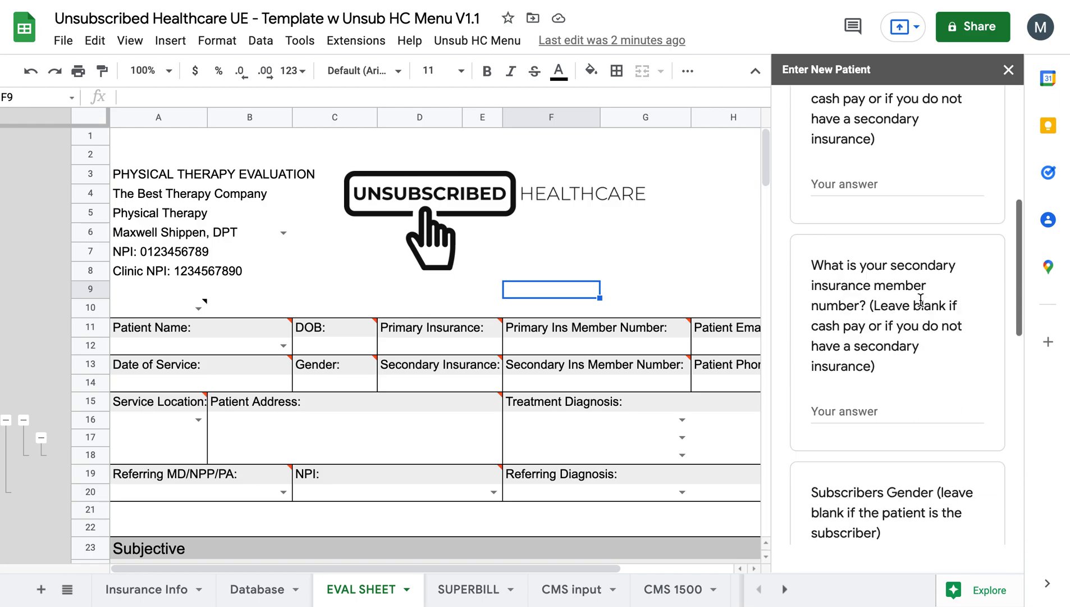
scroll(down, 3)
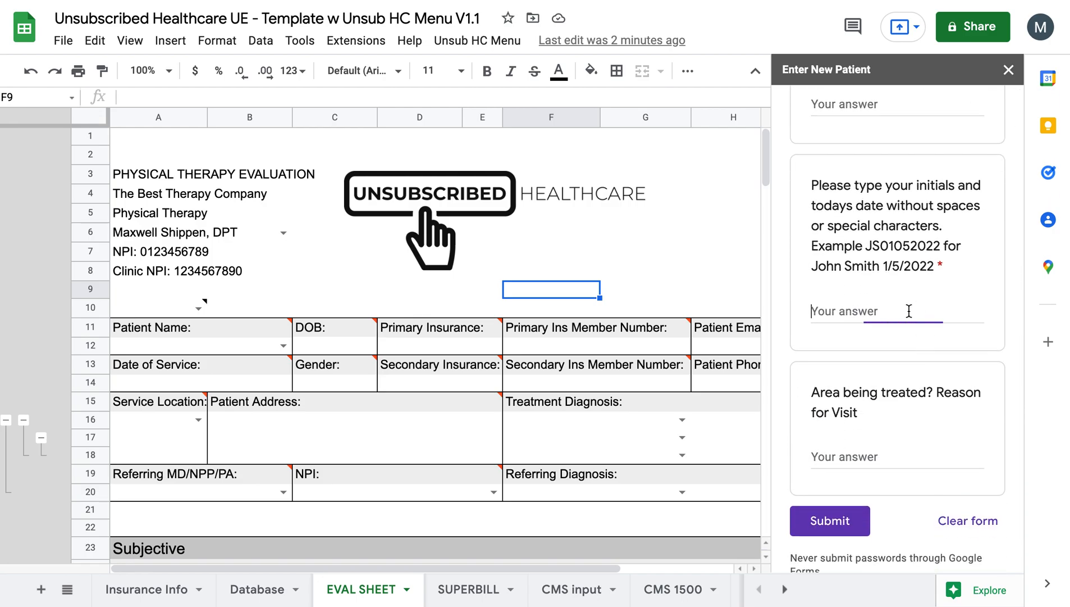
Enter CN03072022 as the initials-and-date code, submit the form and close the sidebar
click(896, 310)
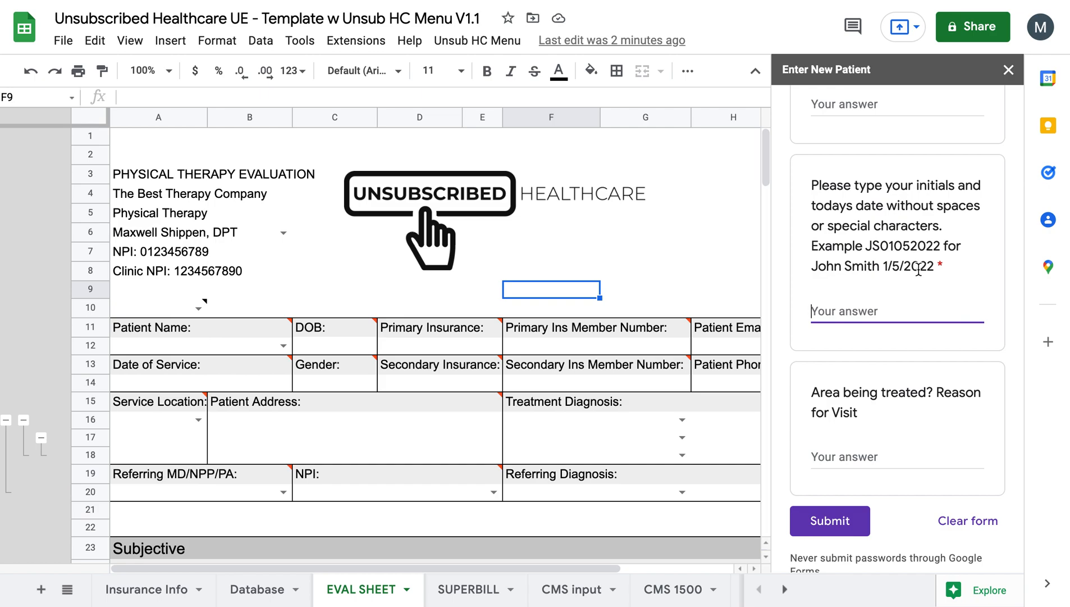
mouse_move(920, 293)
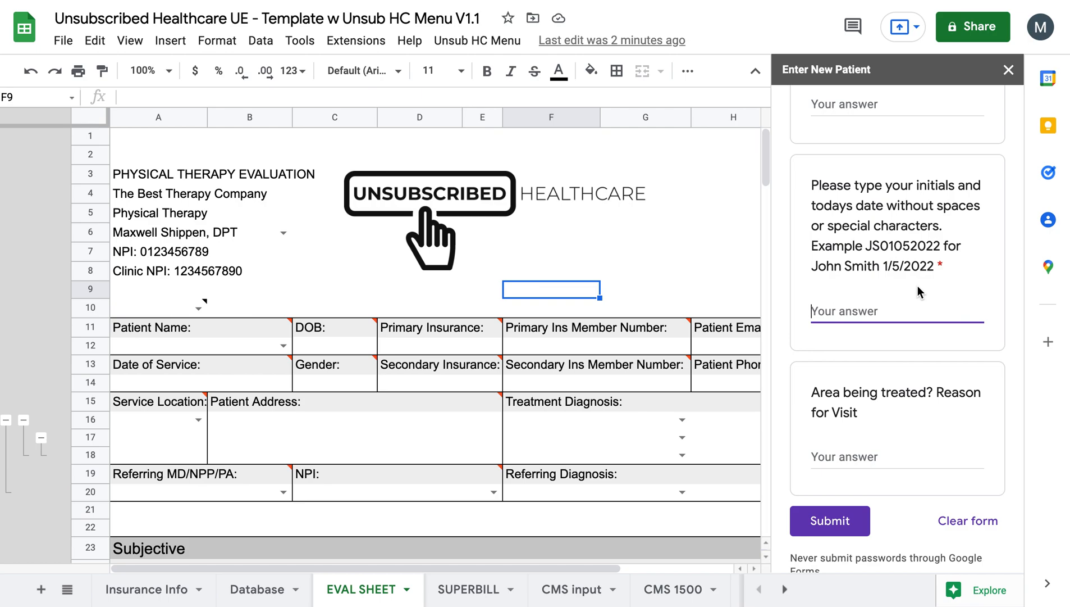
text(c)
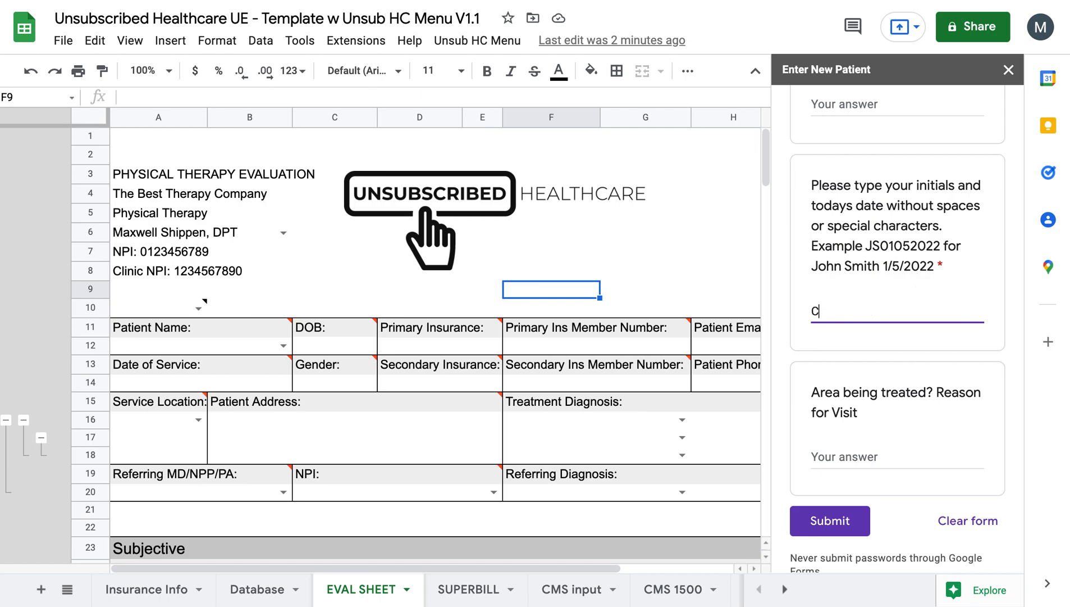
text(N)
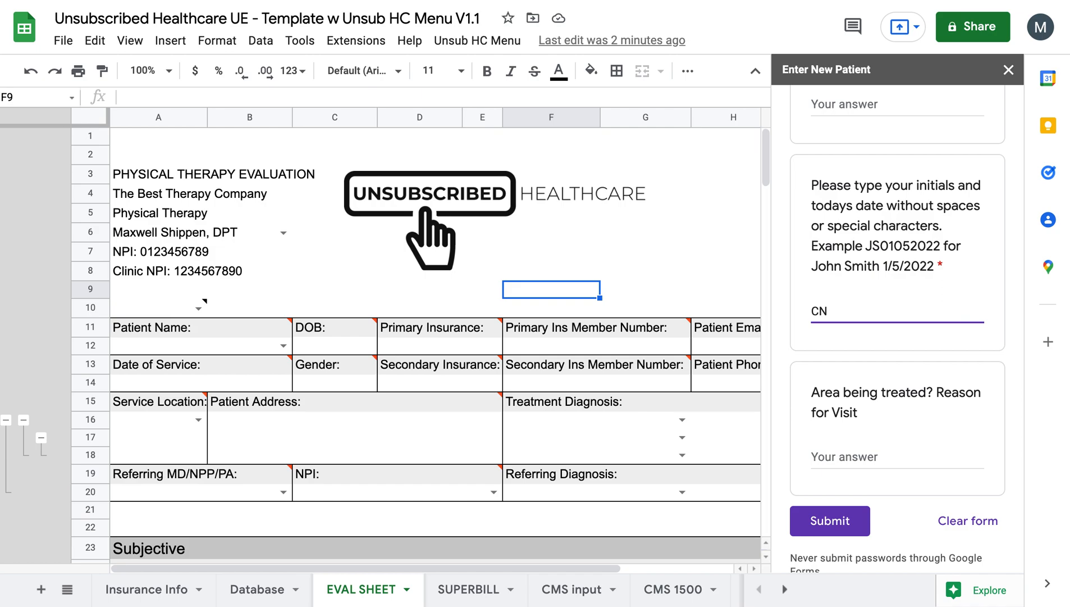
text(030)
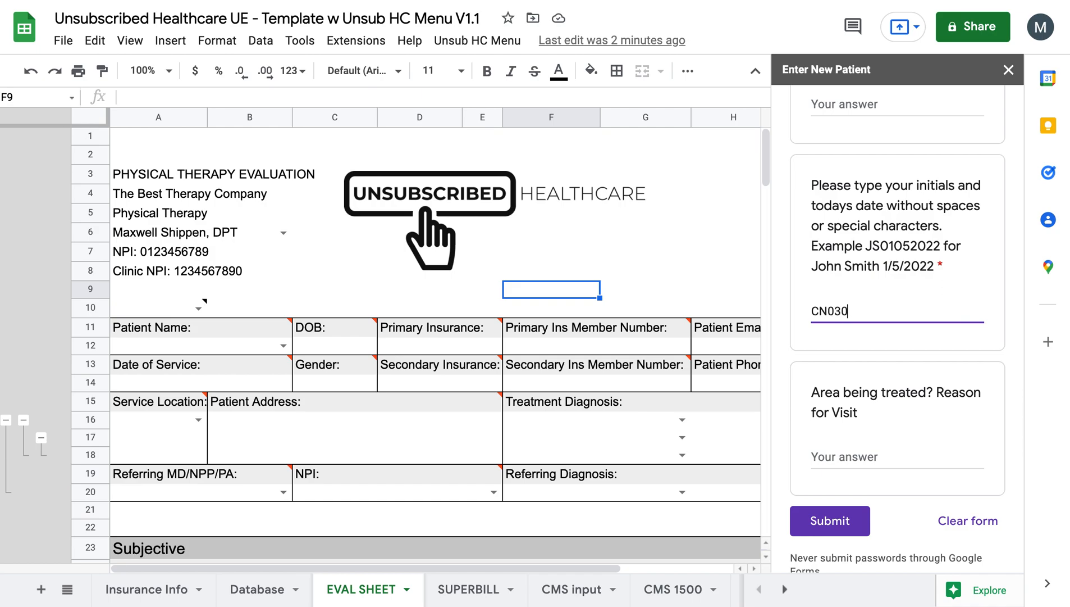
text(720)
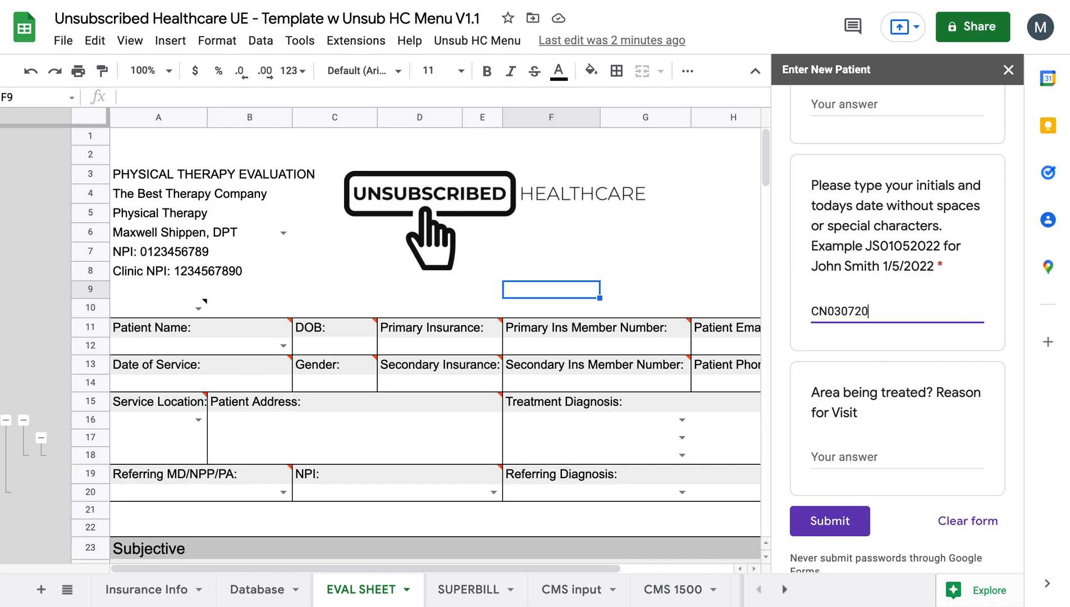
text(22)
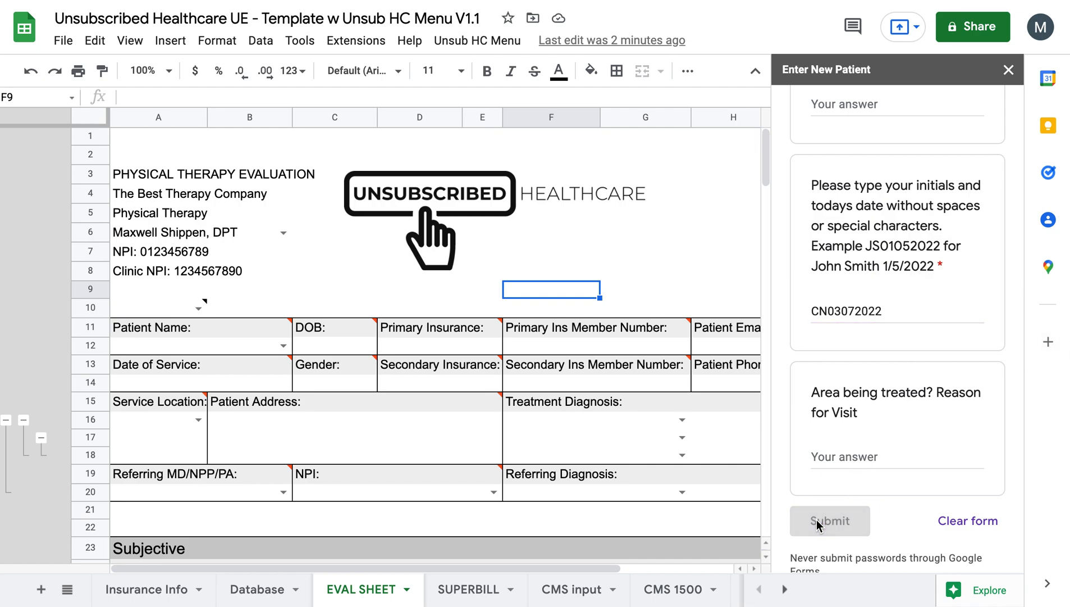
click(830, 521)
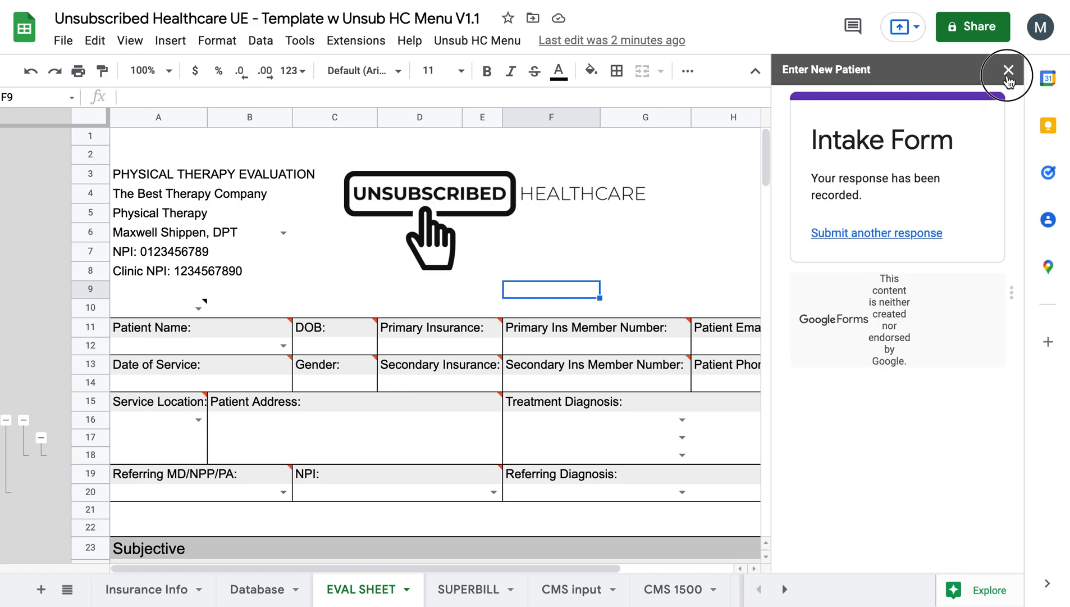
click(1008, 70)
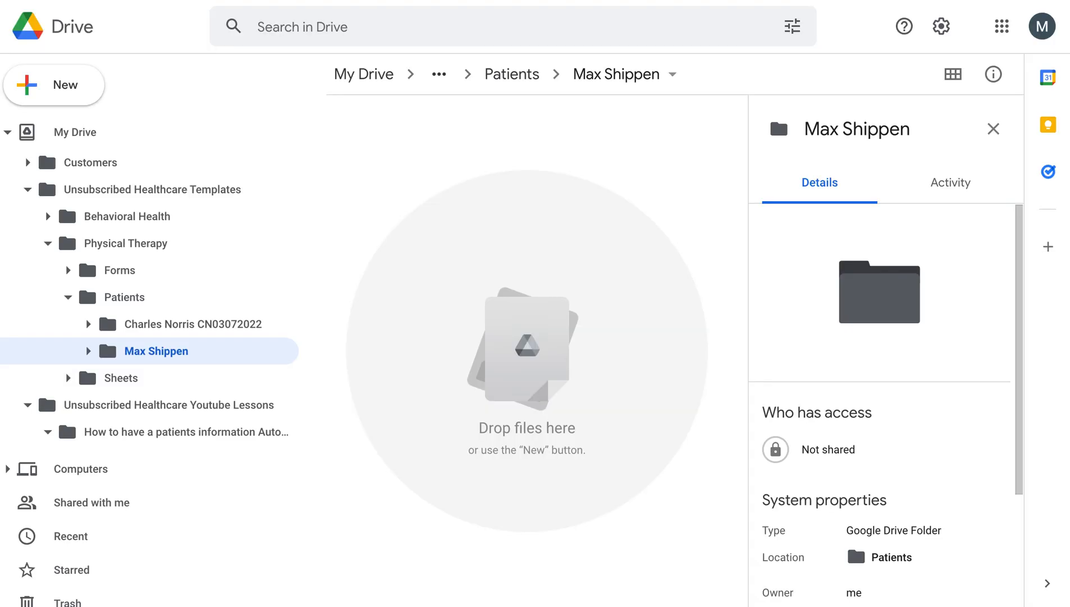
mouse_move(199, 323)
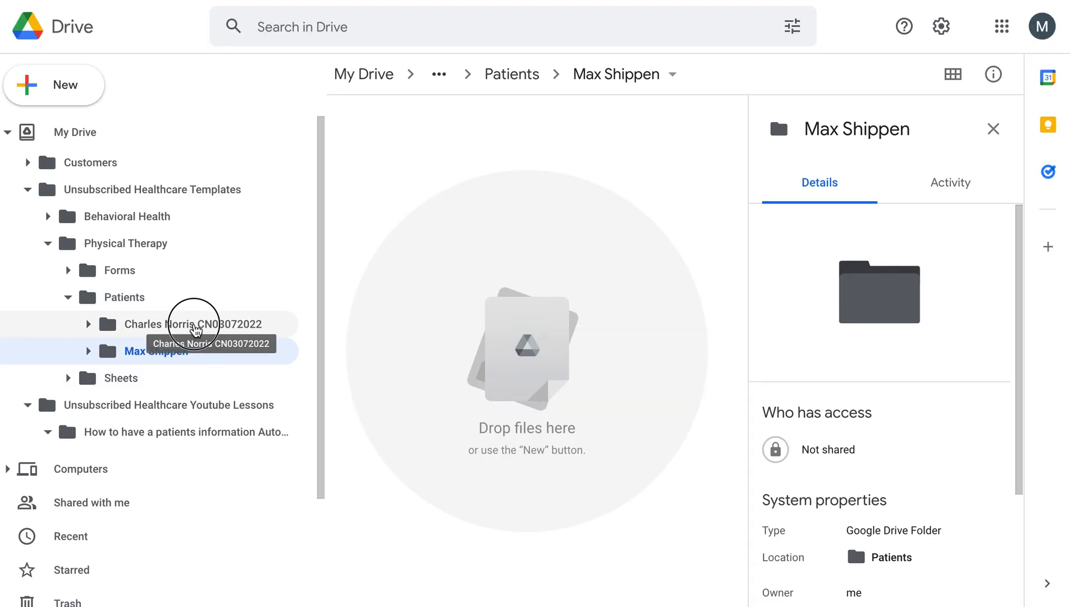
click(193, 323)
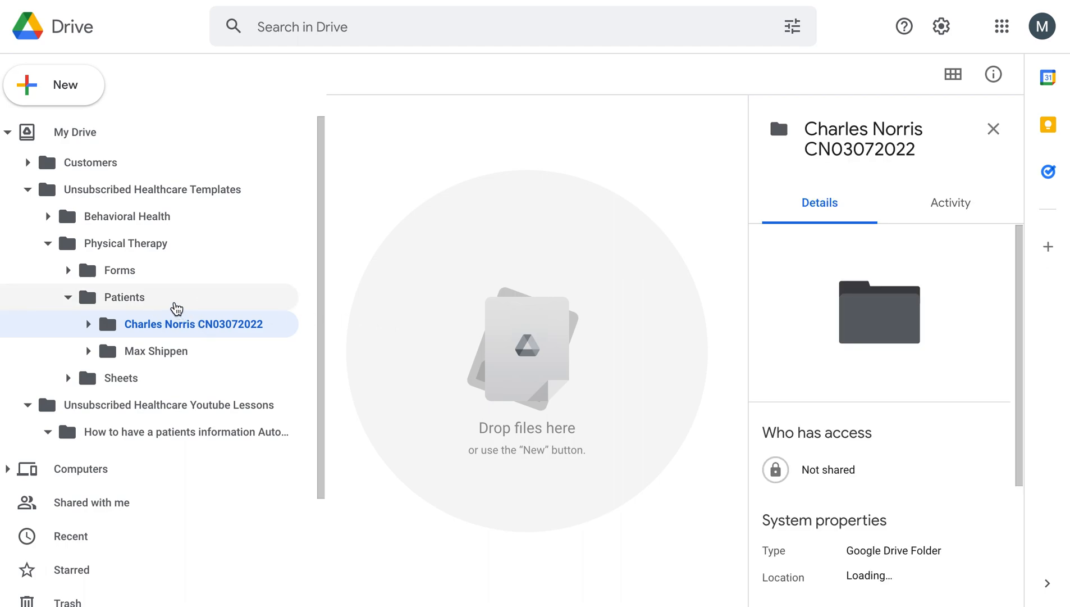
click(124, 297)
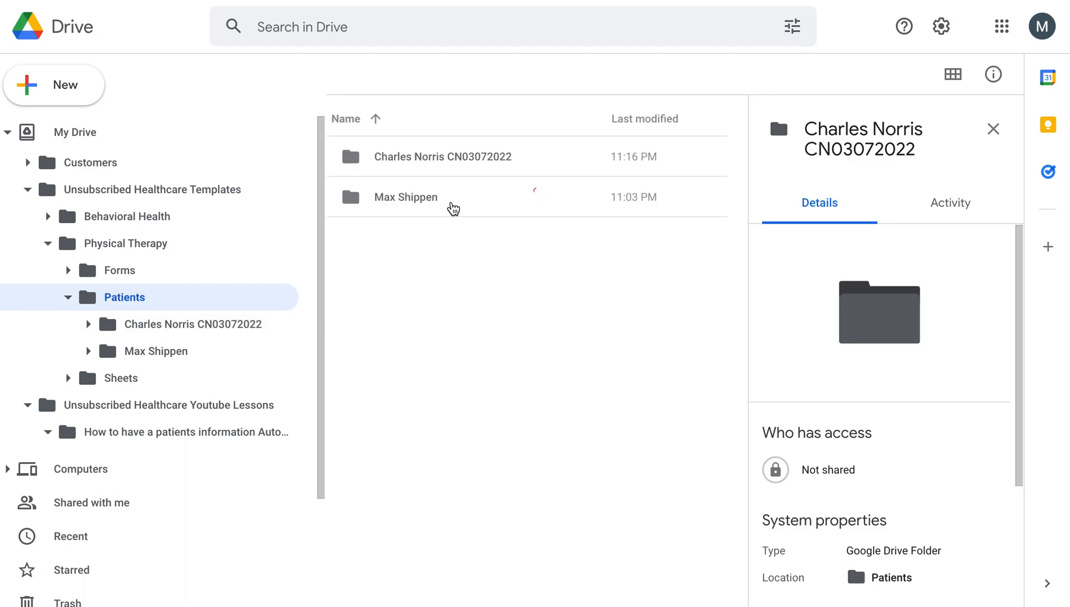
click(994, 129)
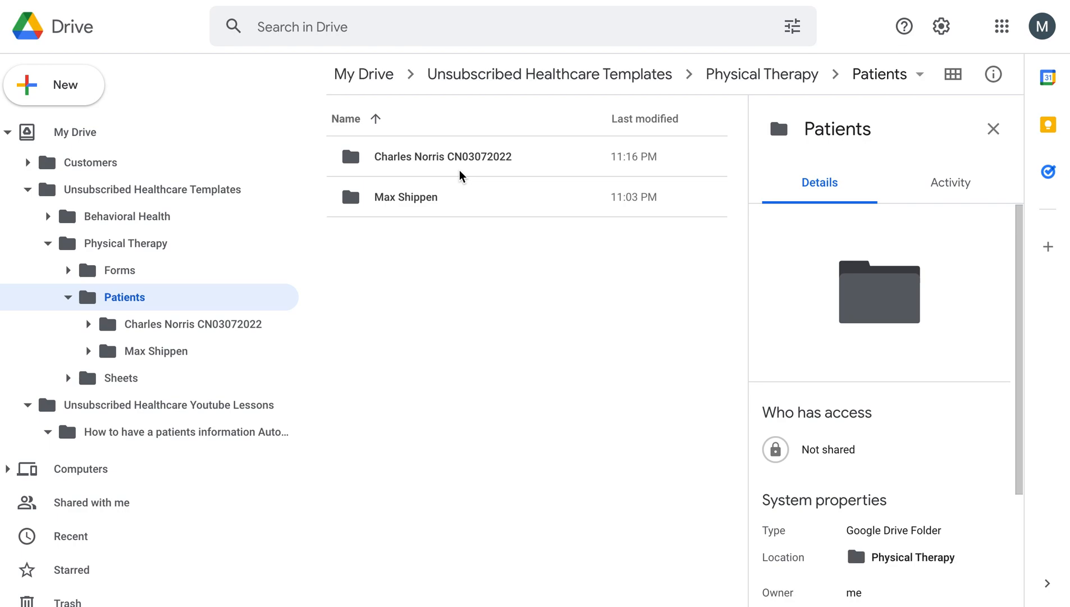
mouse_move(460, 201)
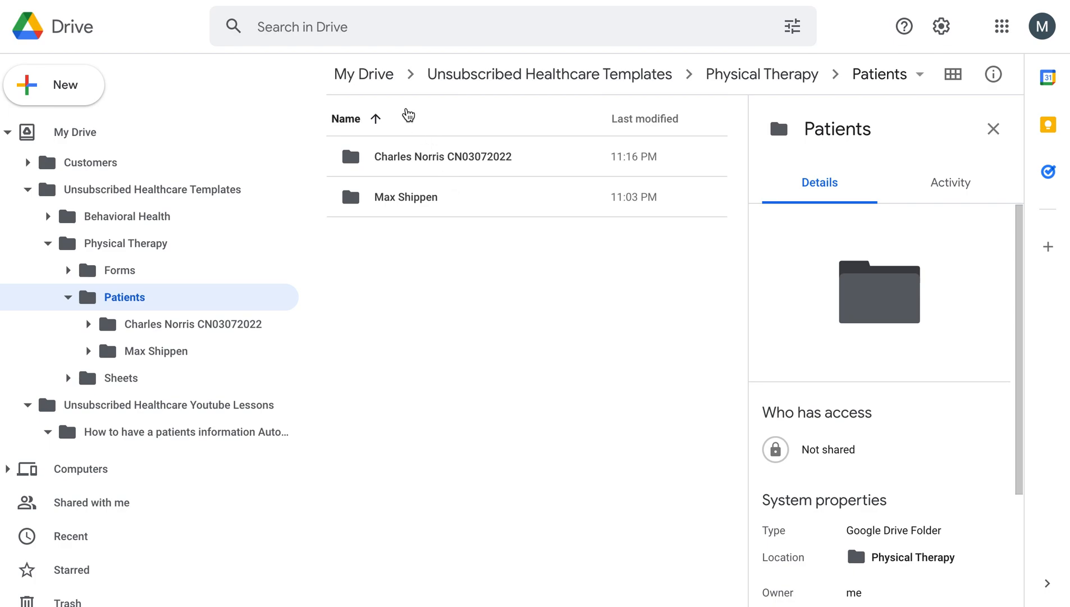
mouse_move(437, 263)
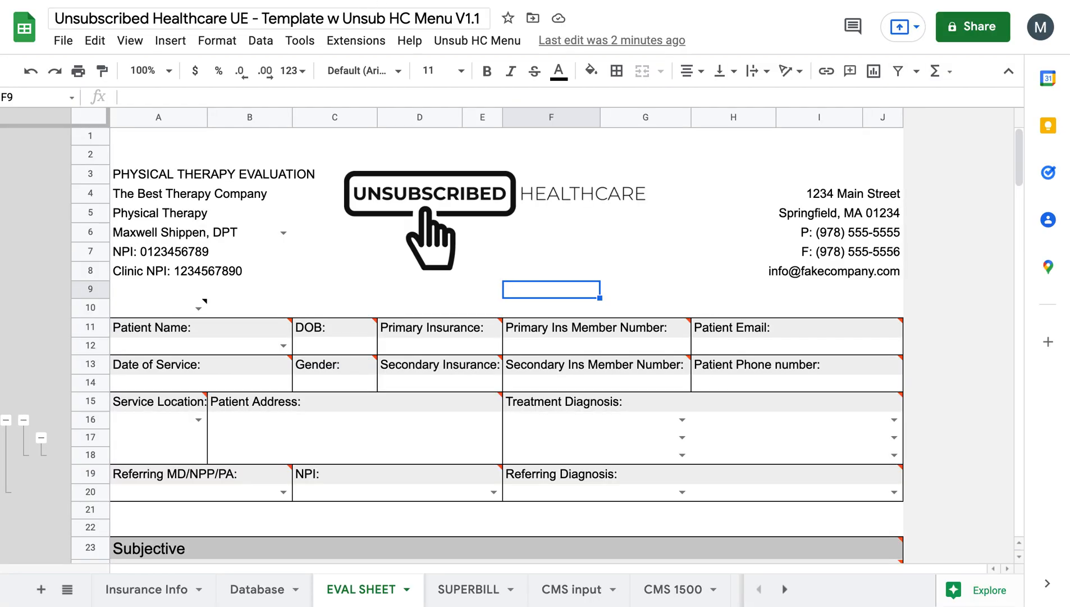
click(478, 40)
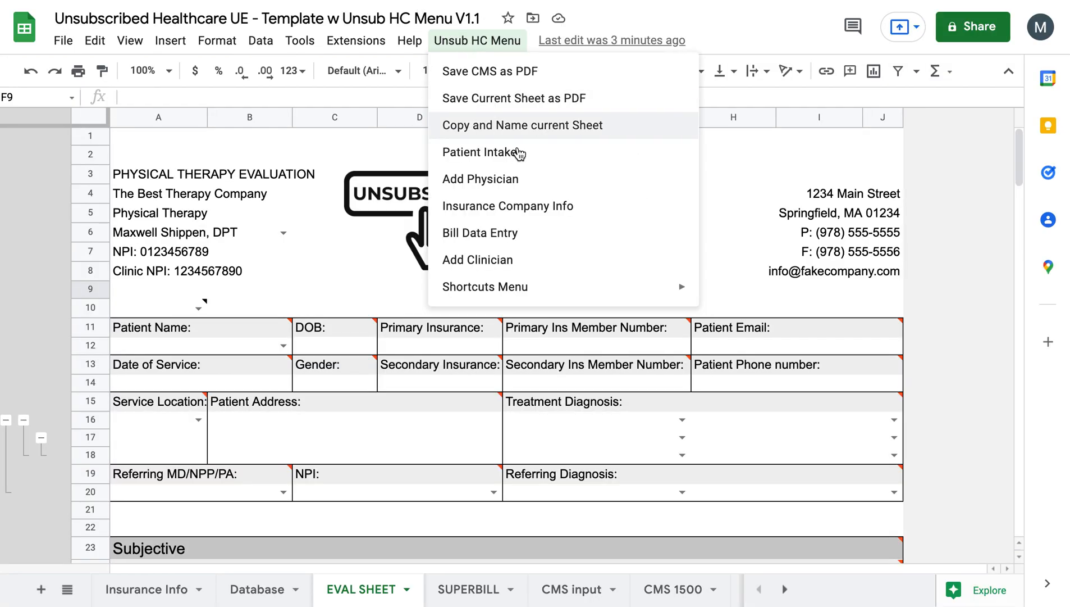
mouse_move(541, 233)
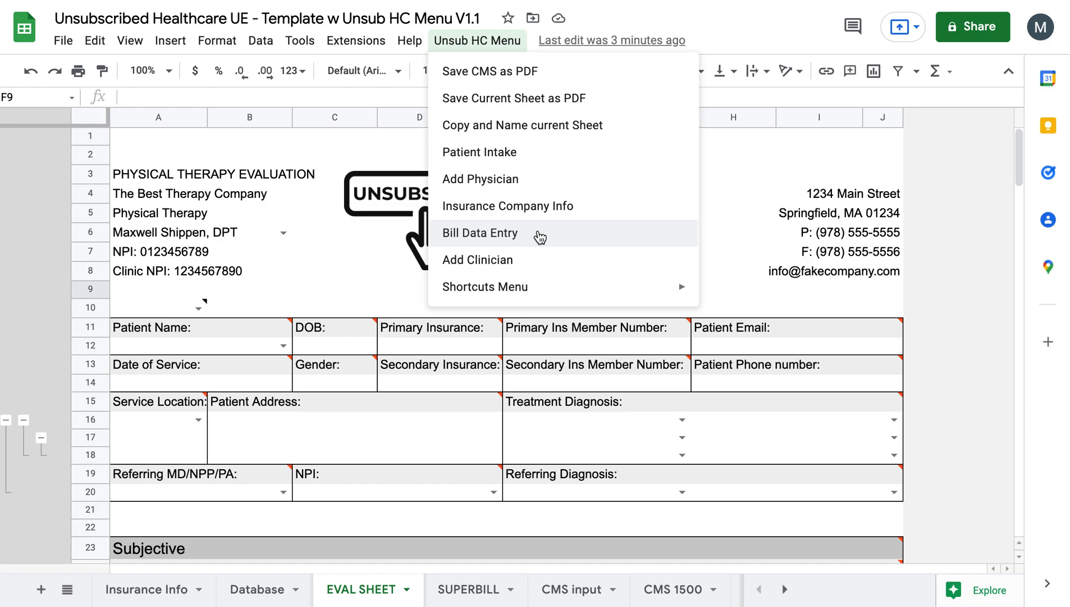
mouse_move(539, 208)
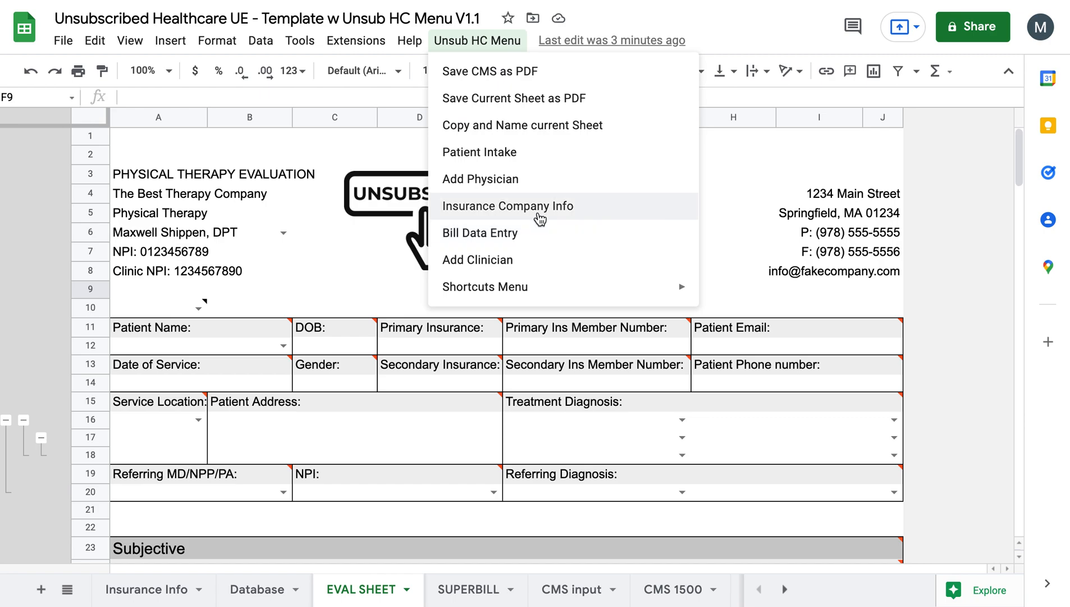
mouse_move(546, 233)
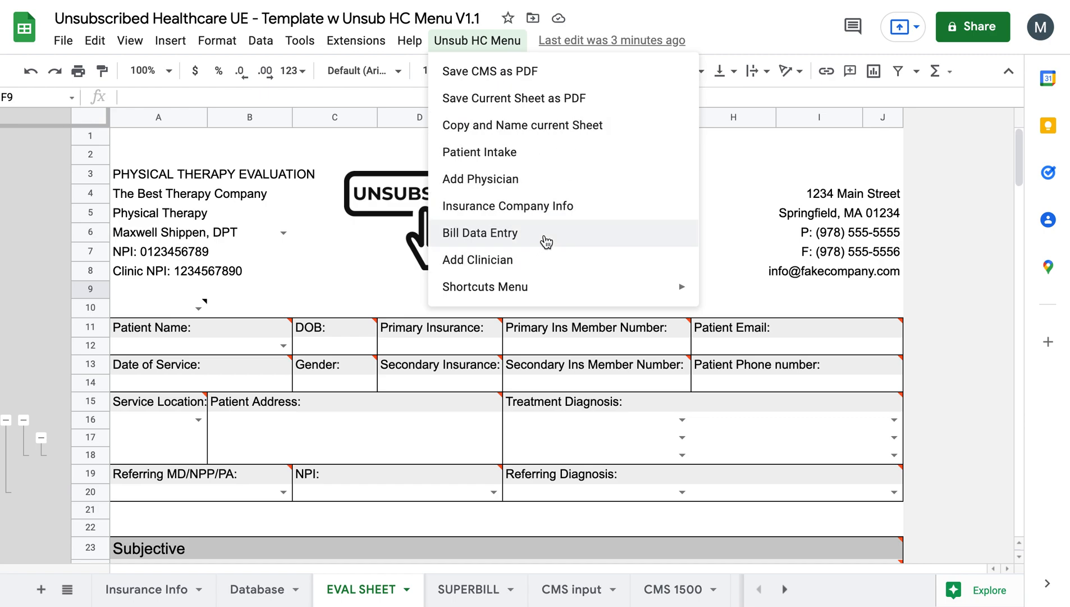
mouse_move(367, 312)
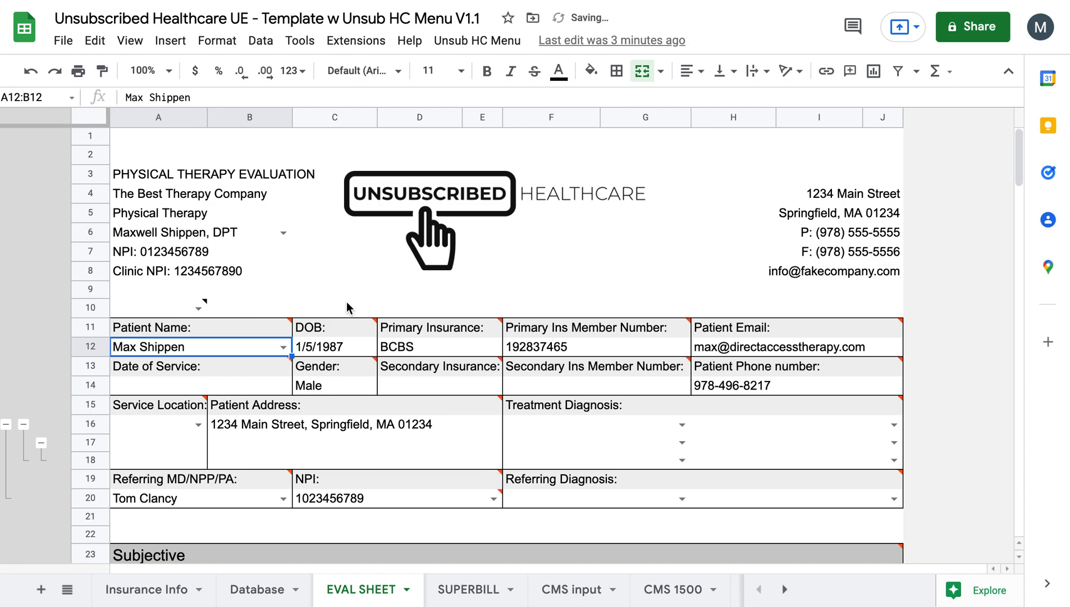
click(333, 307)
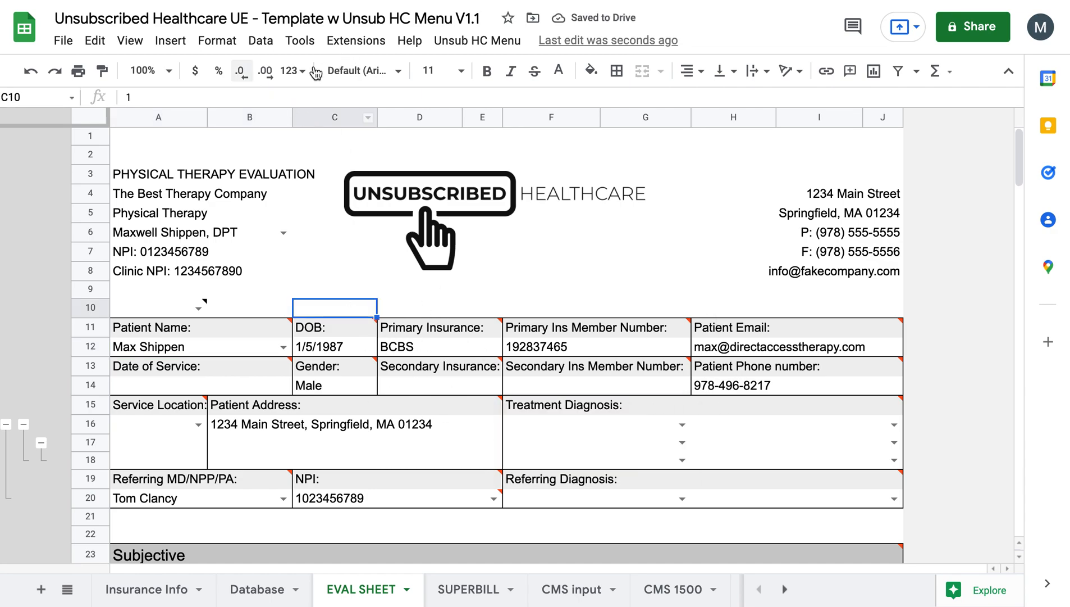
Save the current EVAL SHEET as a PDF using Unsub HC Menu
click(478, 41)
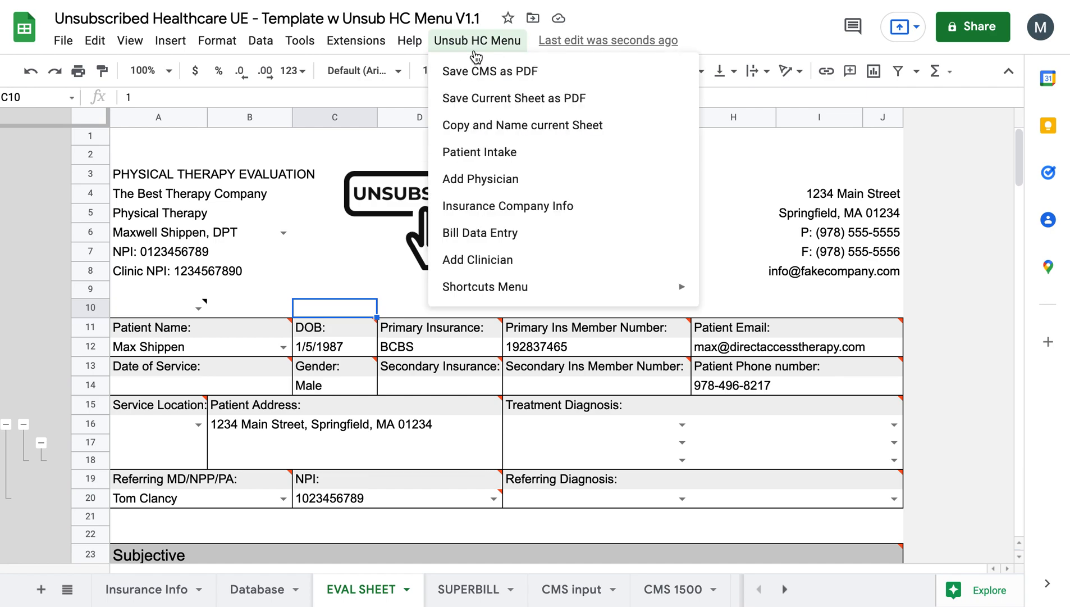
mouse_move(531, 98)
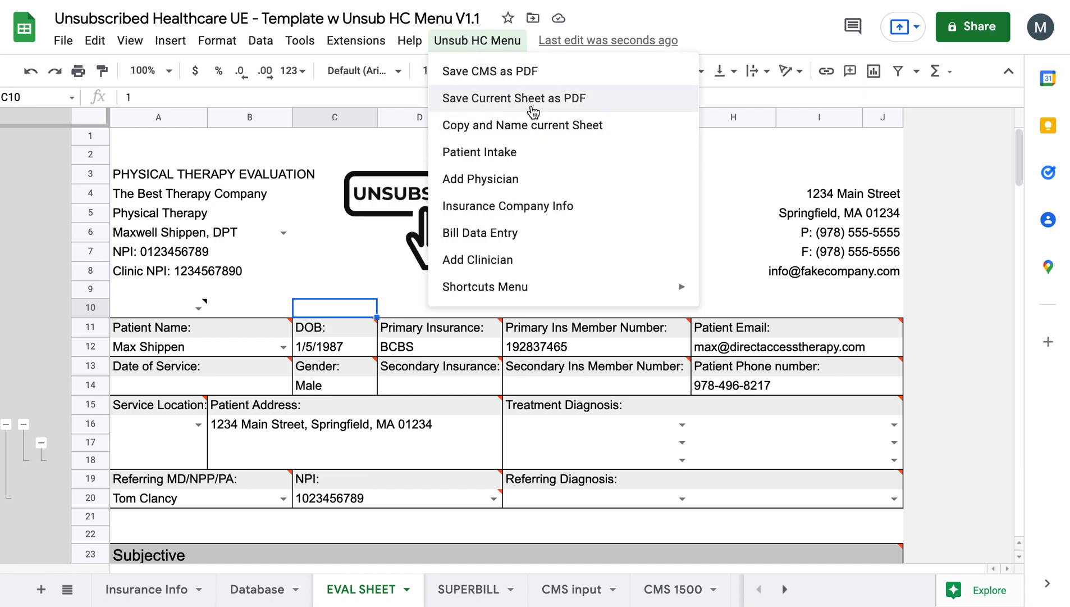
click(513, 98)
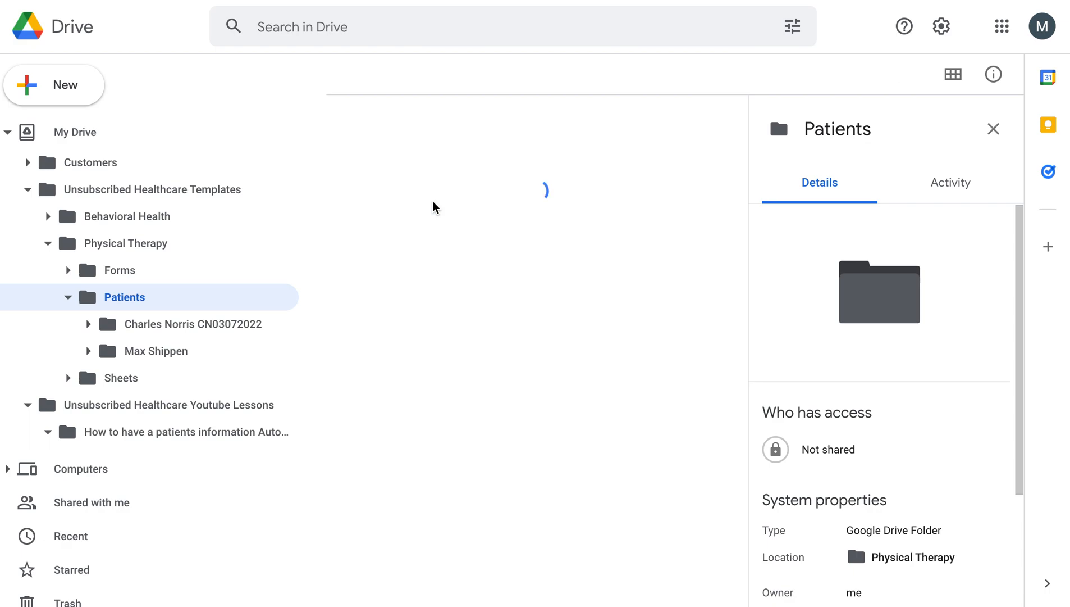
click(152, 351)
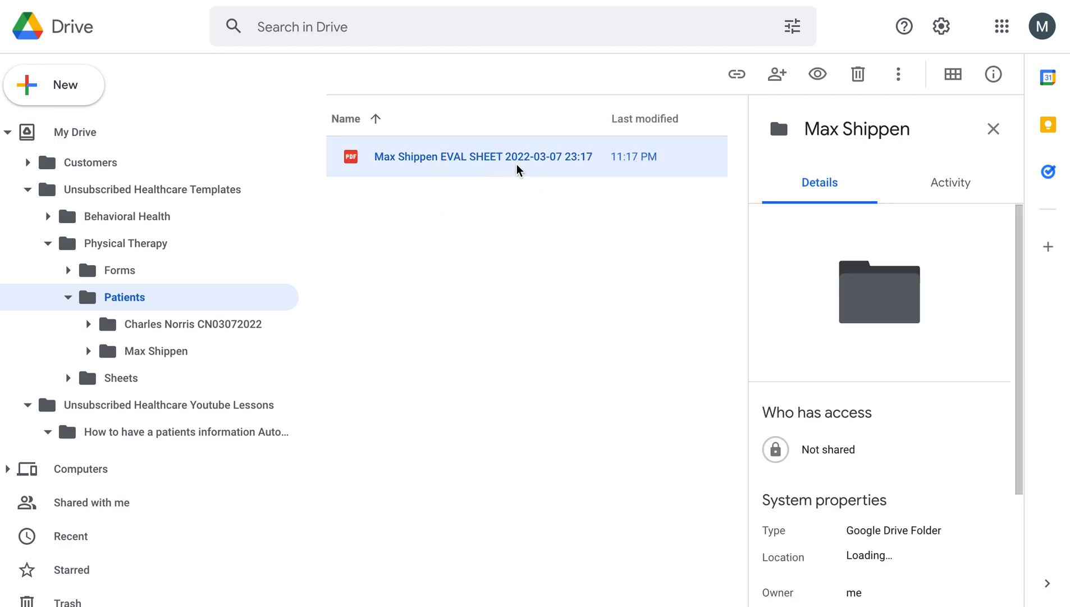
click(482, 157)
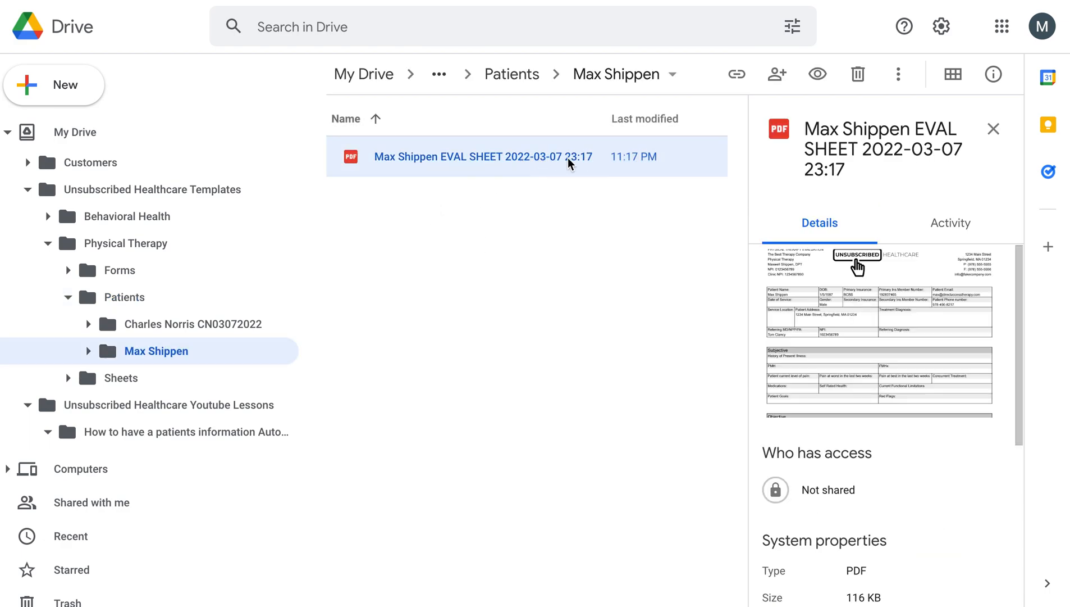
mouse_move(561, 207)
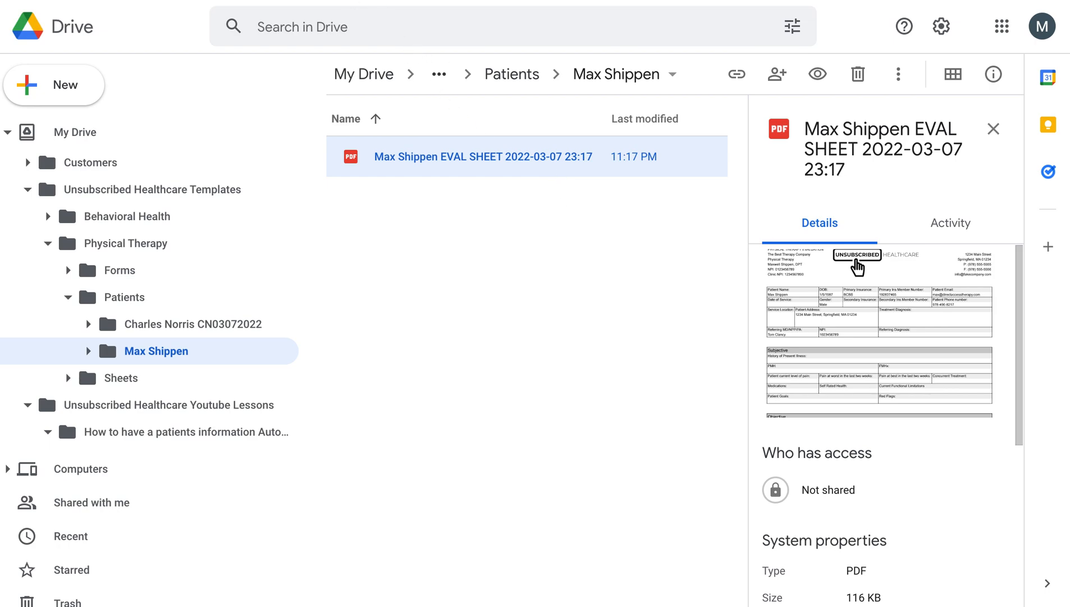
double_click(483, 157)
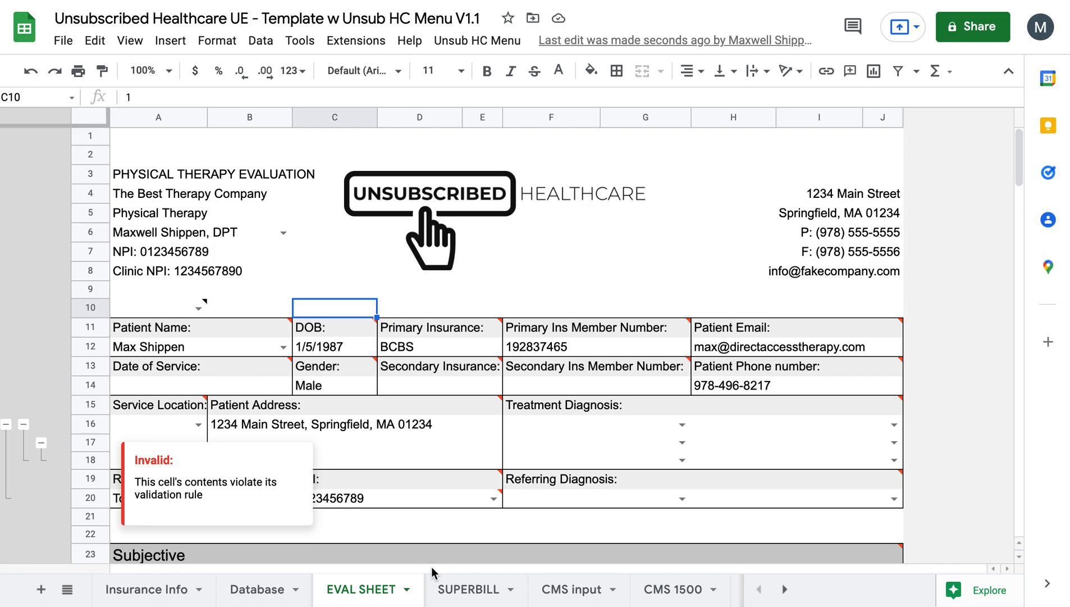
click(468, 589)
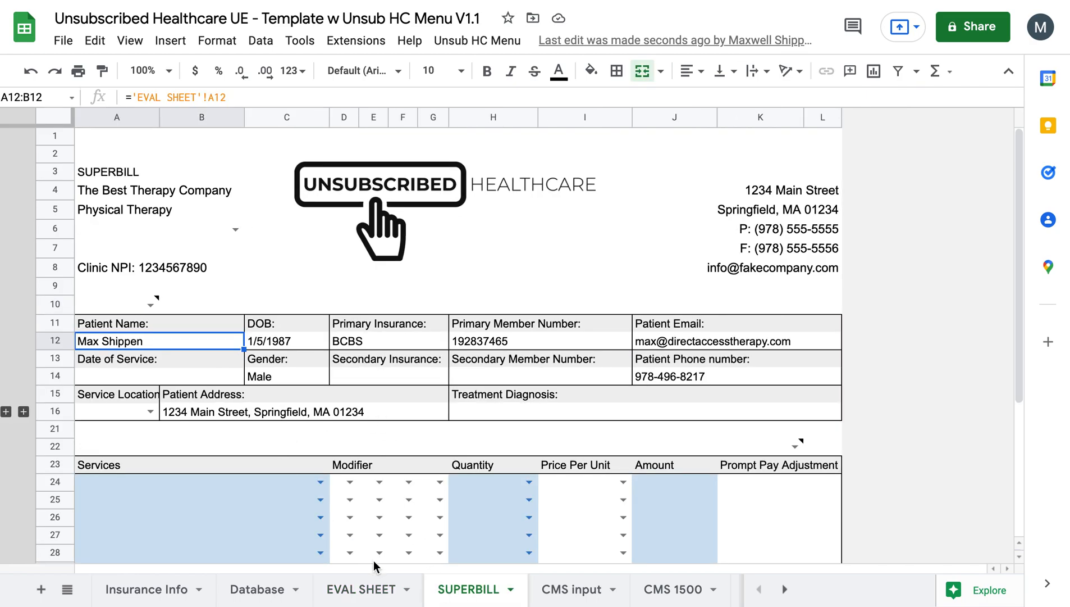
click(361, 588)
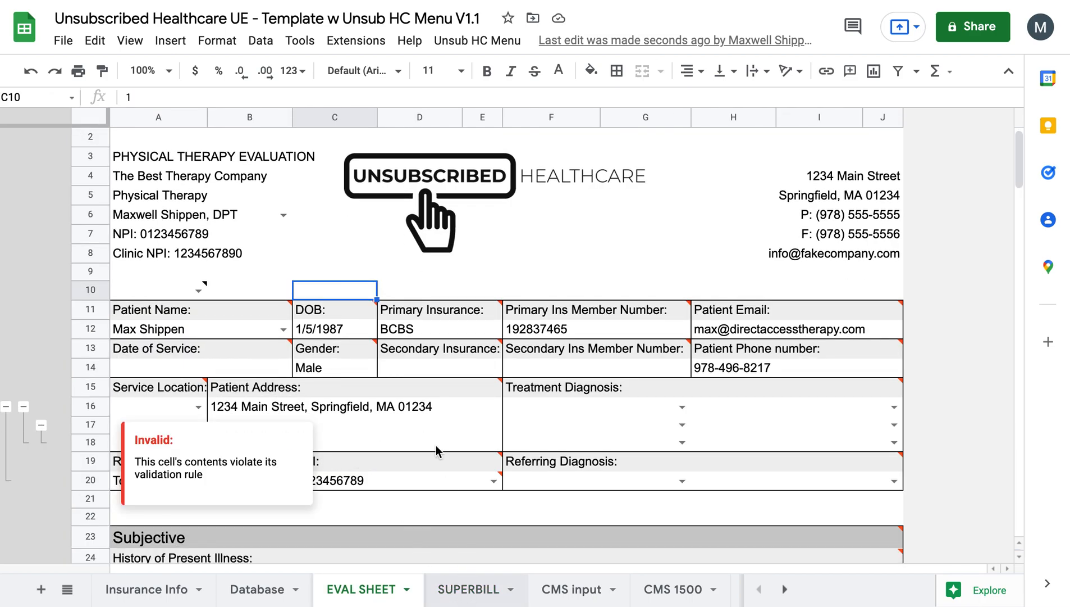
click(468, 589)
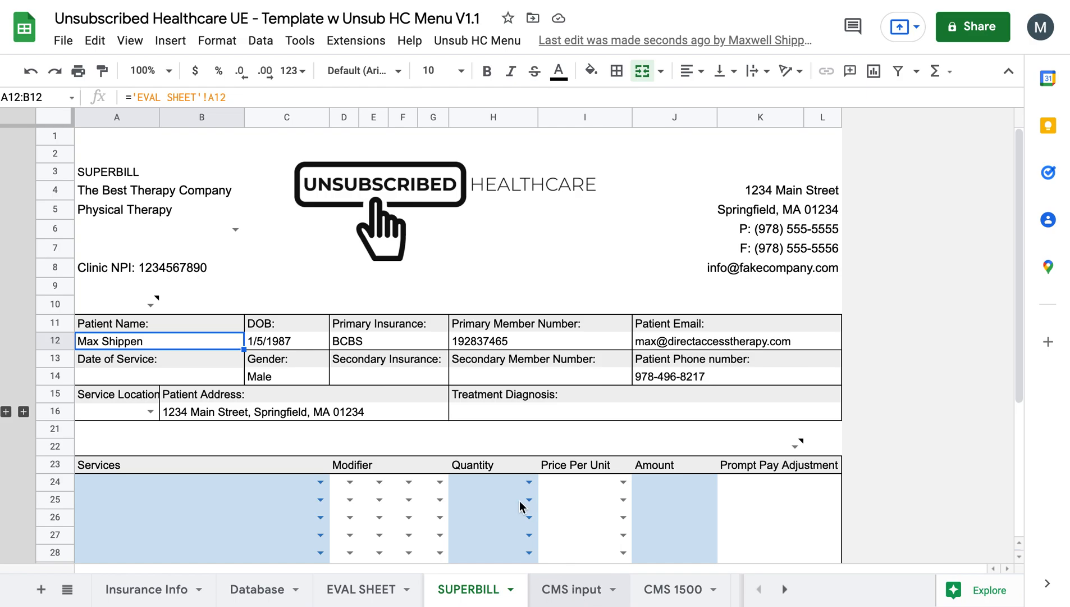
click(573, 589)
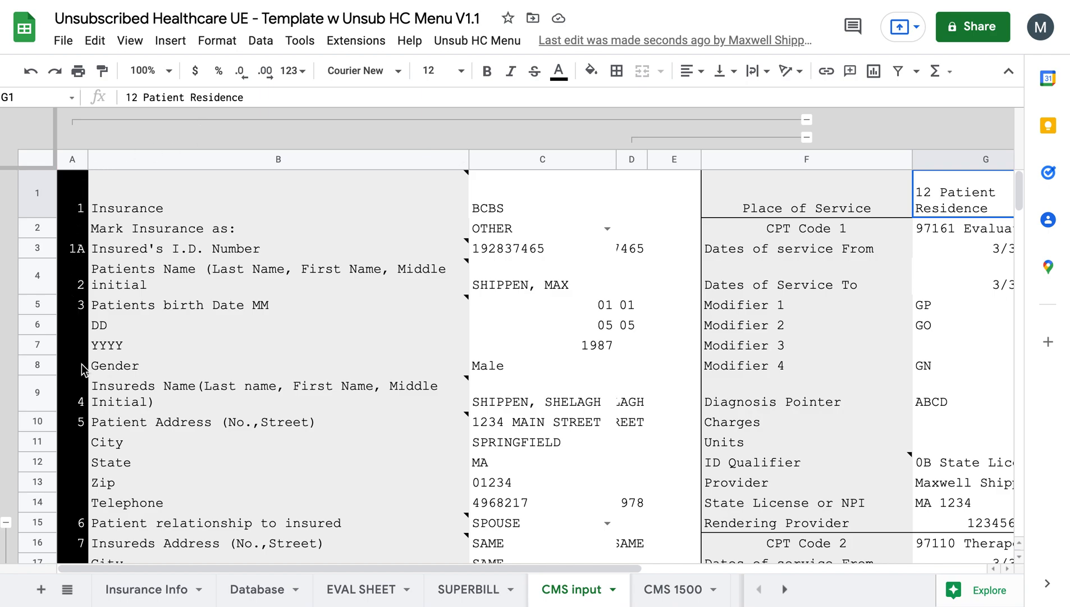
mouse_move(205, 462)
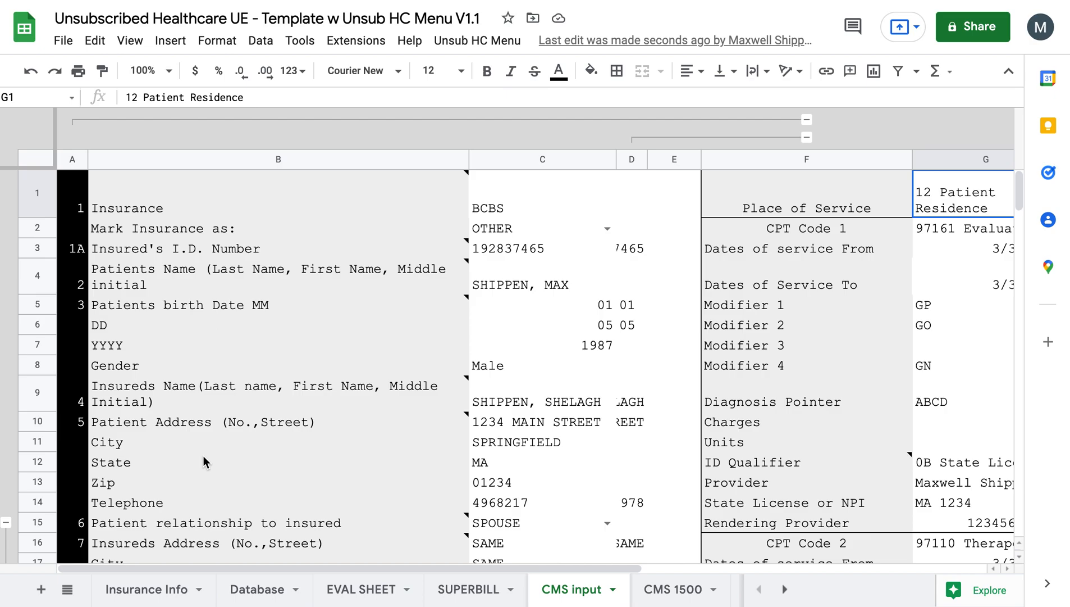
mouse_move(238, 317)
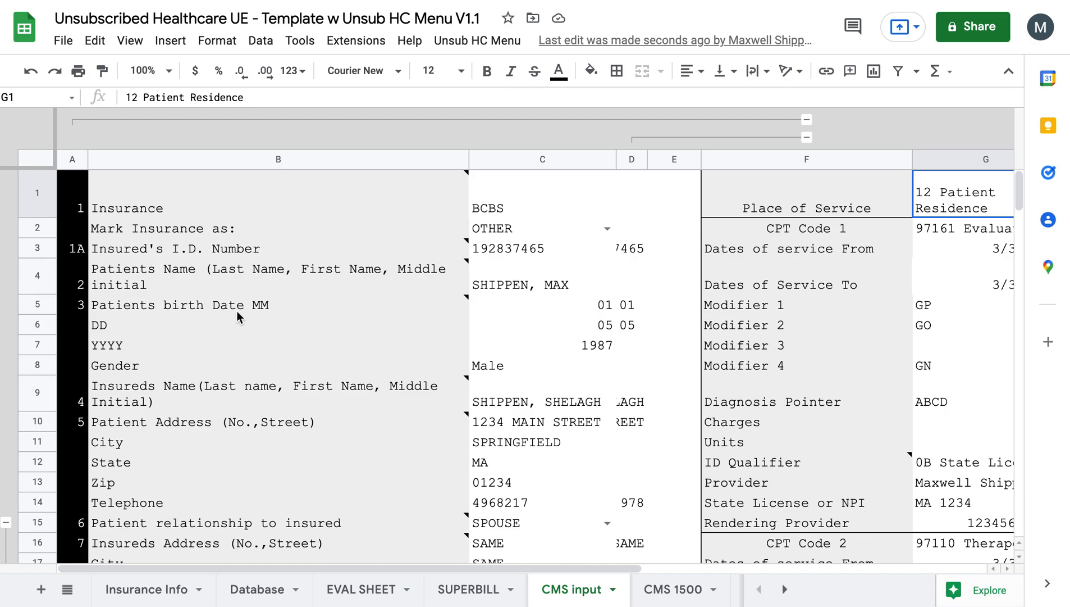
mouse_move(80, 241)
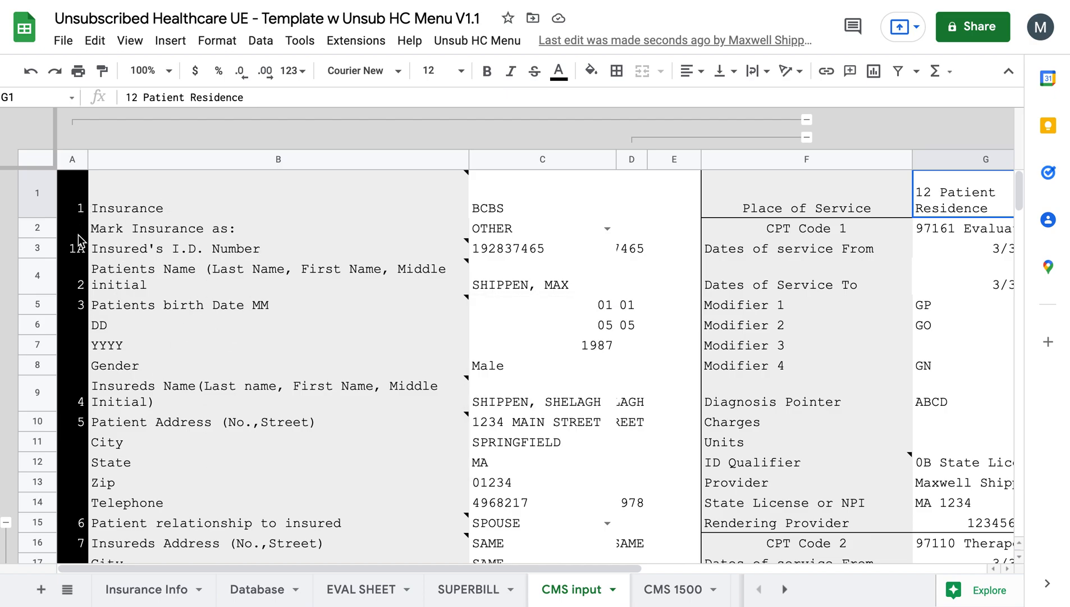
scroll(down, 3)
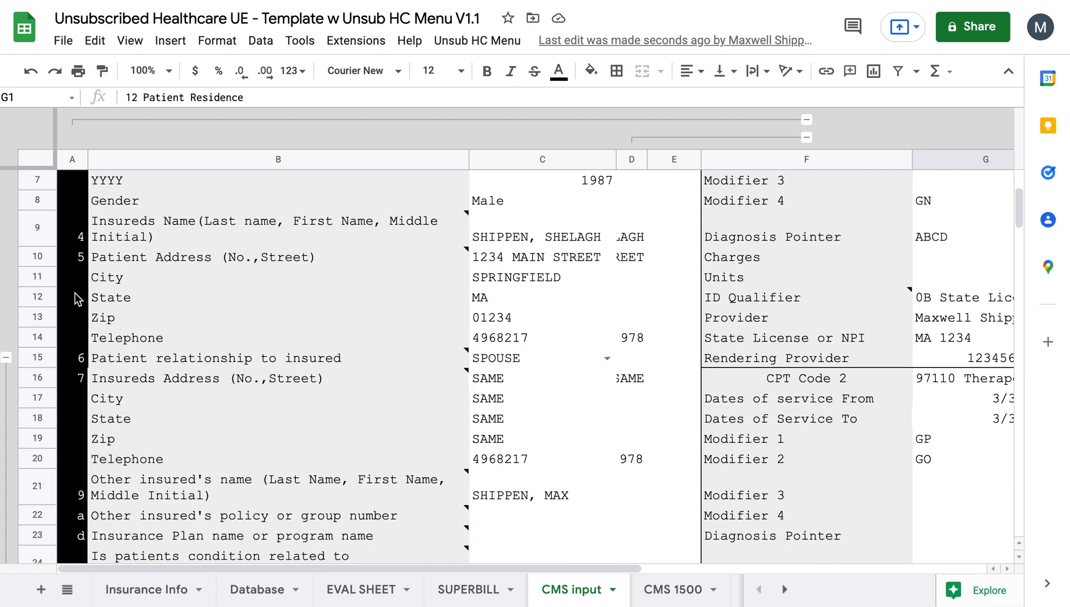
scroll(down, 3)
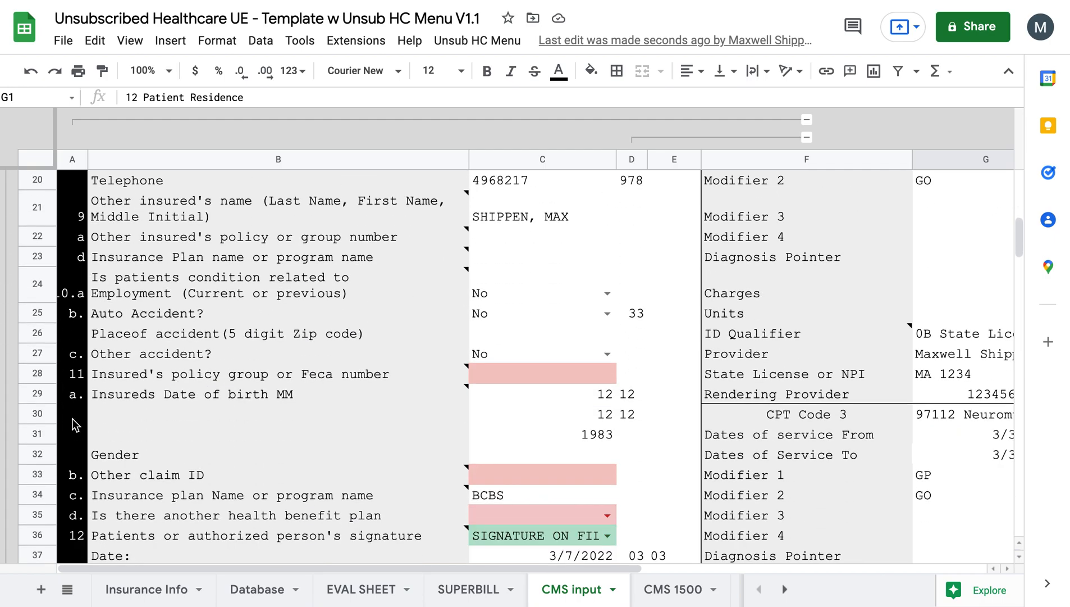
scroll(down, 3)
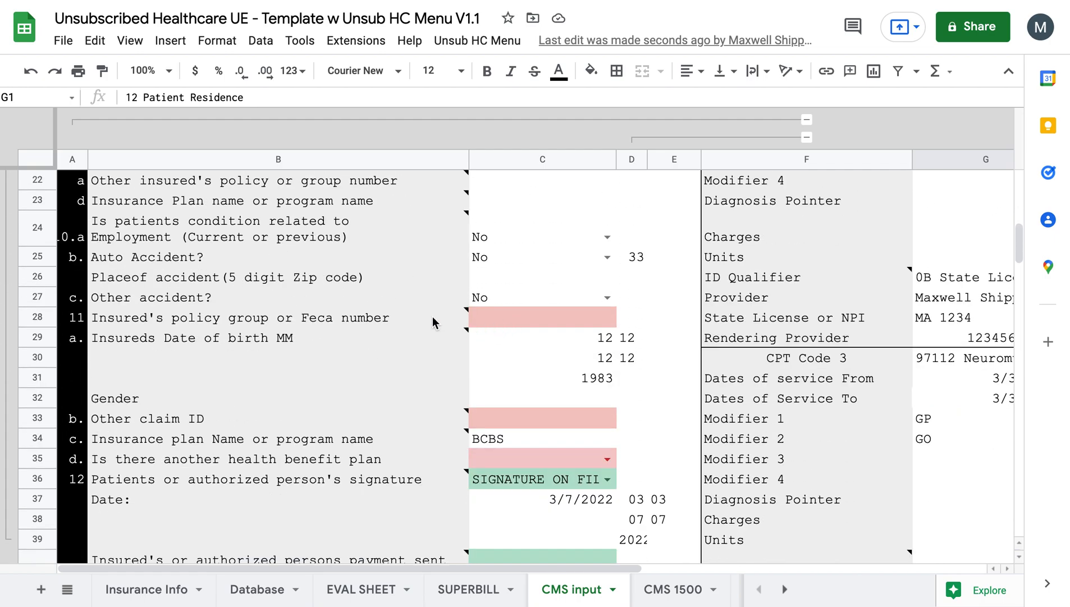
scroll(up, 3)
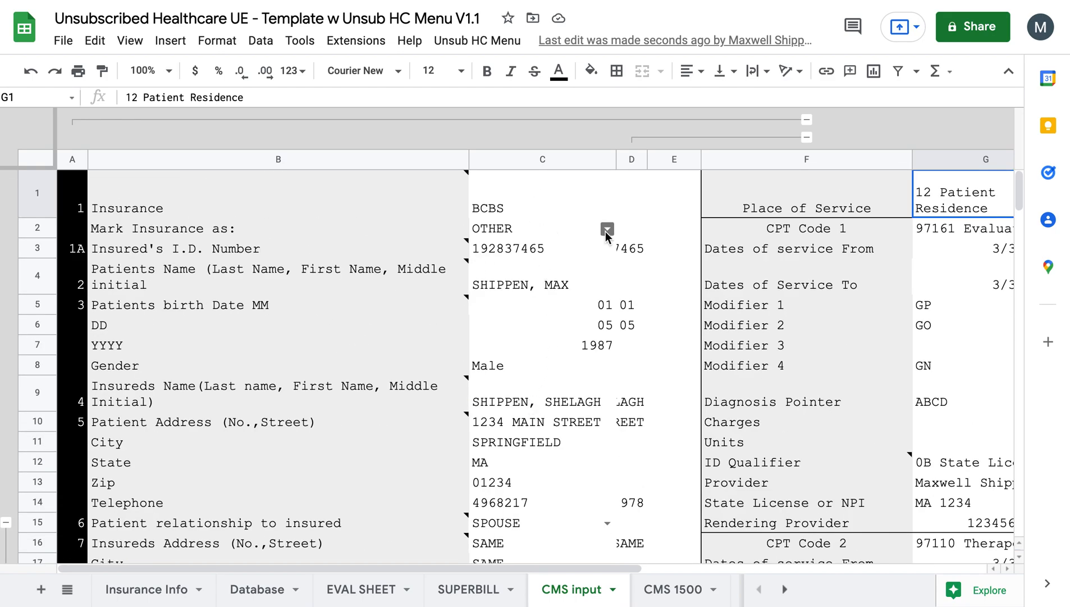
click(607, 228)
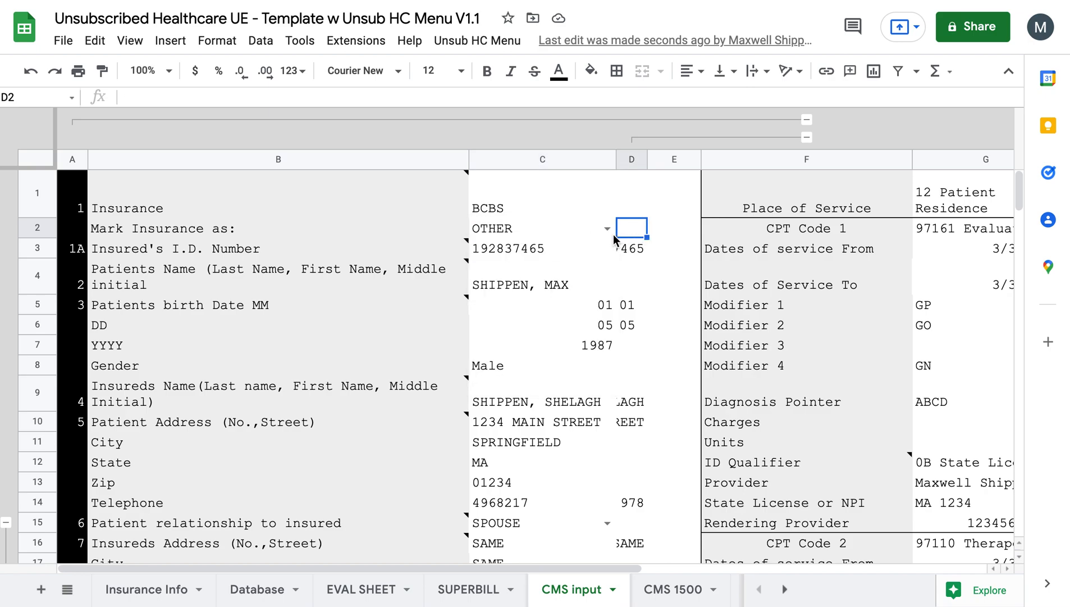
click(541, 227)
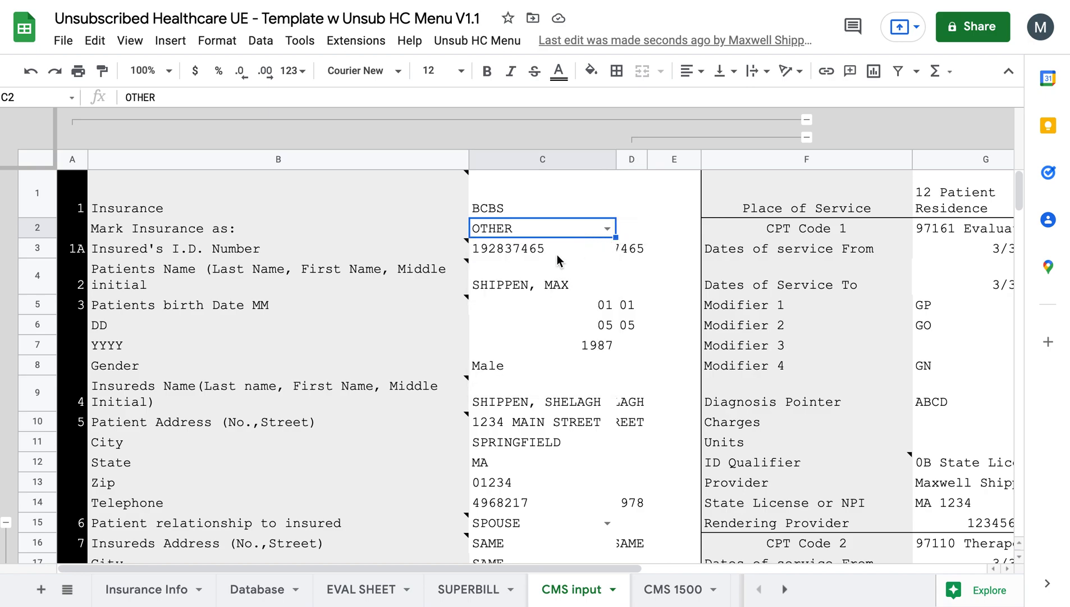
mouse_move(553, 265)
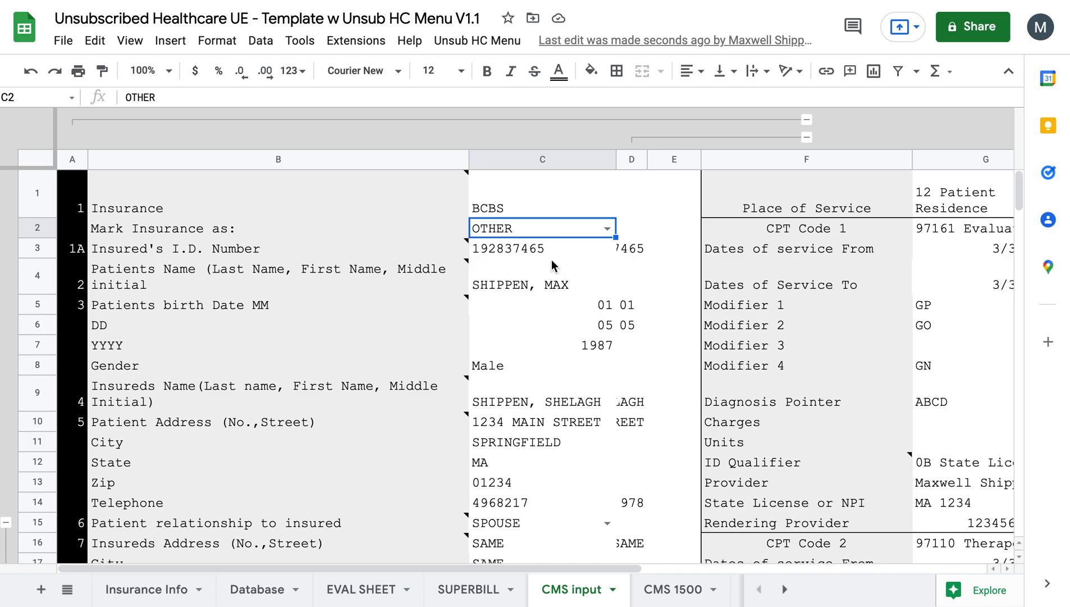
mouse_move(582, 306)
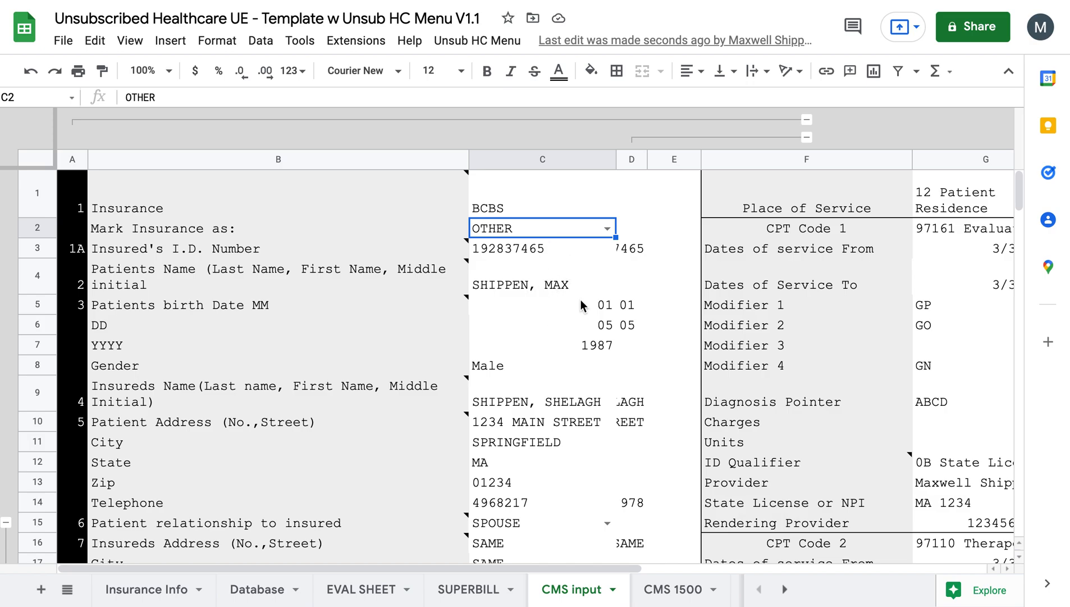
scroll(down, 3)
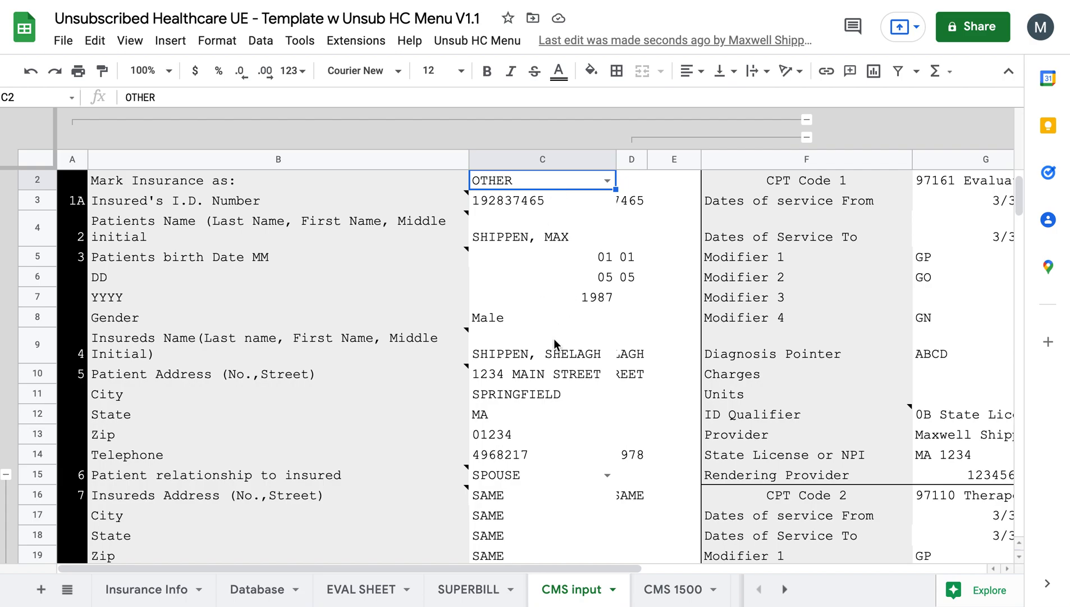
scroll(up, 3)
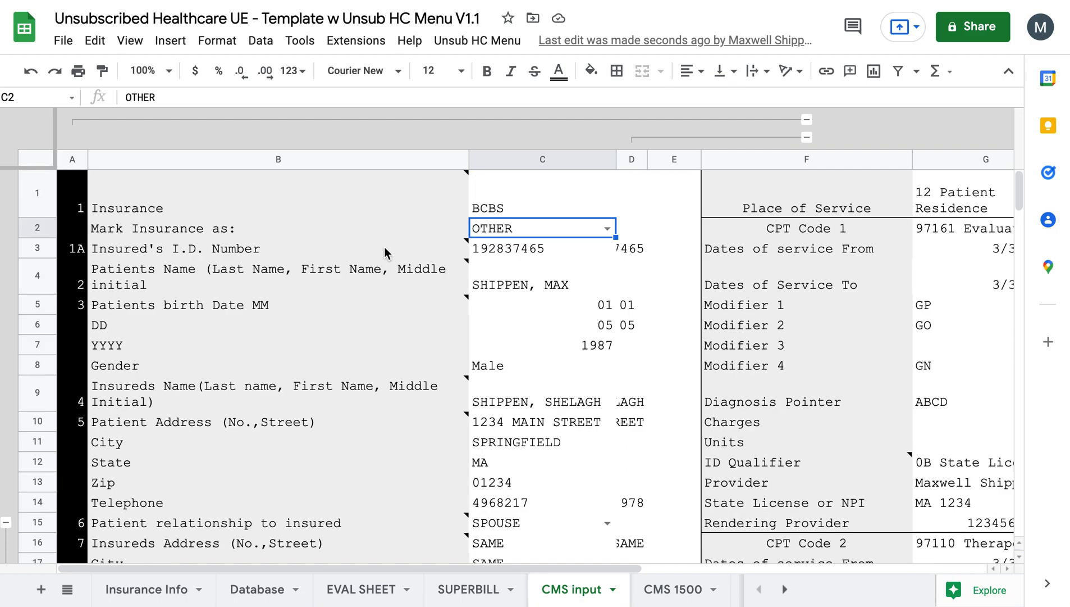
Inspect the formulas filling the insurance value and insured's name on CMS input
click(277, 192)
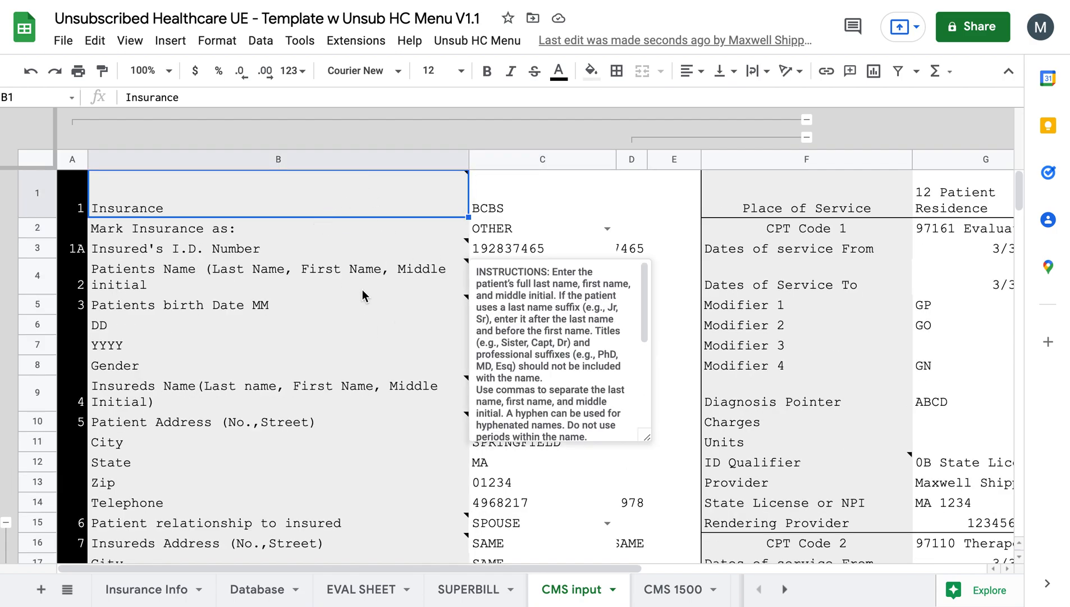
click(542, 192)
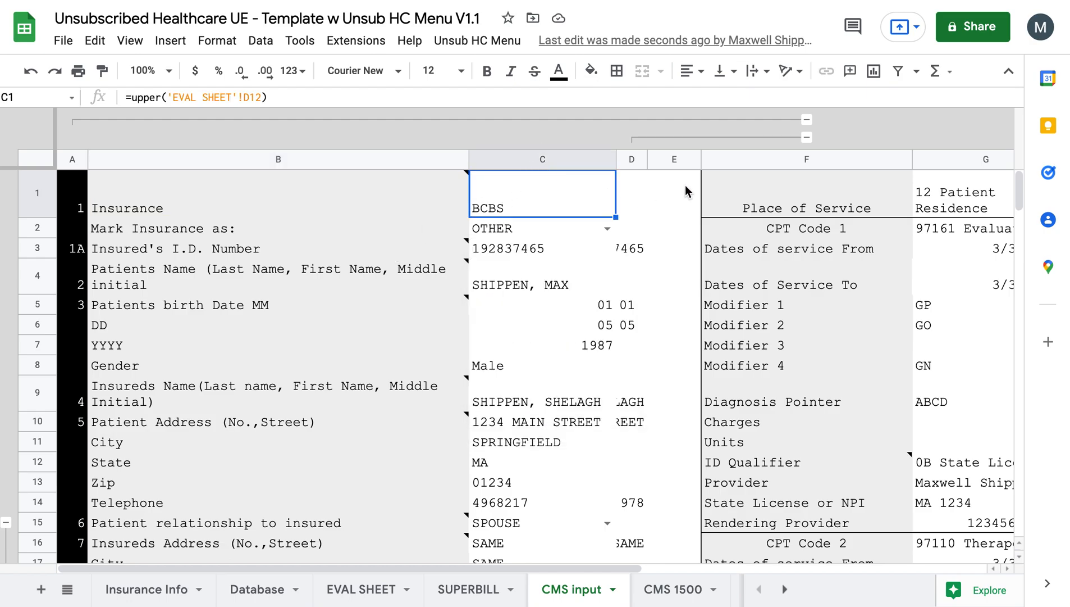
mouse_move(694, 164)
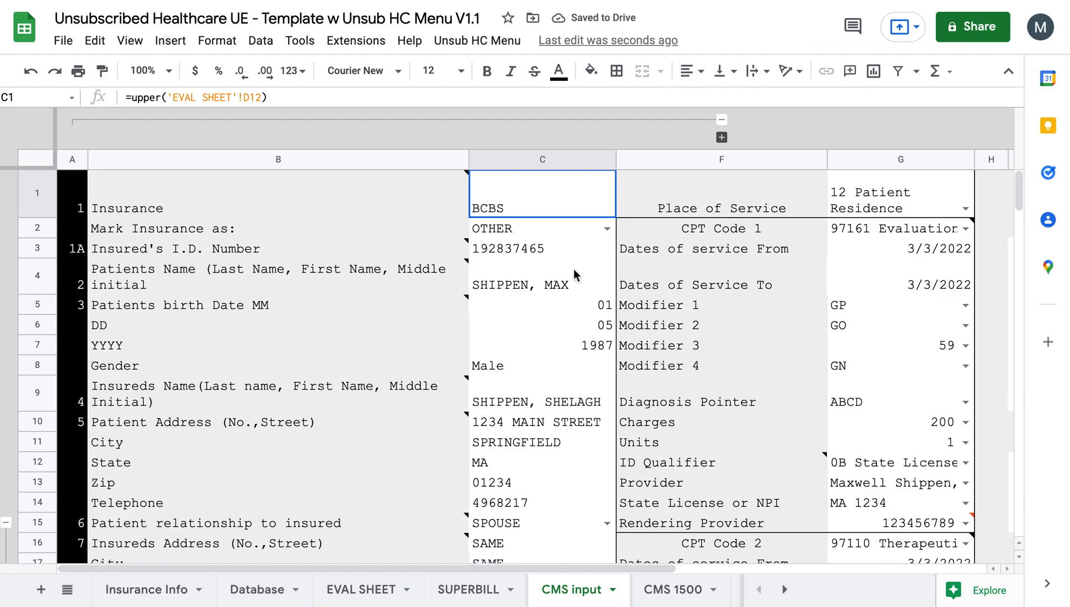
scroll(down, 3)
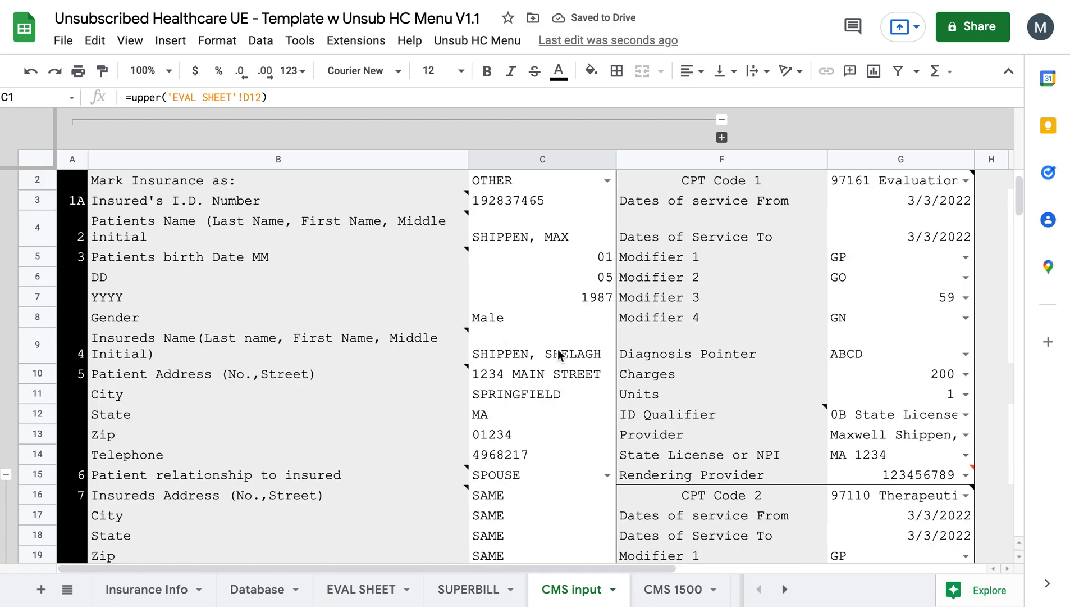
click(539, 353)
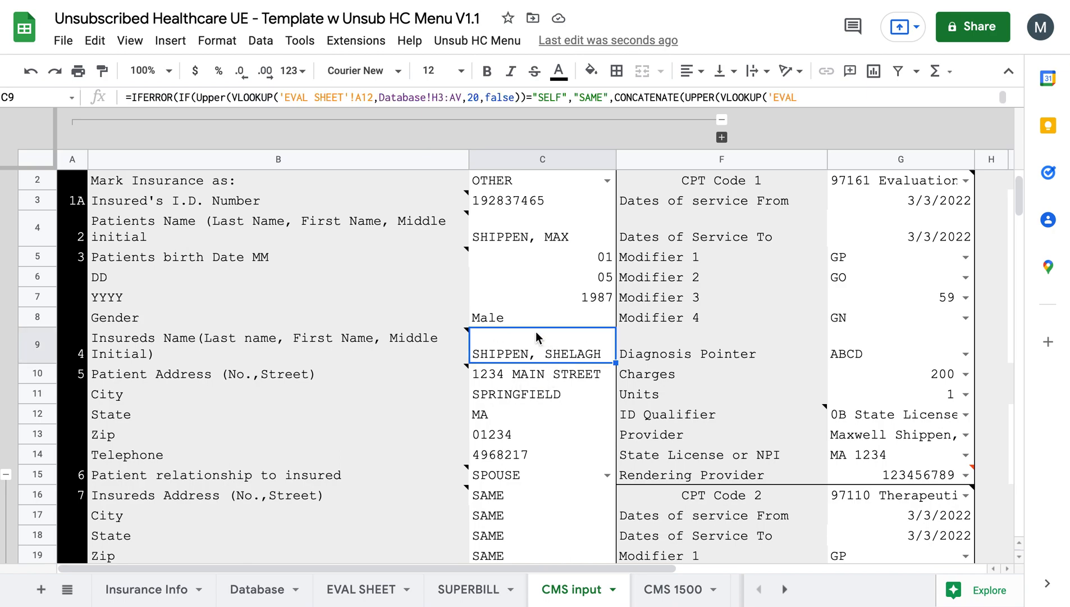
mouse_move(548, 334)
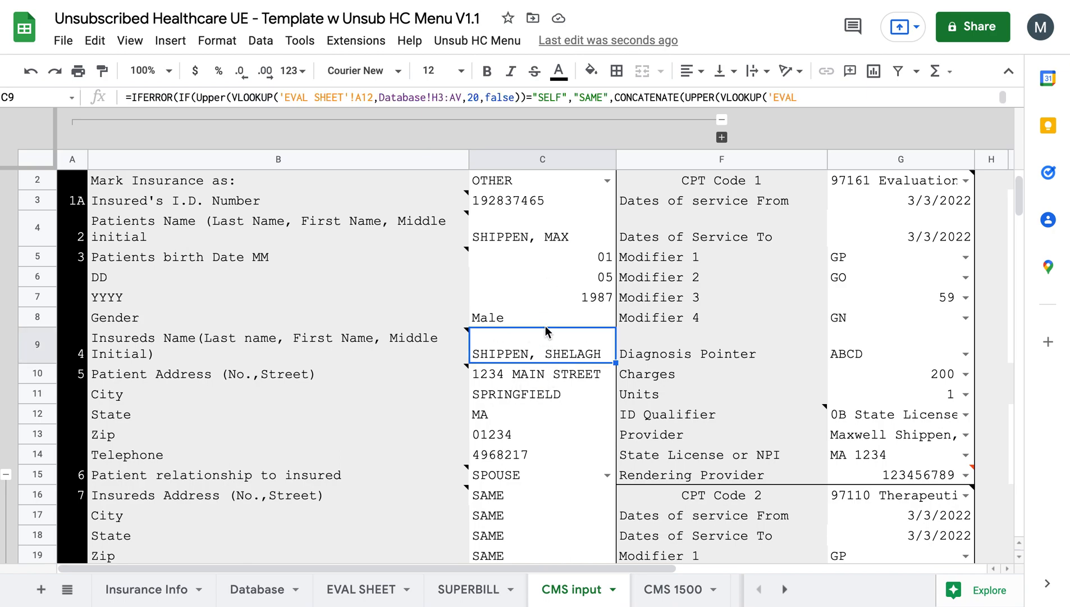
mouse_move(578, 366)
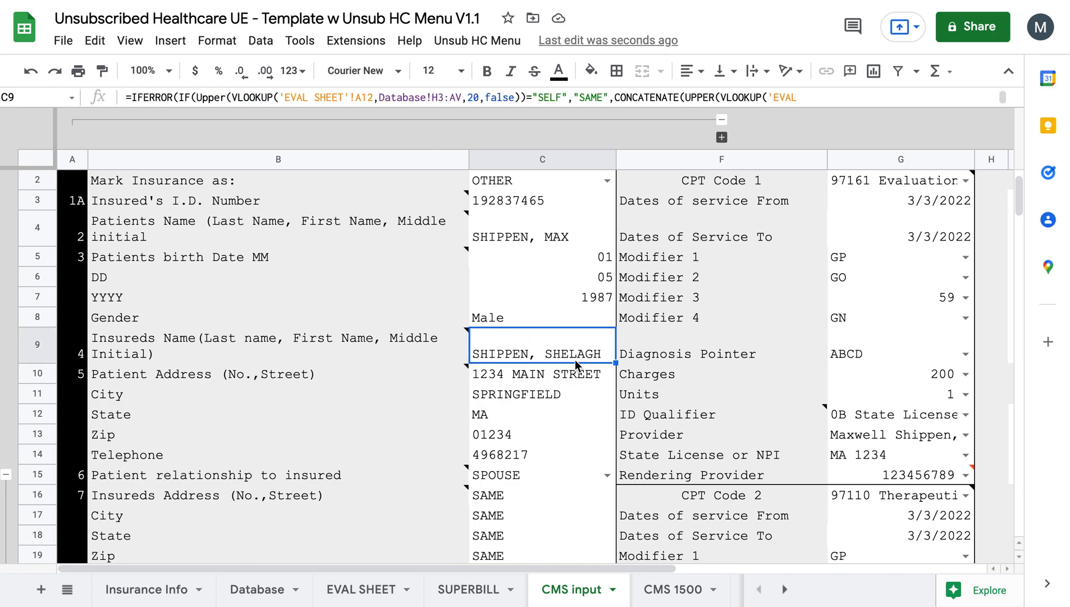
mouse_move(546, 393)
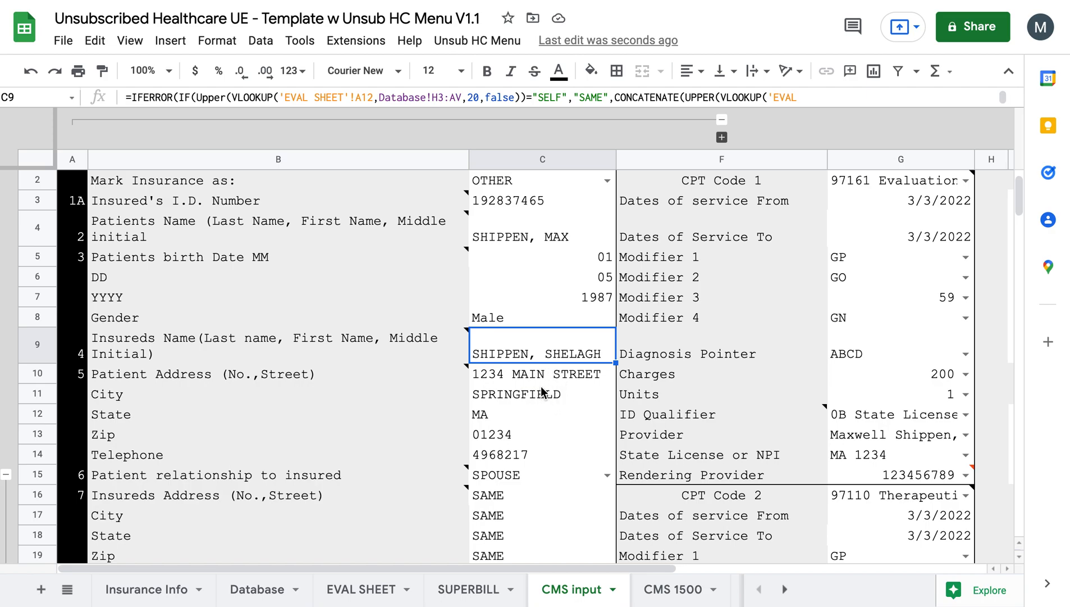
mouse_move(522, 381)
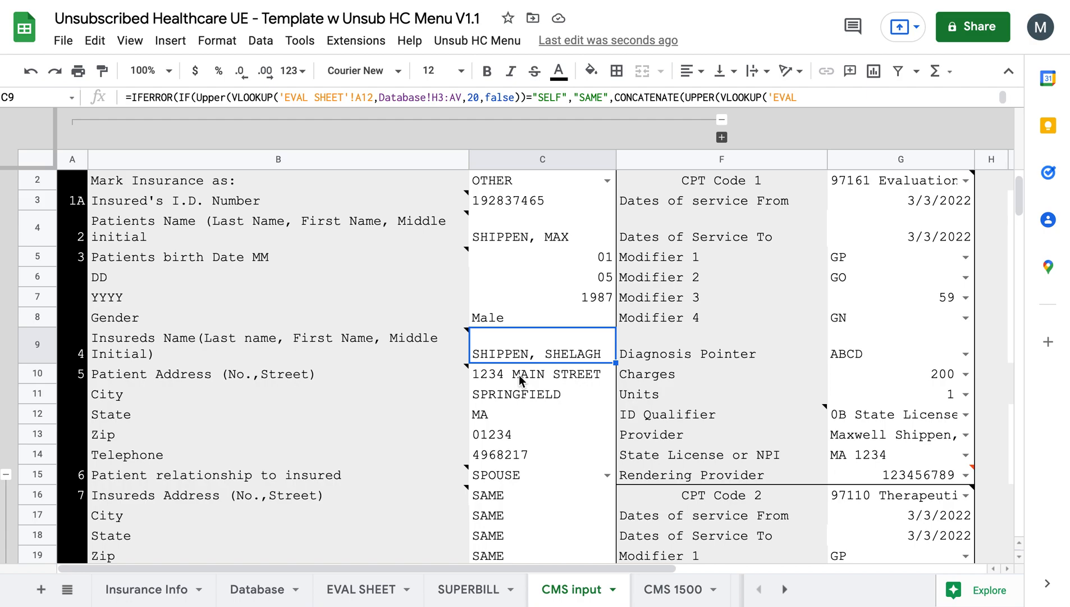
mouse_move(509, 395)
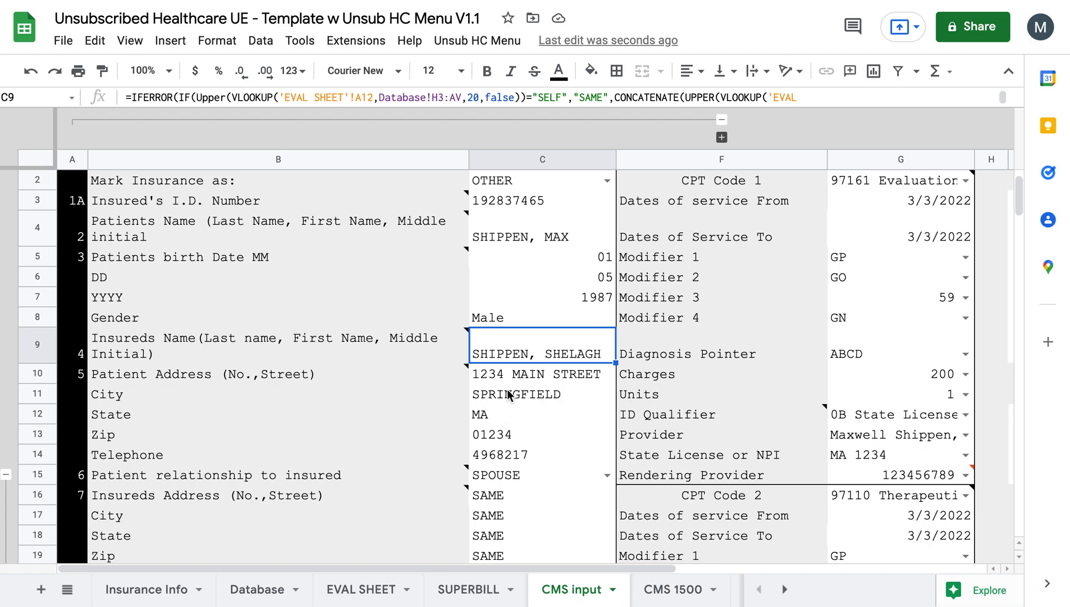
mouse_move(447, 354)
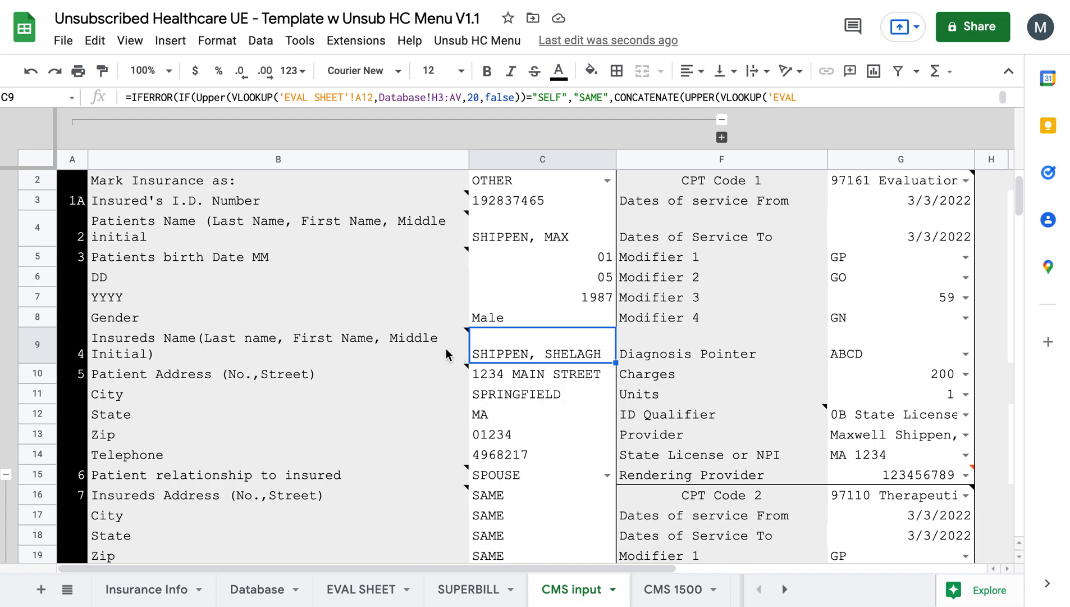
click(273, 345)
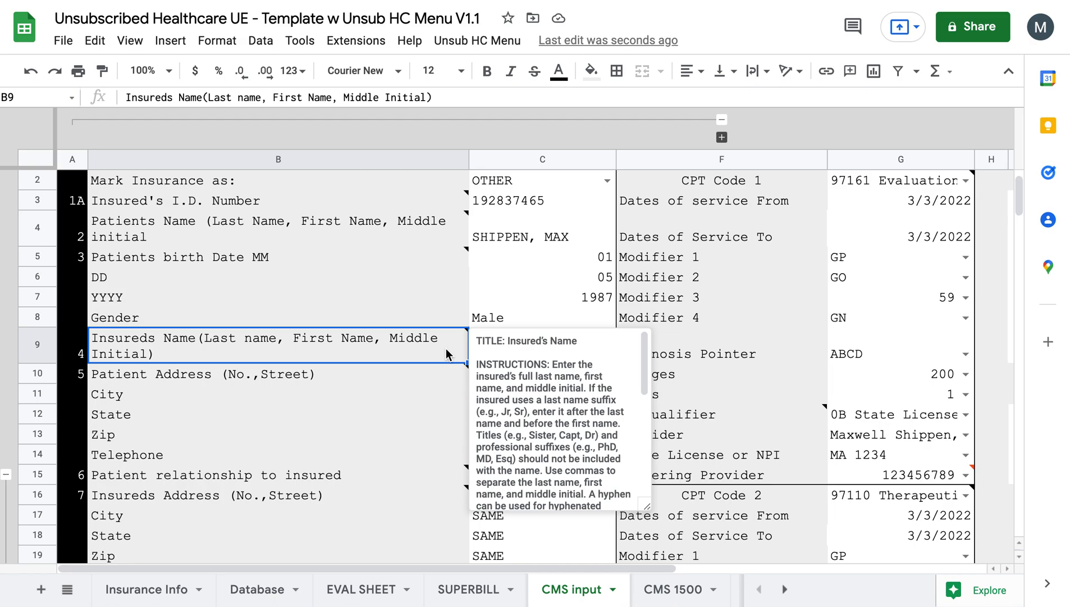
mouse_move(92, 347)
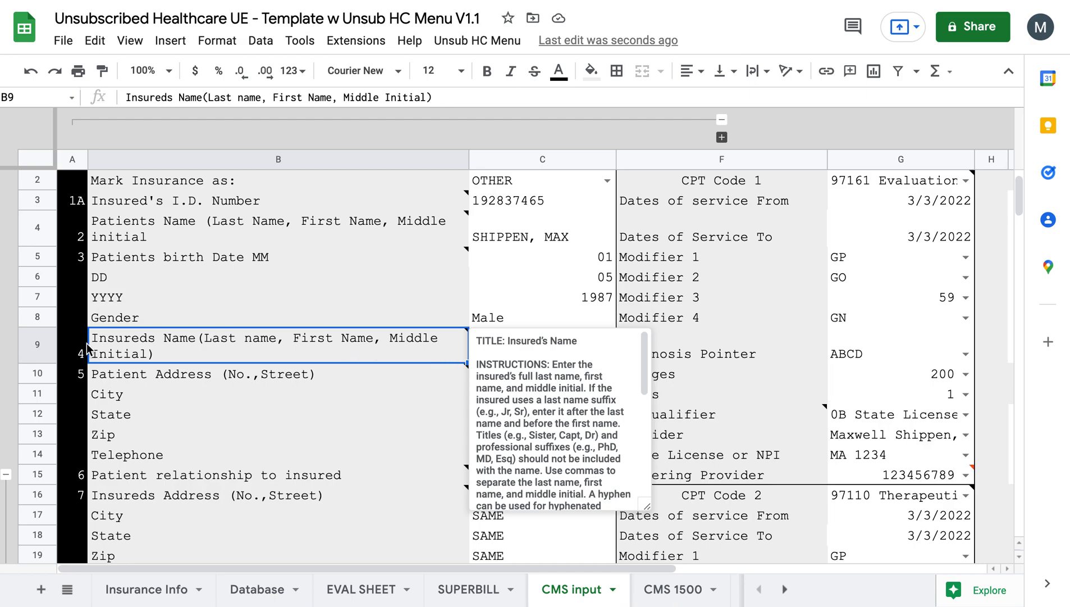
mouse_move(397, 360)
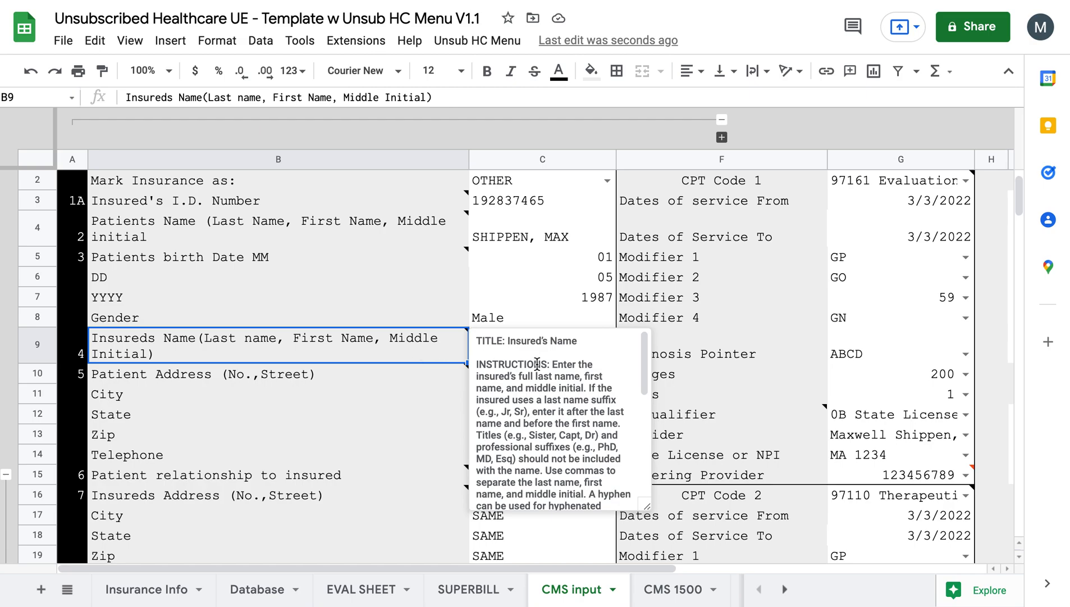
scroll(down, 3)
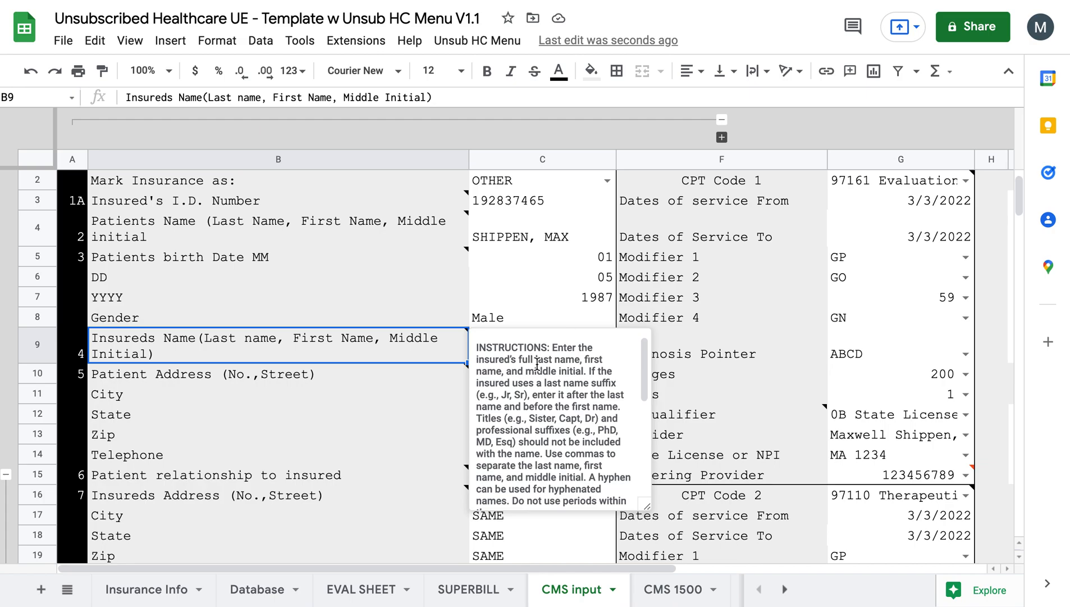
scroll(down, 3)
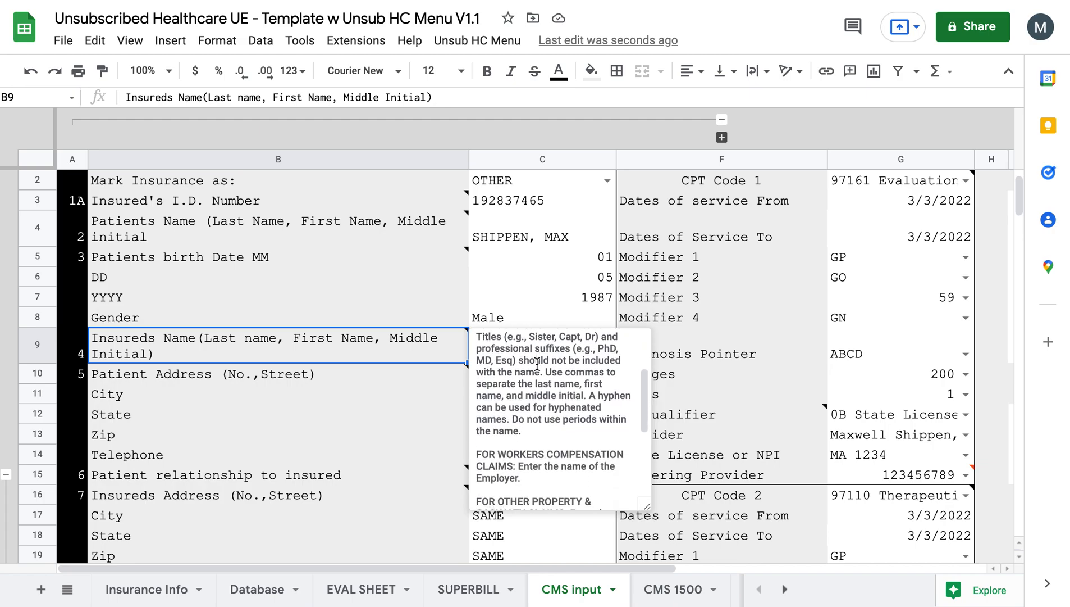
scroll(down, 3)
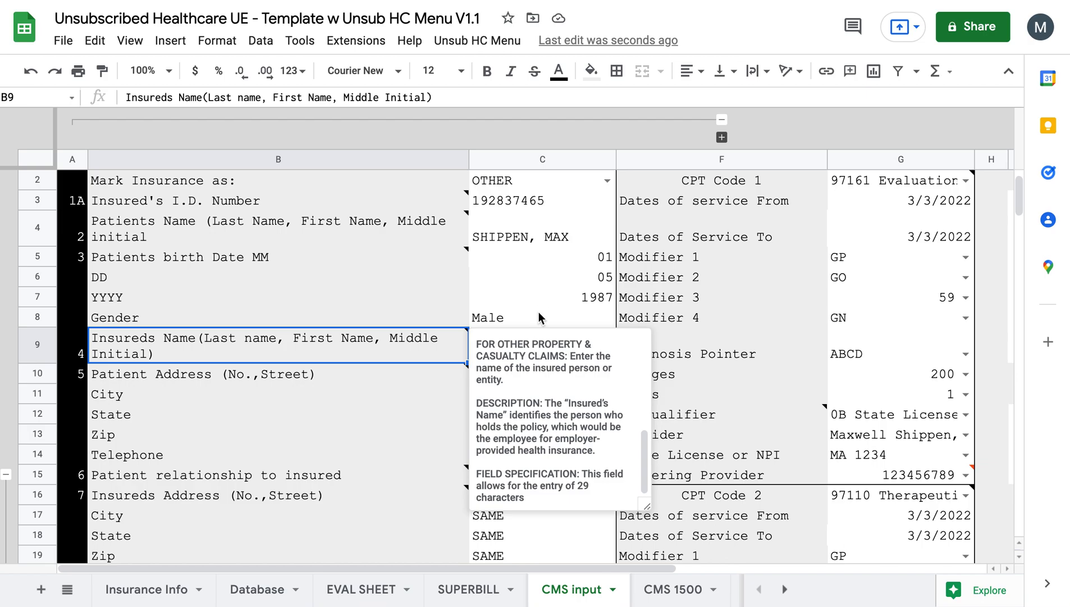
click(542, 353)
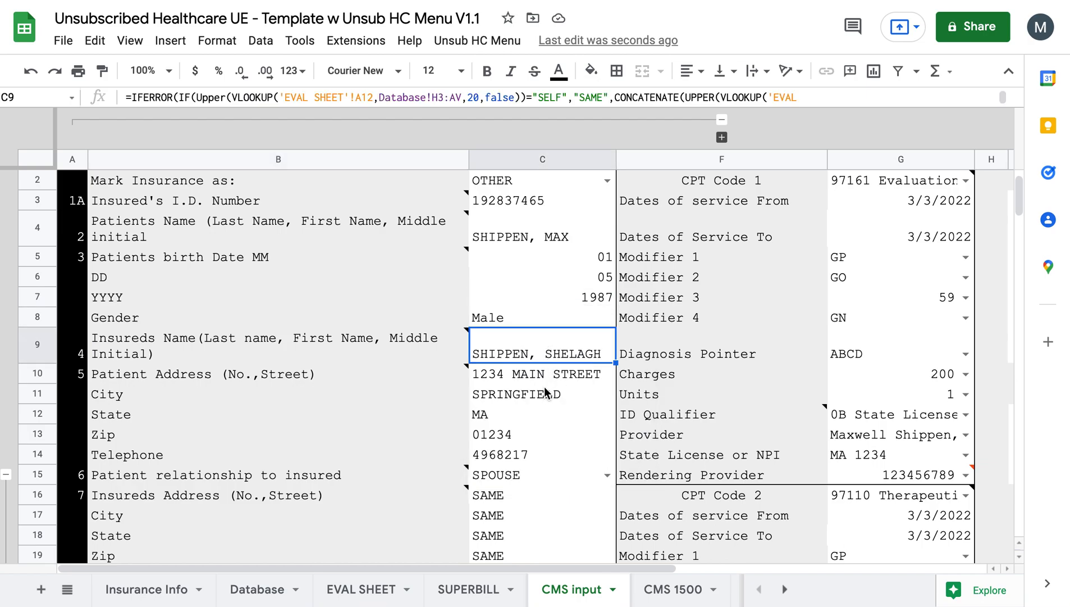
Set the patient signature to SIGNATURE ON FILE with date 3/7/2022
scroll(down, 3)
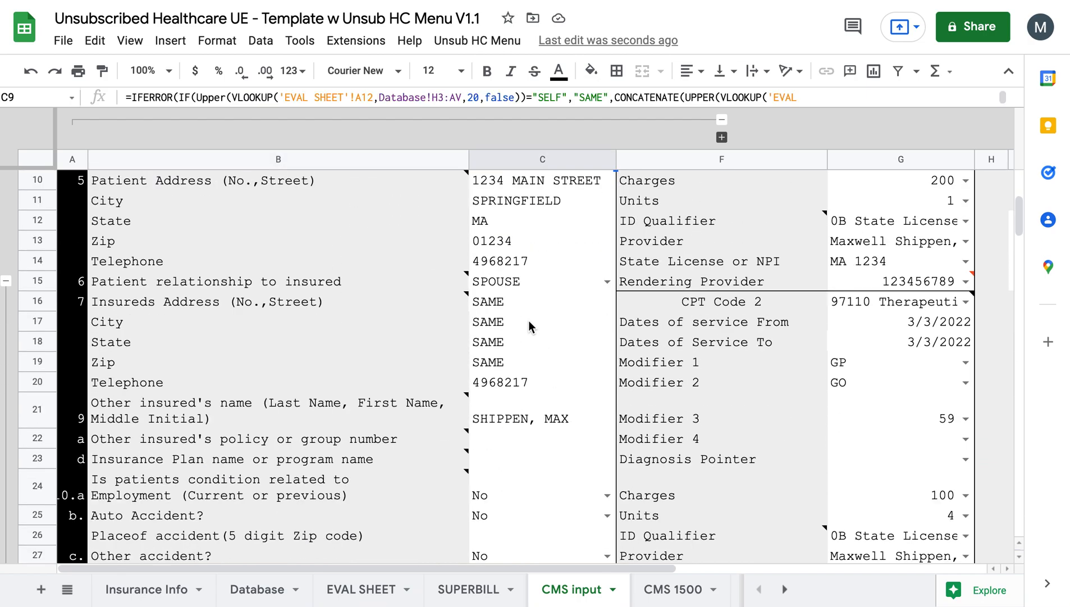
scroll(down, 3)
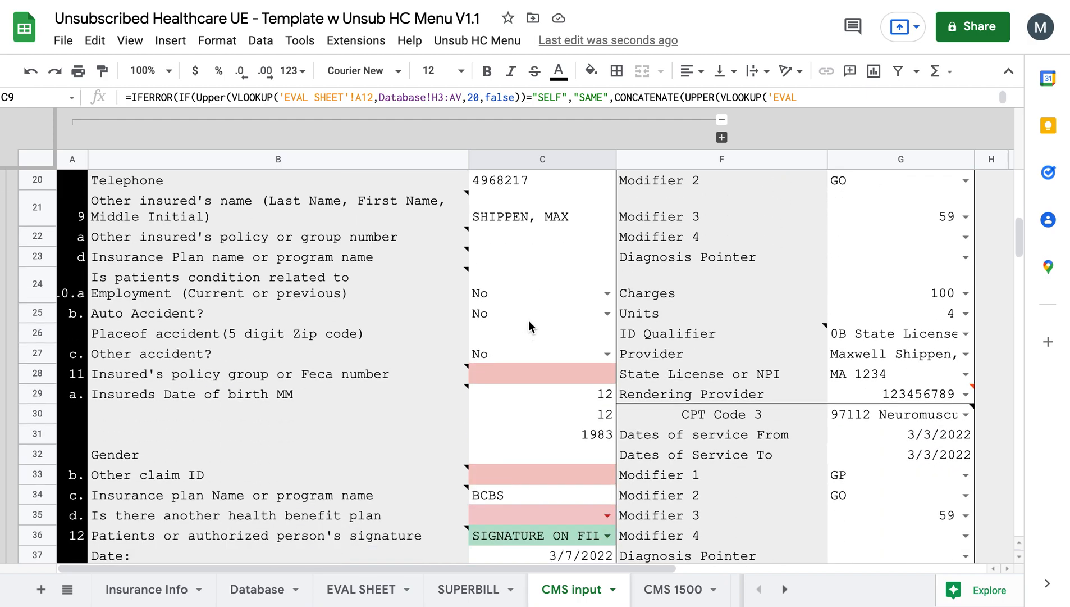
scroll(down, 3)
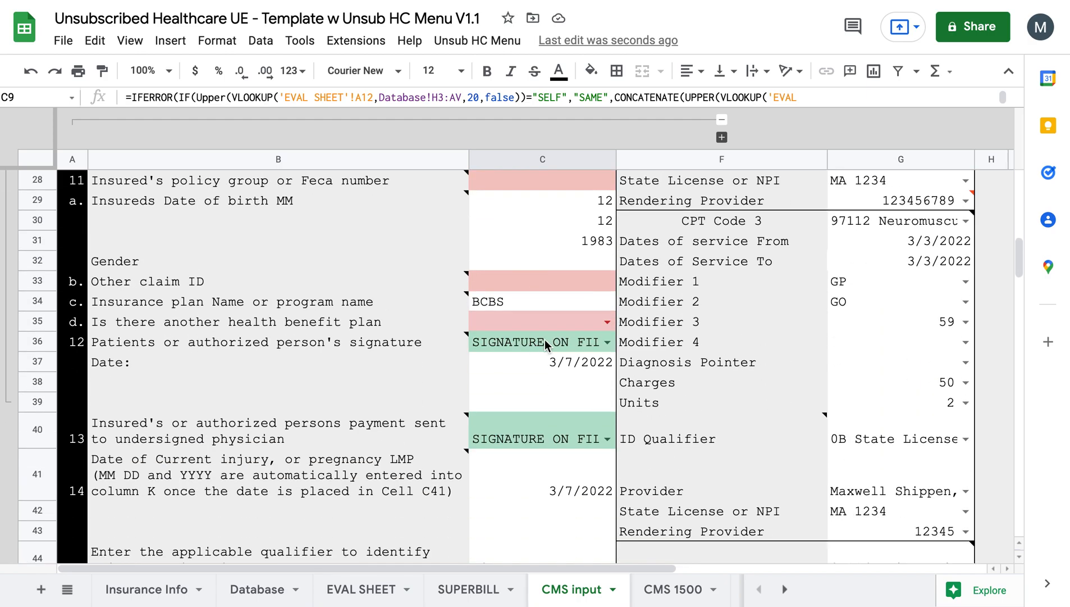
click(539, 342)
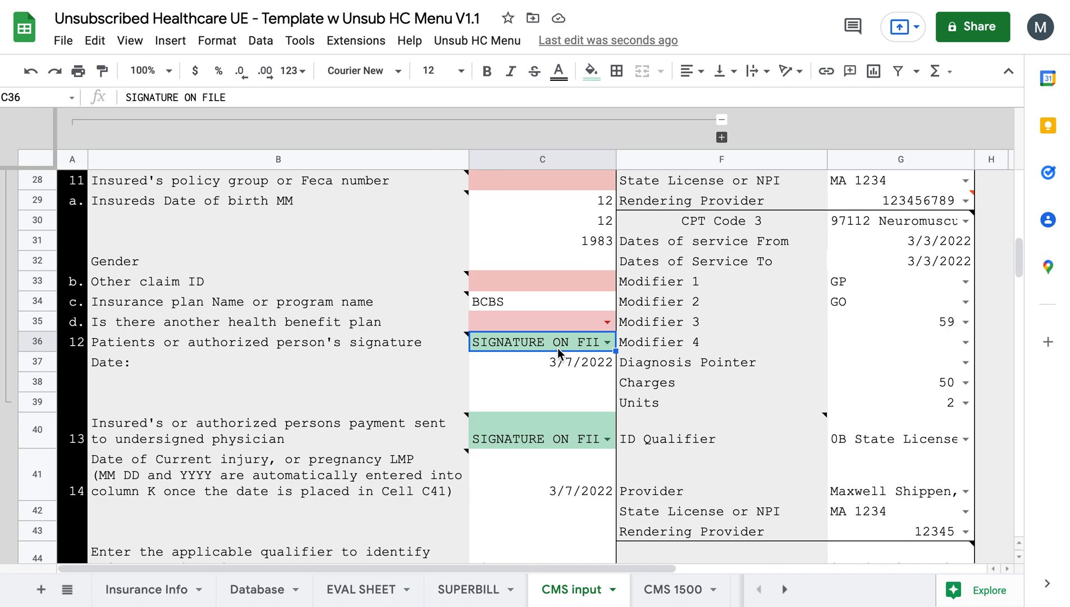
click(605, 341)
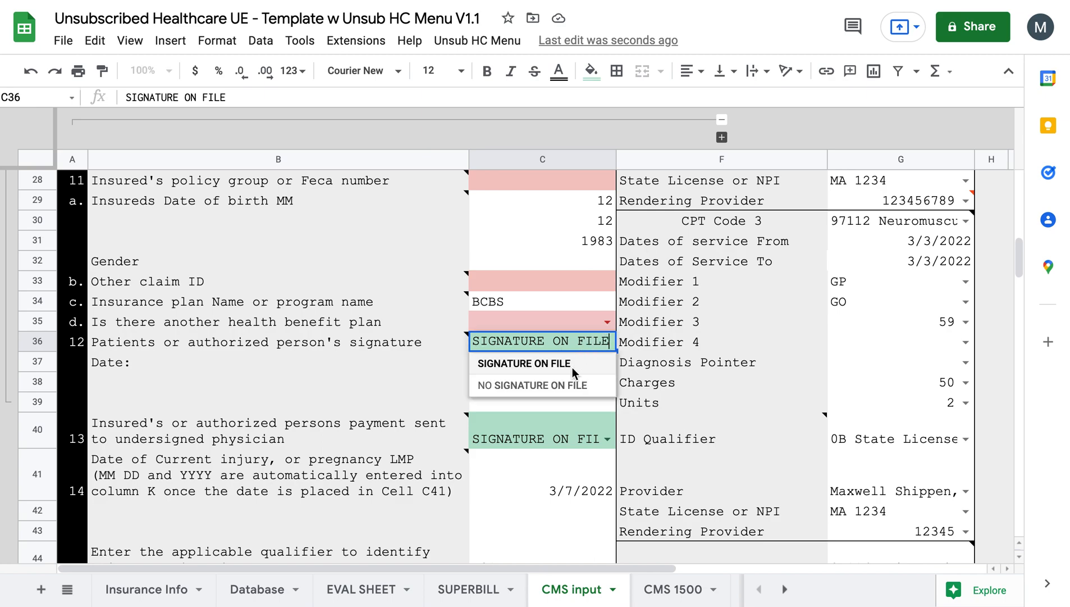
click(532, 384)
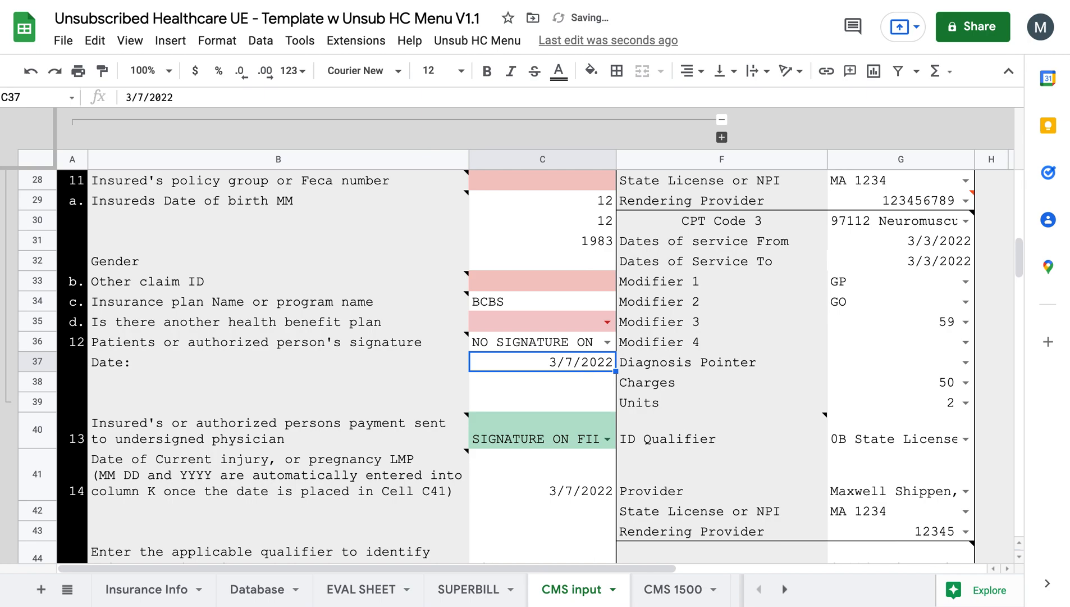
click(539, 342)
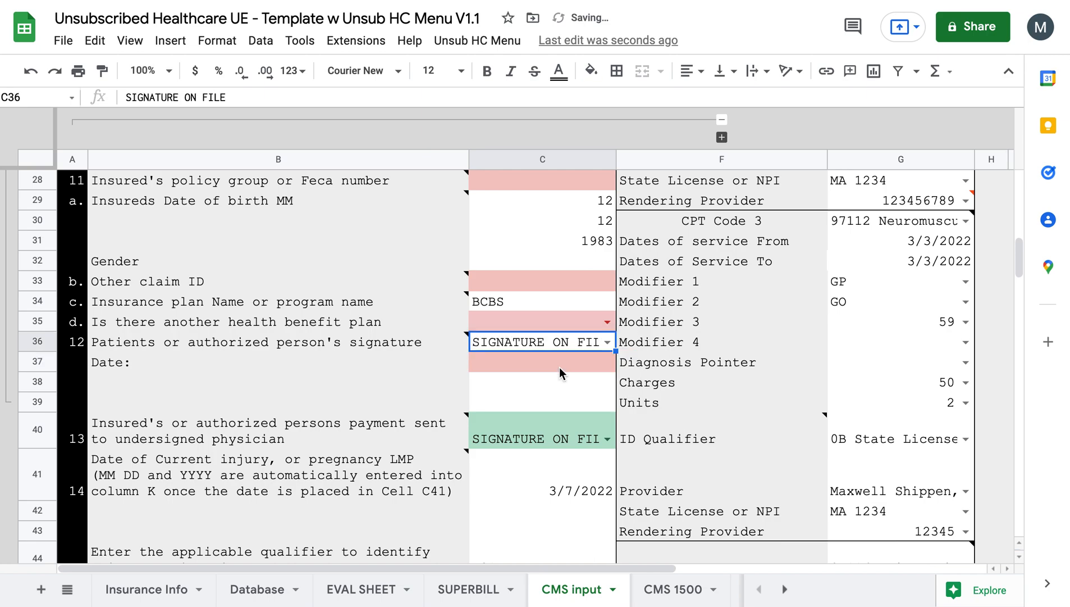
click(541, 360)
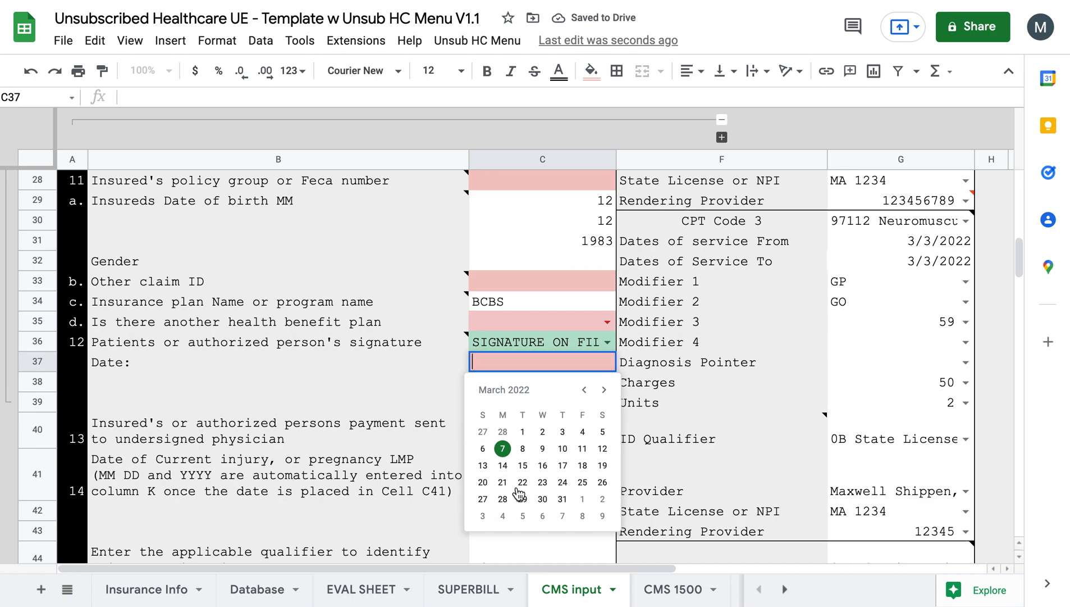
mouse_move(519, 451)
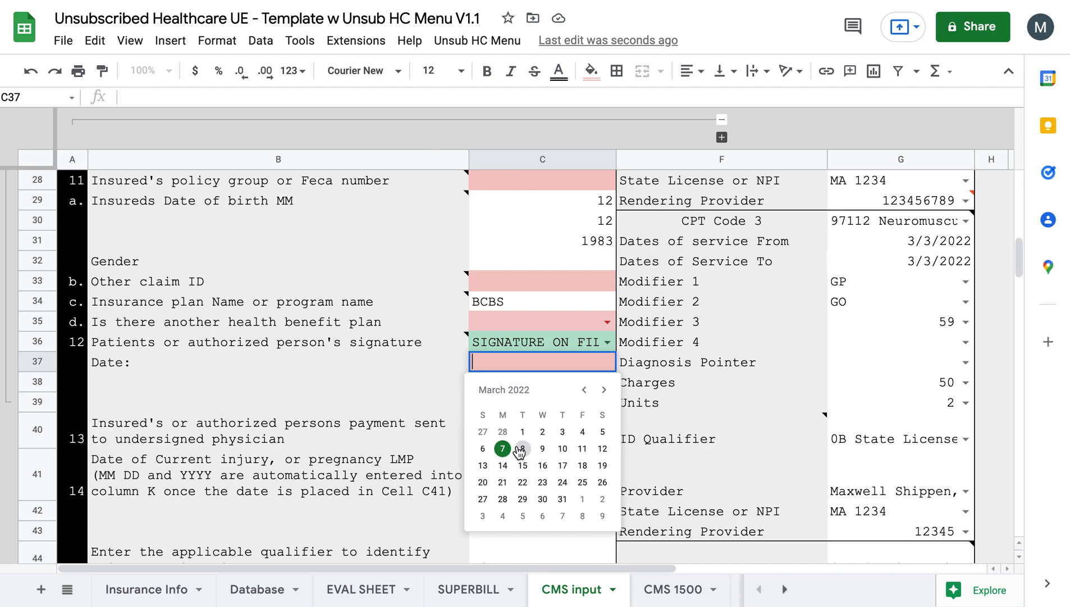
click(503, 448)
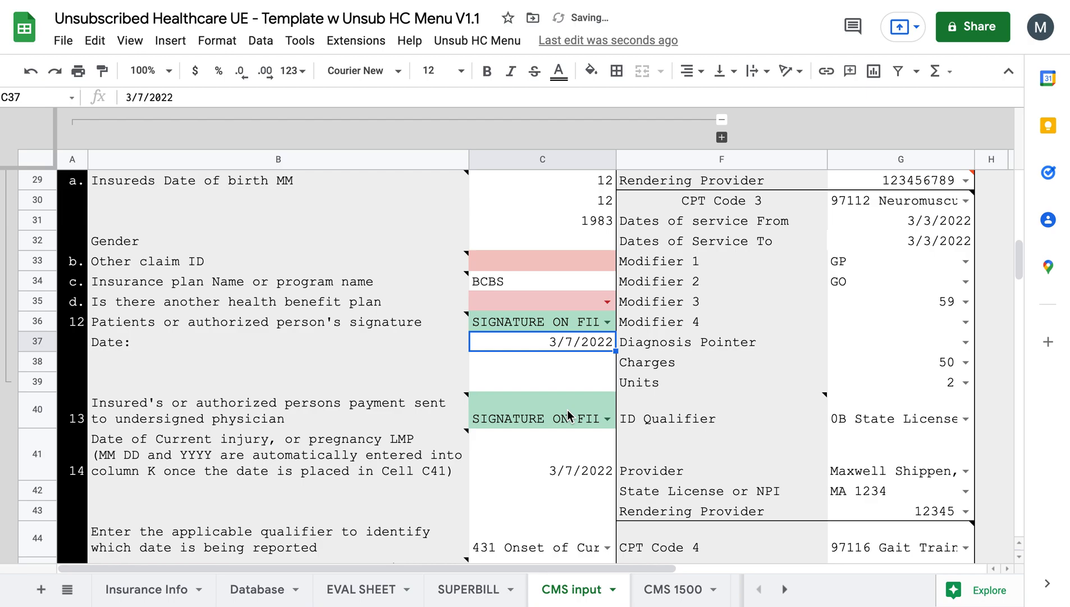
Scroll down to the diagnosis rows 21 A–k
scroll(down, 3)
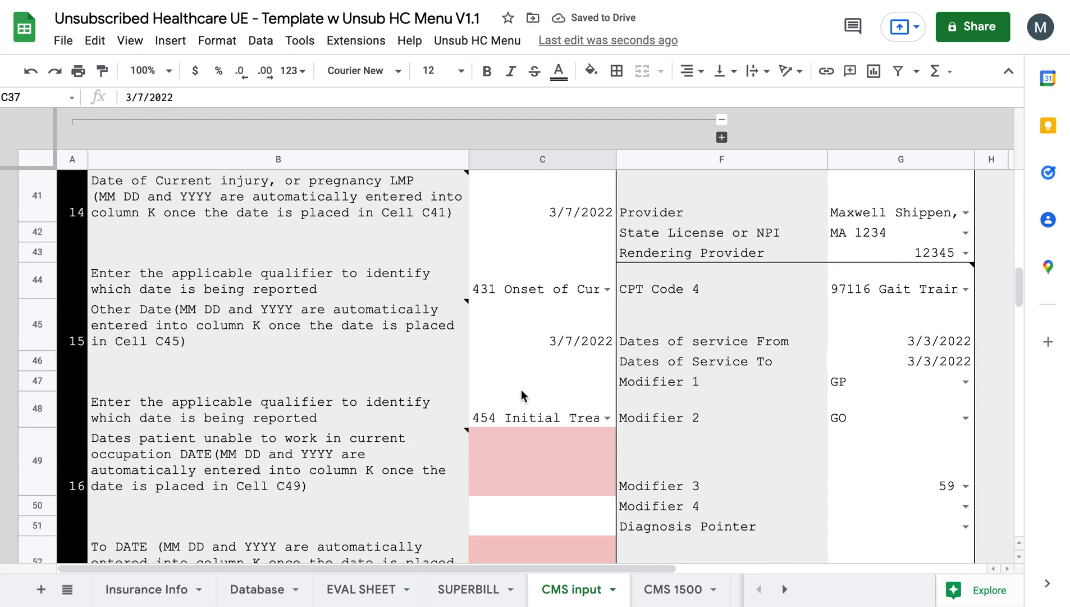
scroll(down, 3)
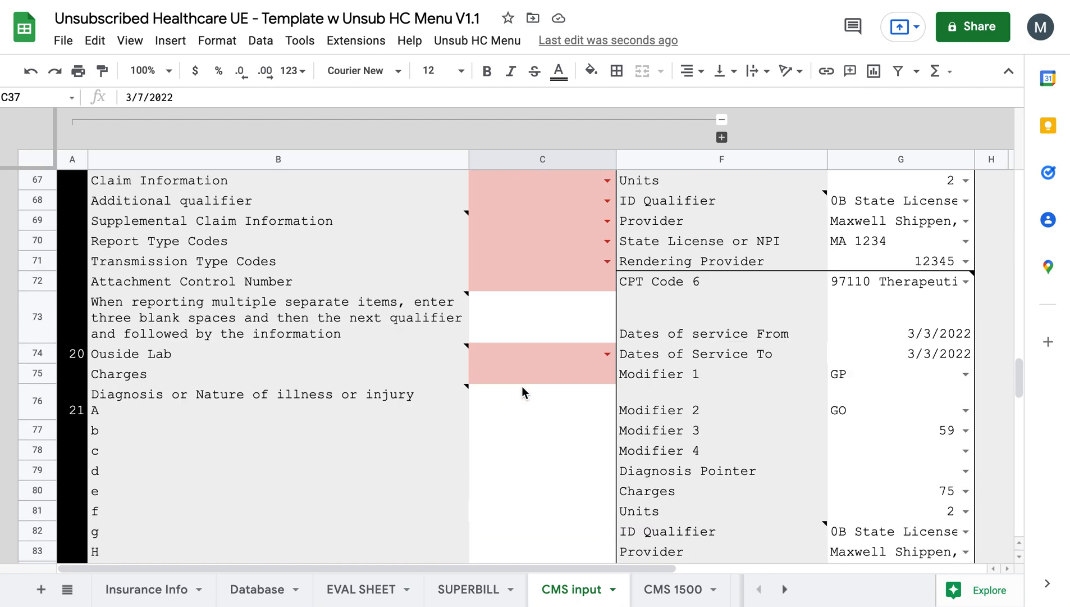
scroll(down, 3)
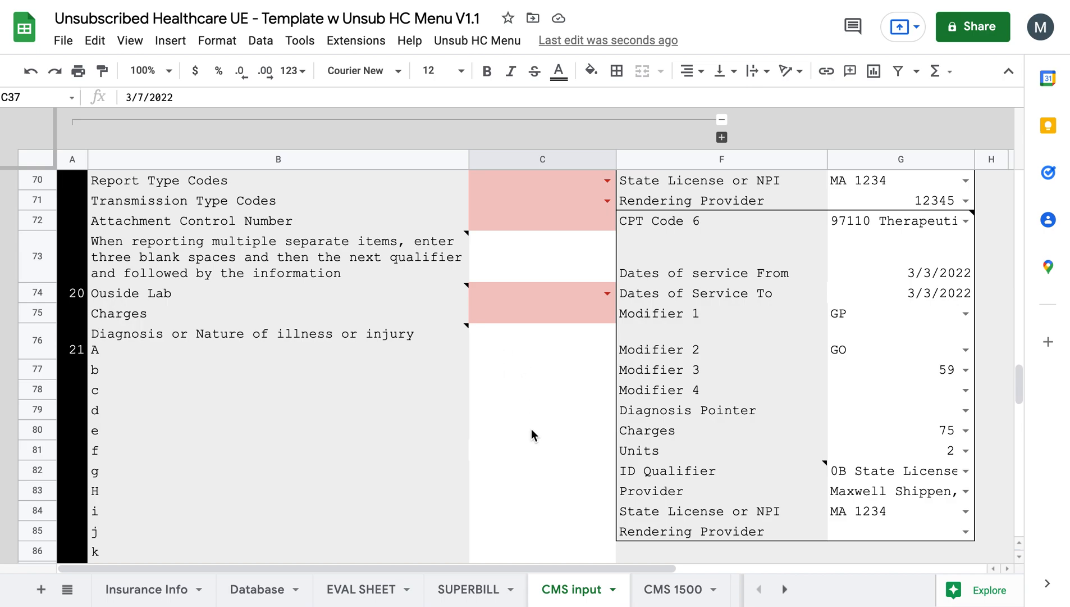
mouse_move(532, 416)
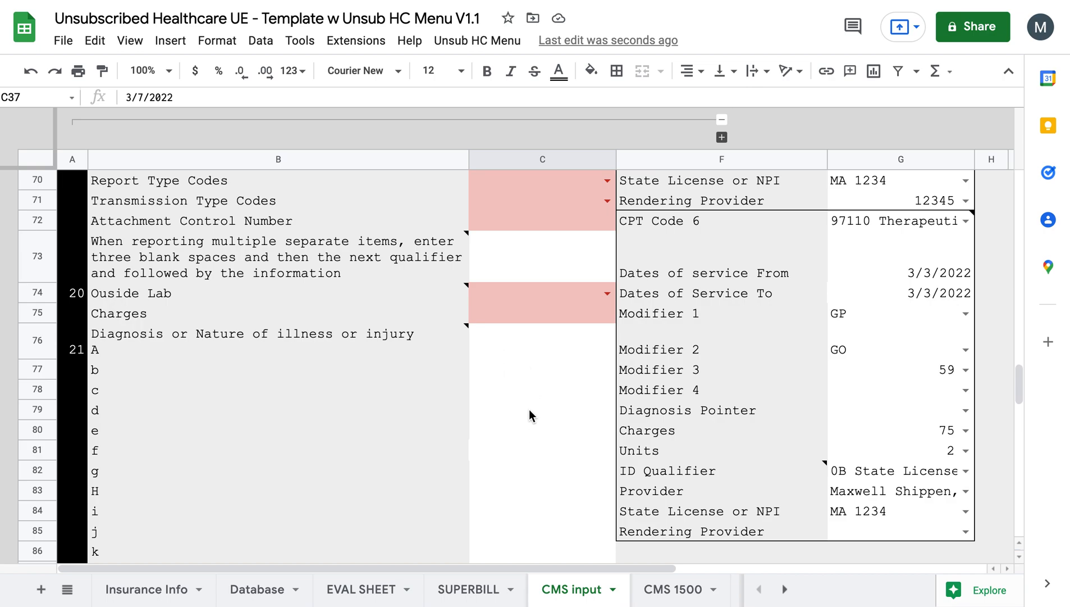
Pick EVAL SHEET Treatment Diagnosis codes including M25.531, M77.01 and M25.522
click(541, 369)
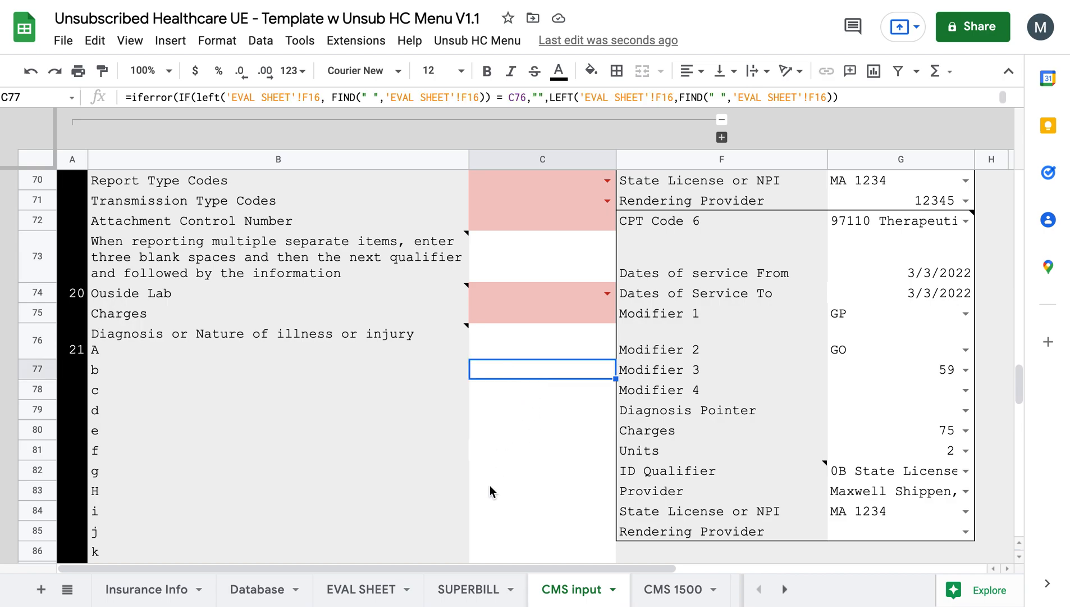
click(361, 588)
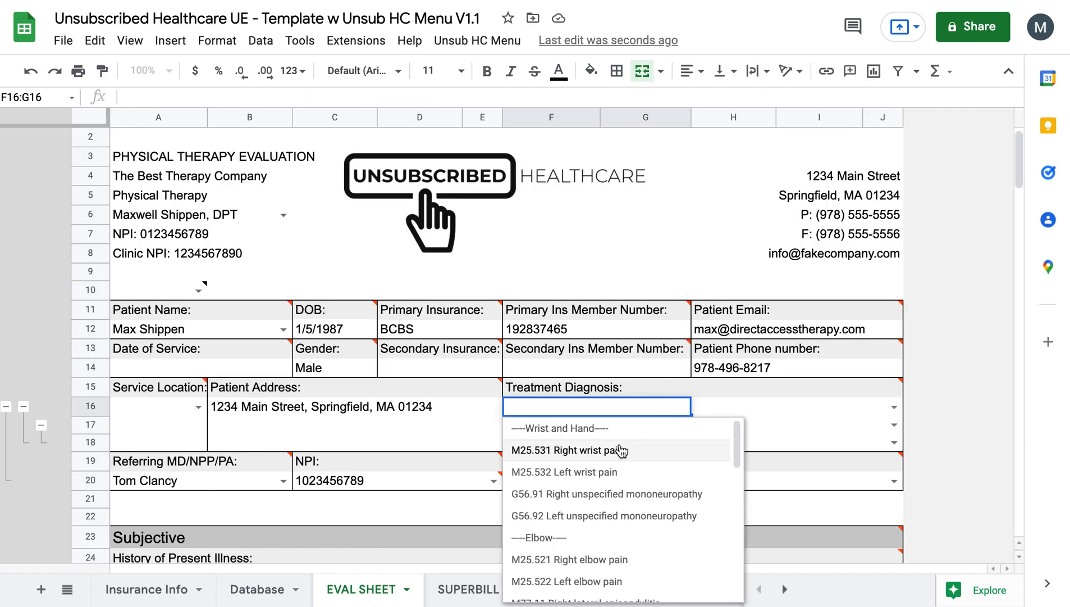
click(566, 471)
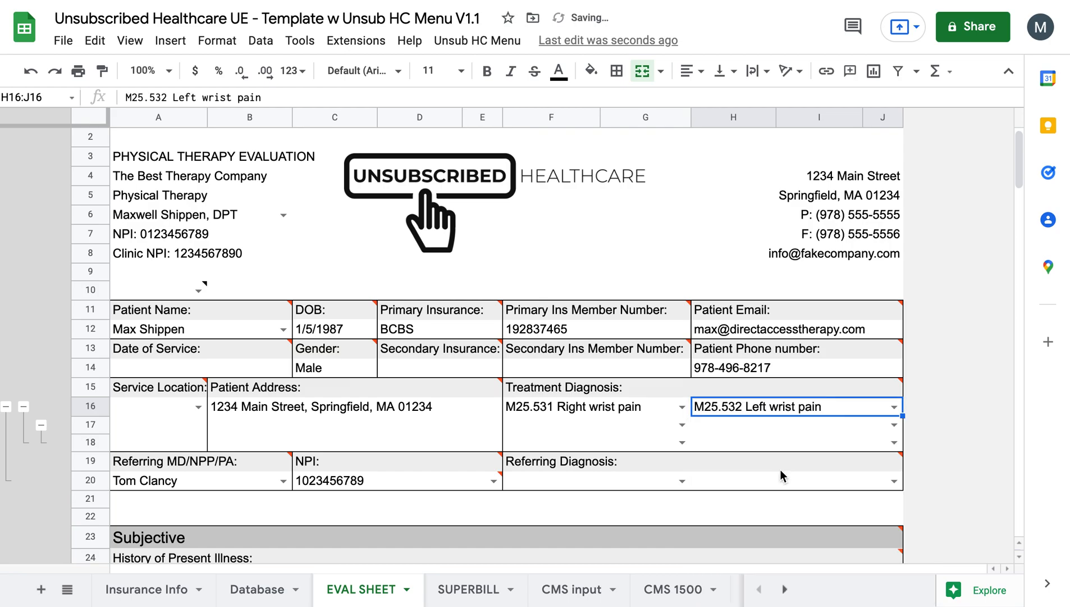
click(680, 423)
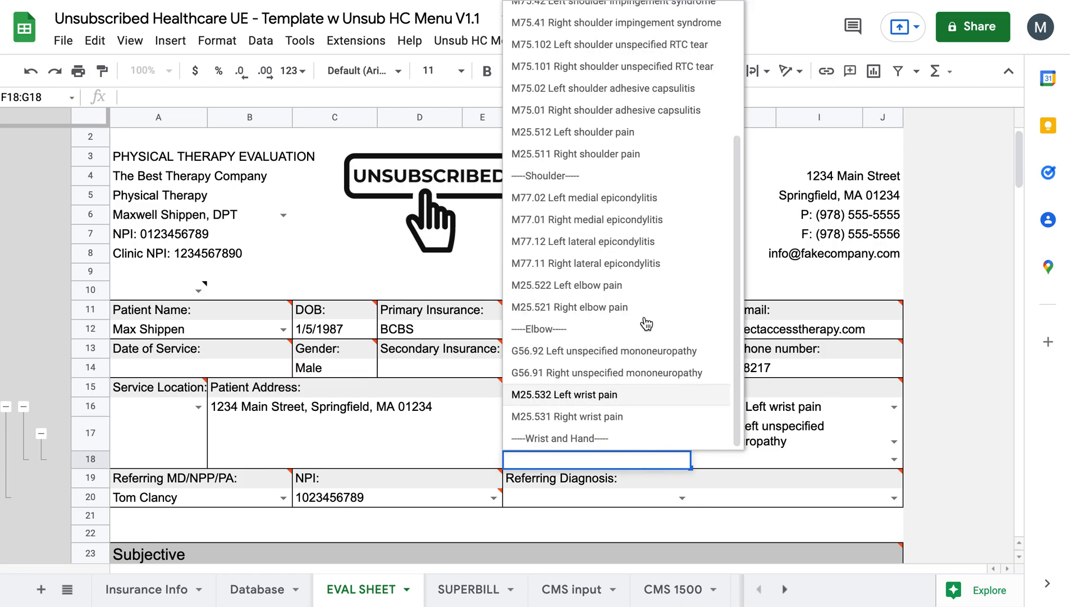
click(585, 219)
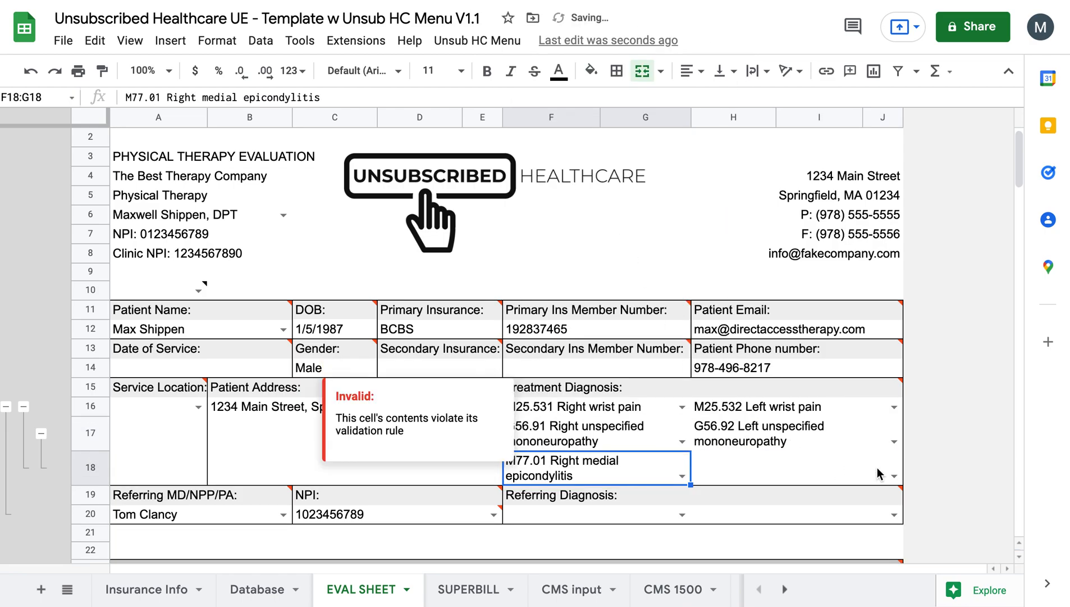
click(794, 475)
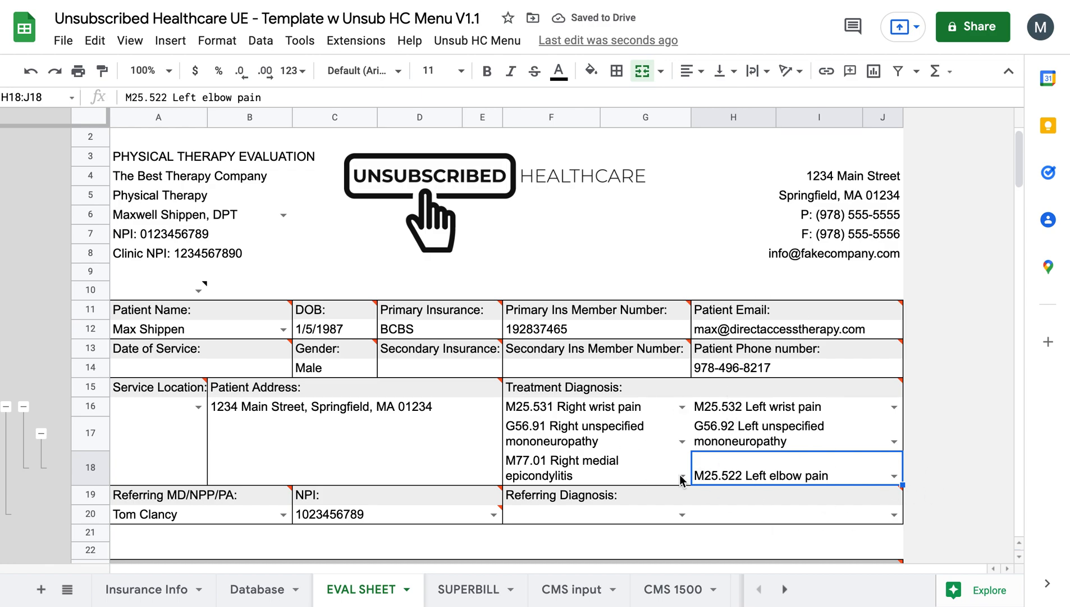
mouse_move(196, 522)
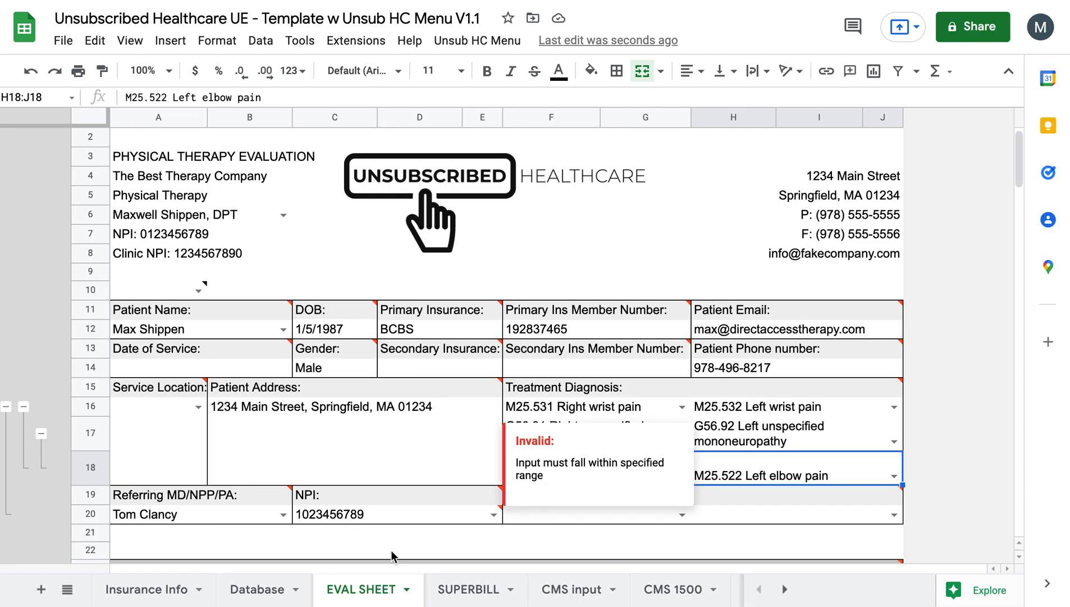
click(420, 550)
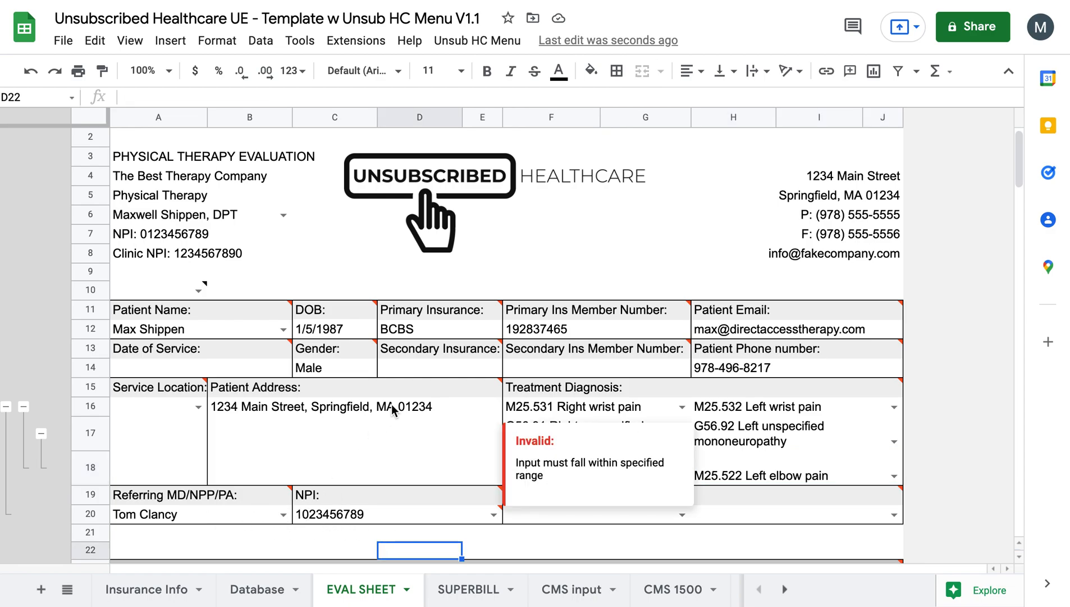
click(478, 40)
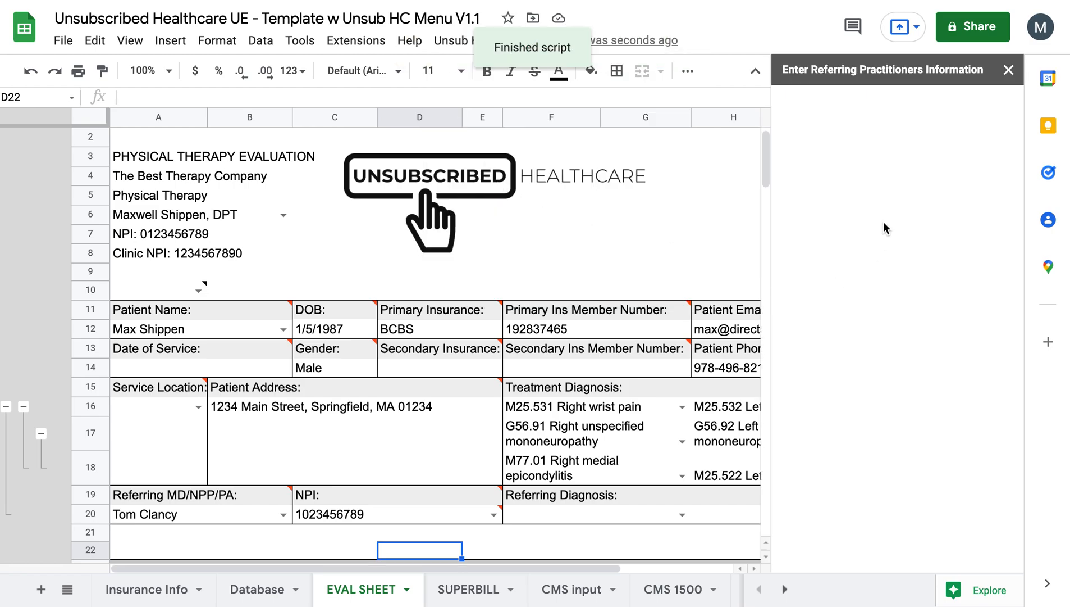
scroll(down, 3)
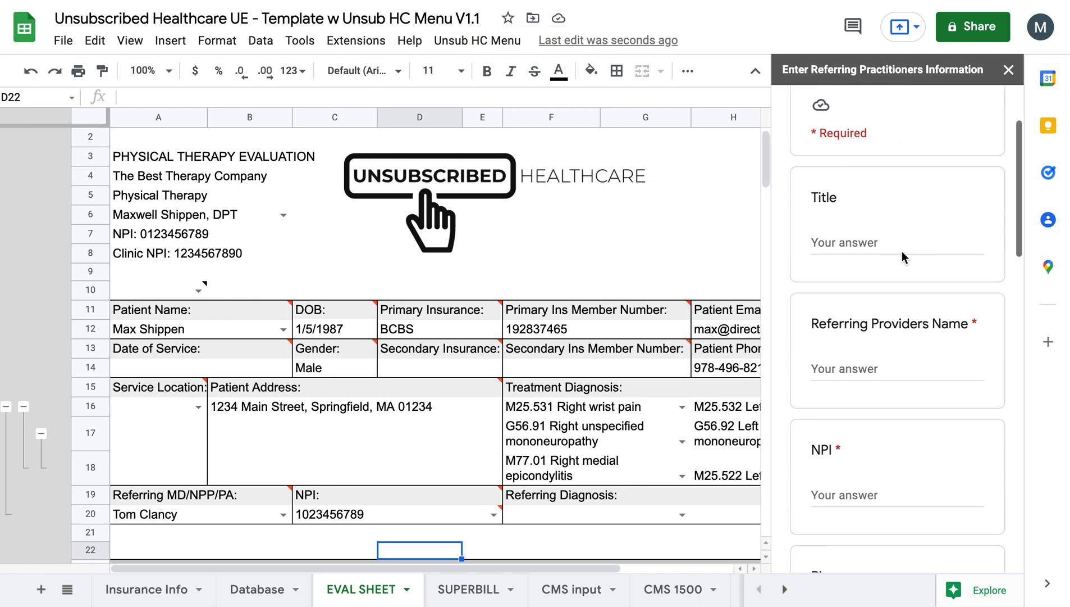
scroll(down, 3)
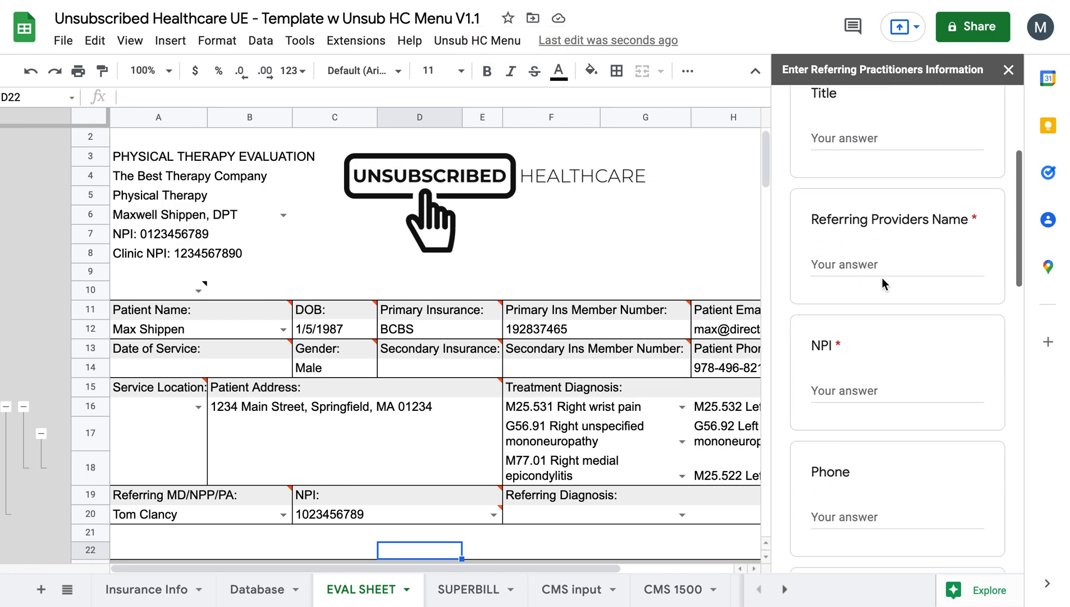
scroll(down, 3)
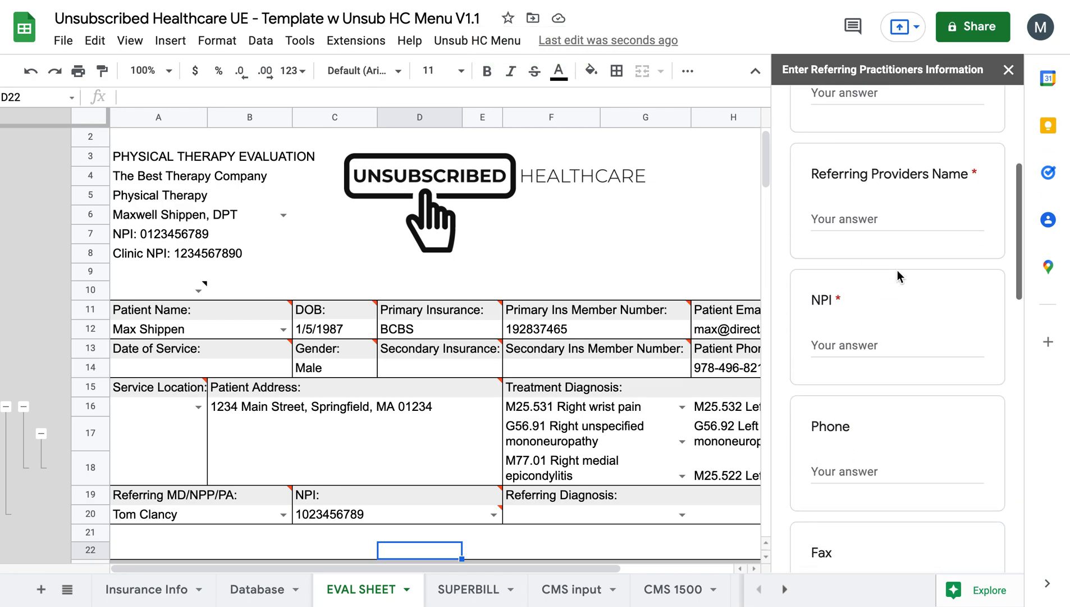
scroll(down, 3)
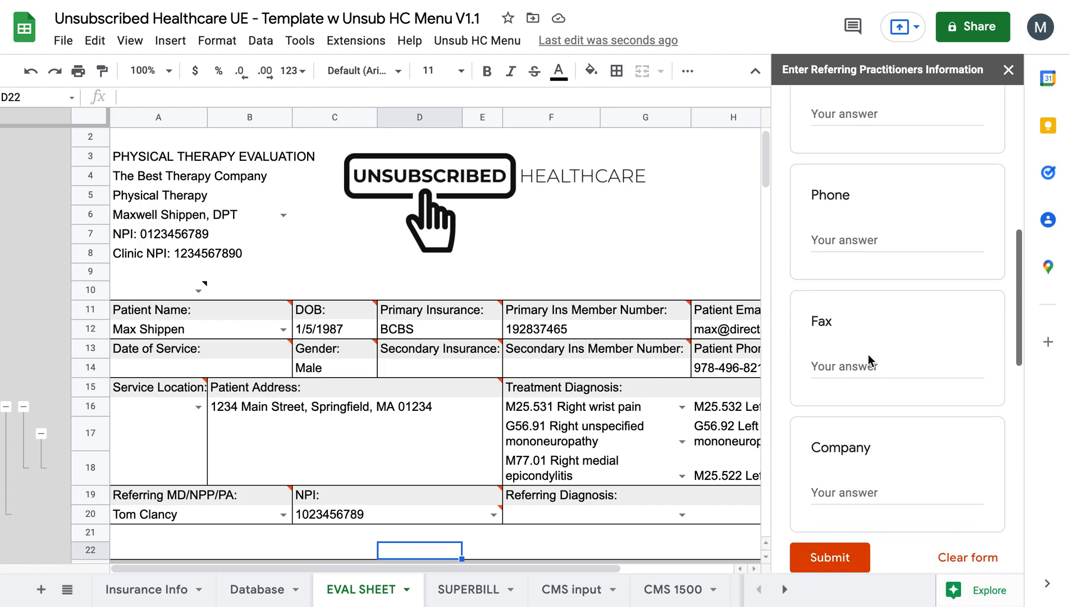
scroll(down, 3)
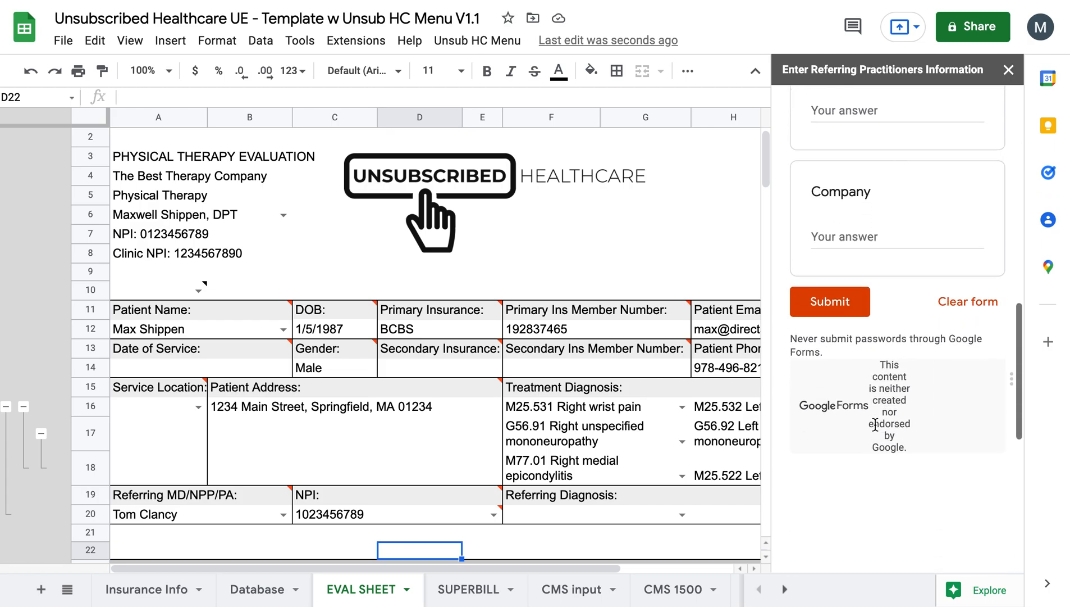
scroll(up, 3)
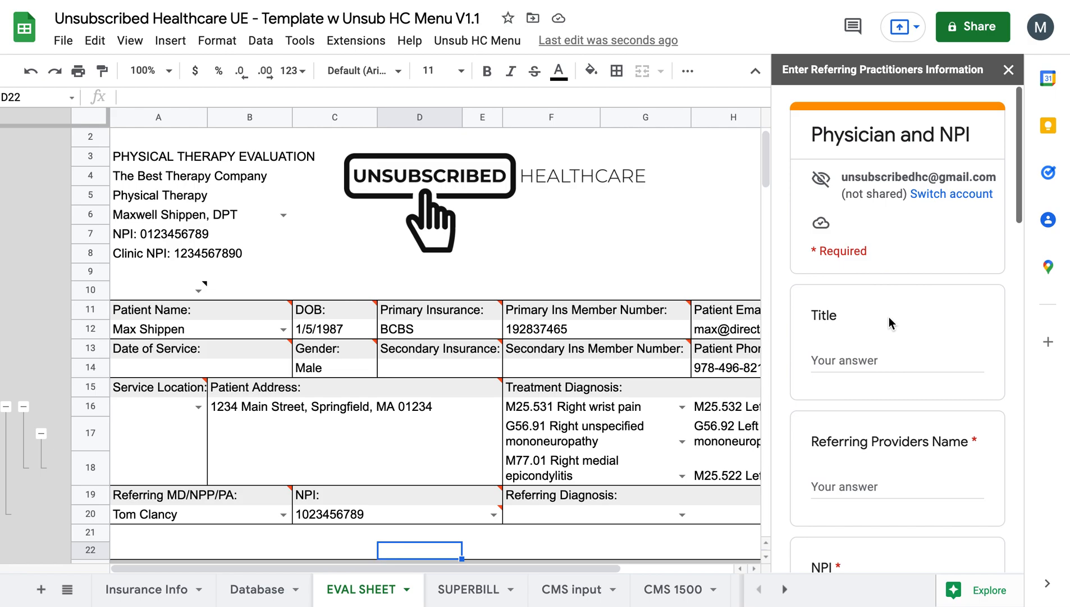
click(1008, 69)
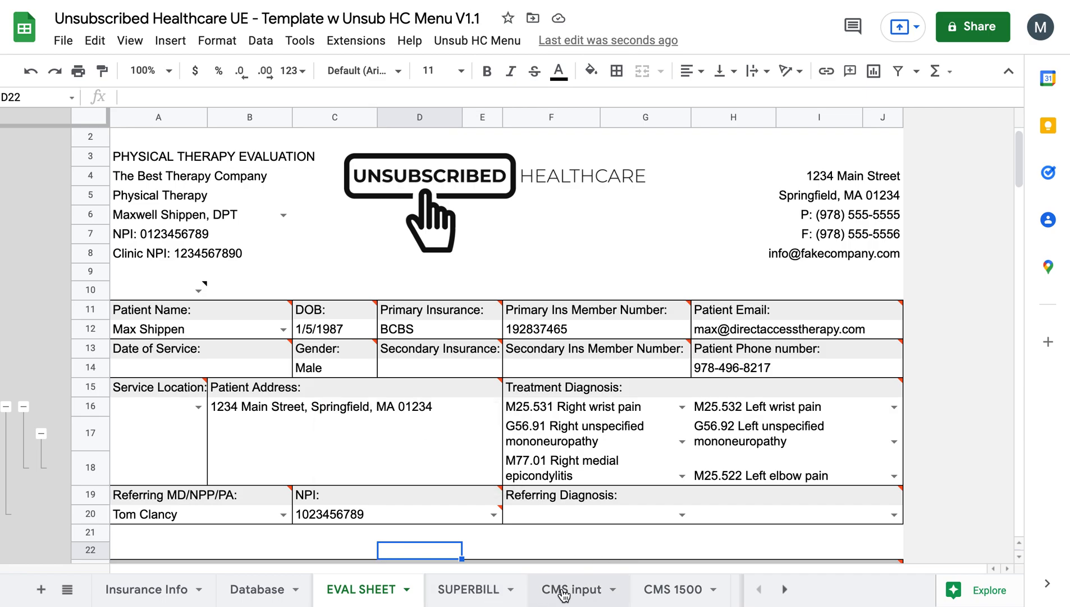
Open the CMS input tab and review its six diagnosis codes and same-for-all Yes/No settings
click(570, 588)
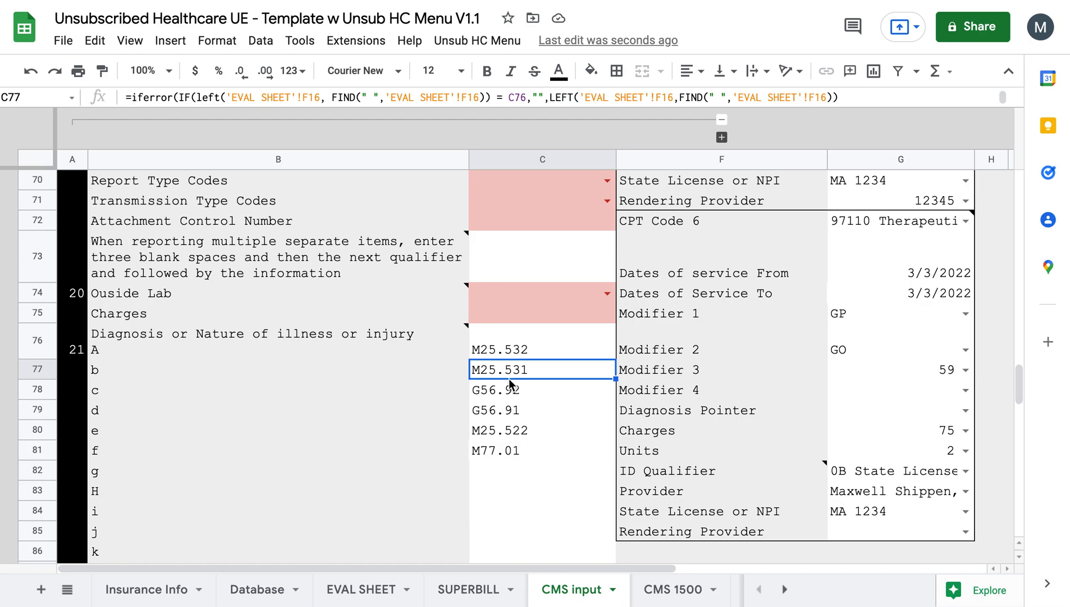
scroll(up, 3)
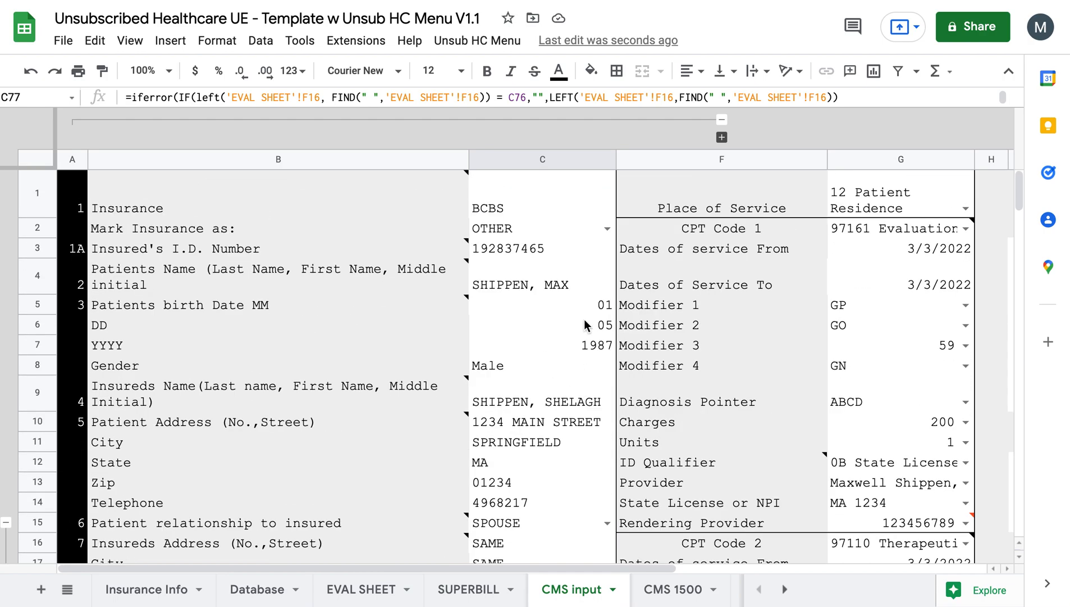
mouse_move(722, 155)
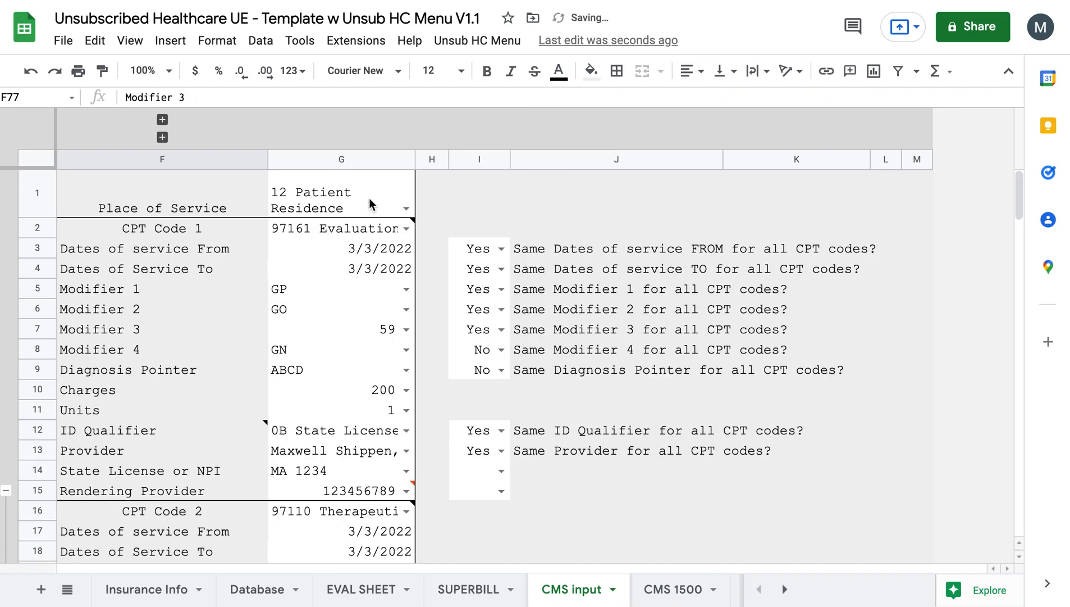
mouse_move(126, 146)
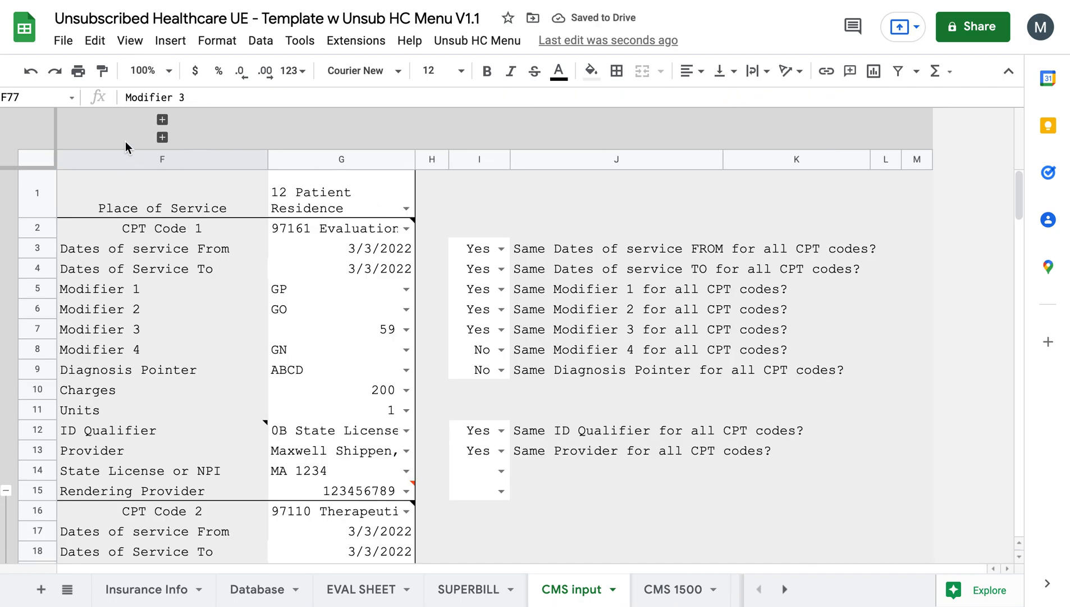
mouse_move(199, 273)
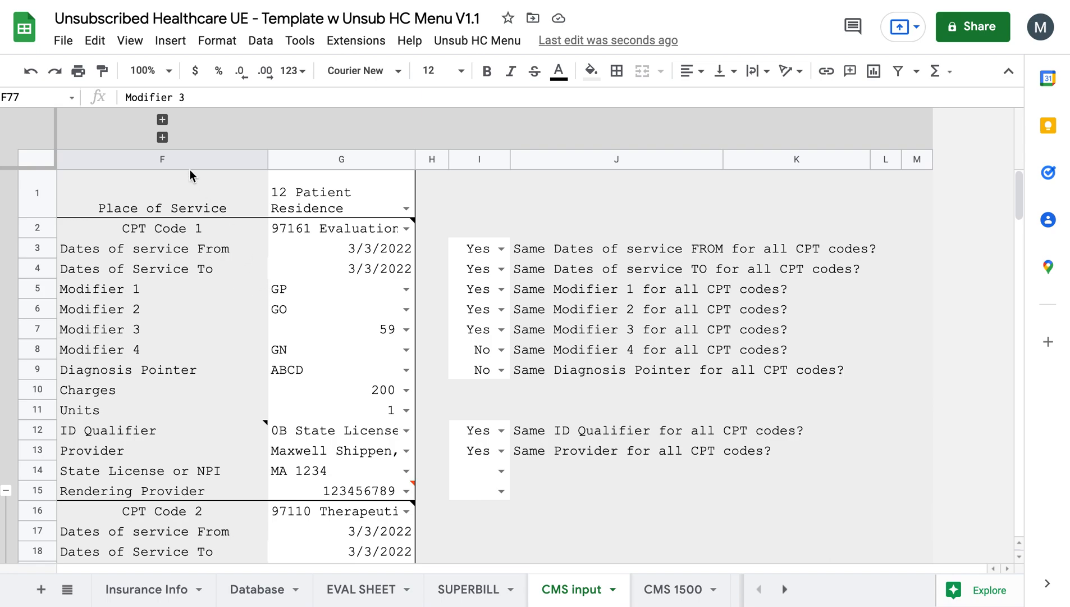
mouse_move(152, 123)
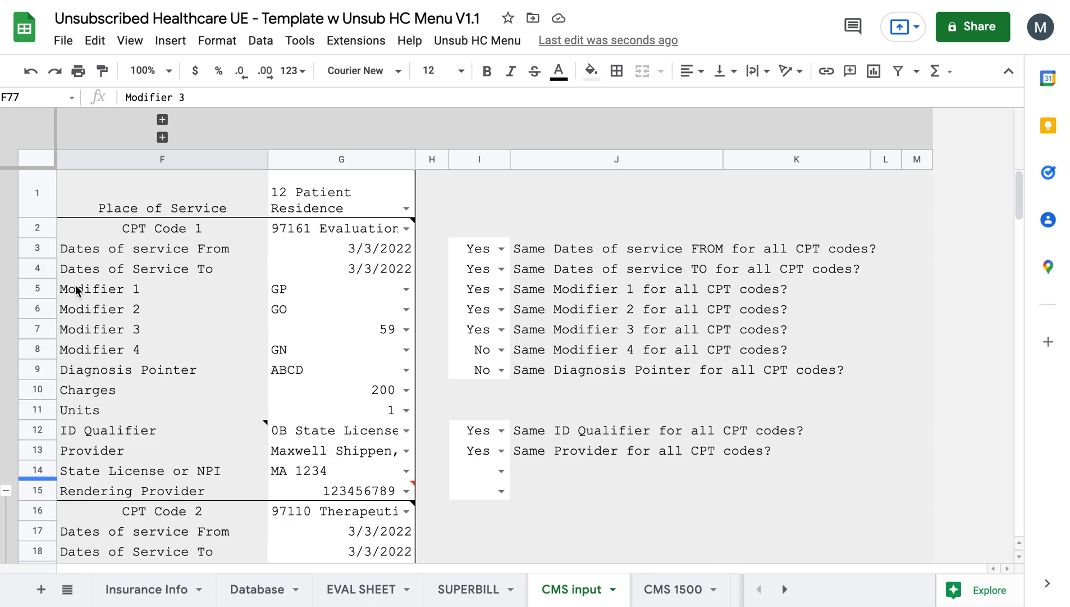
scroll(down, 3)
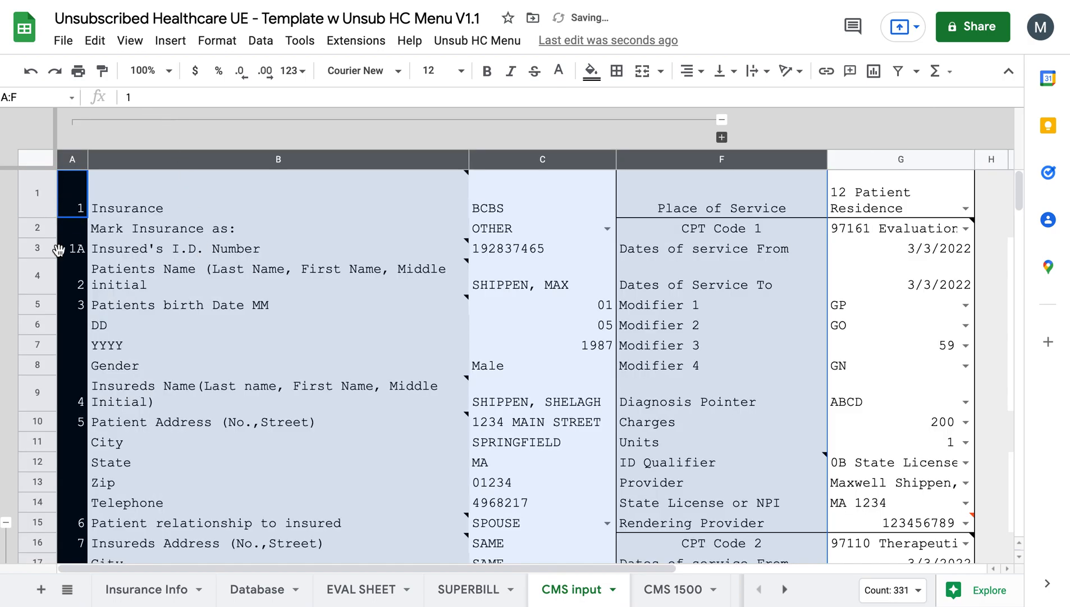
mouse_move(541, 277)
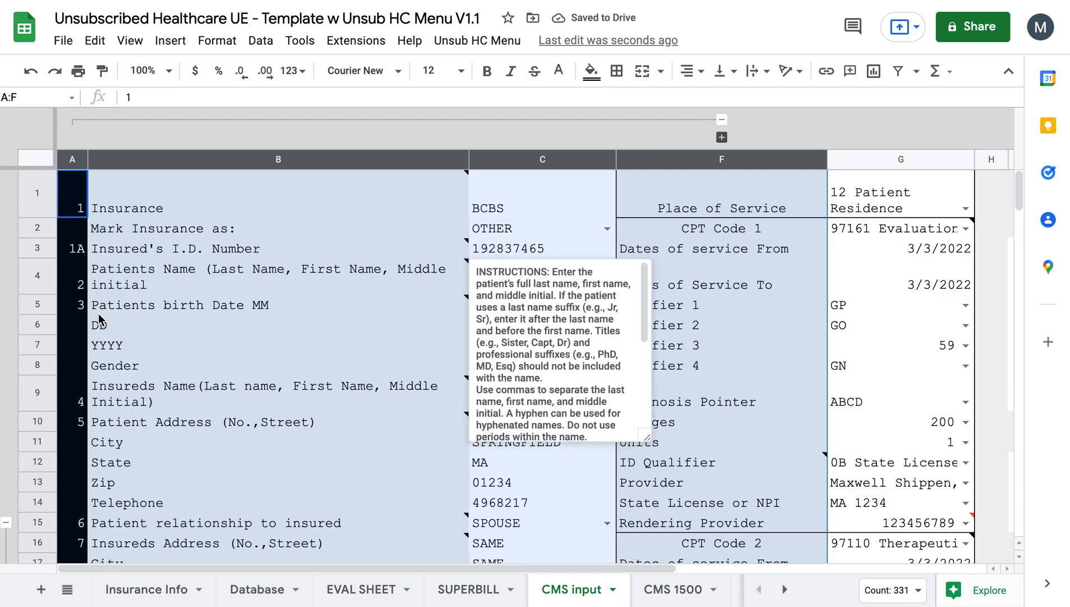
scroll(down, 3)
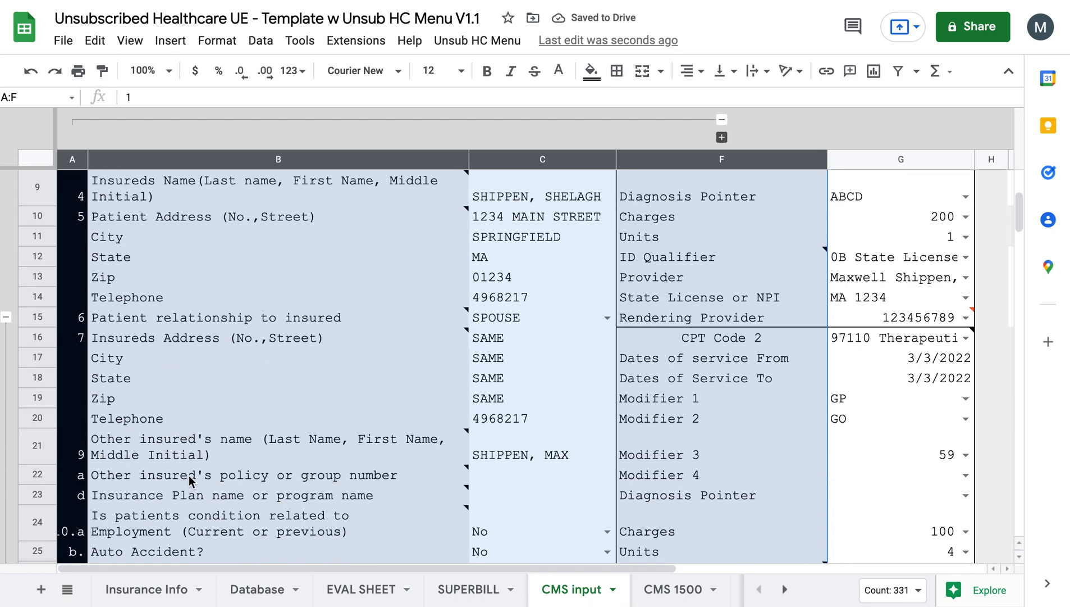
scroll(down, 3)
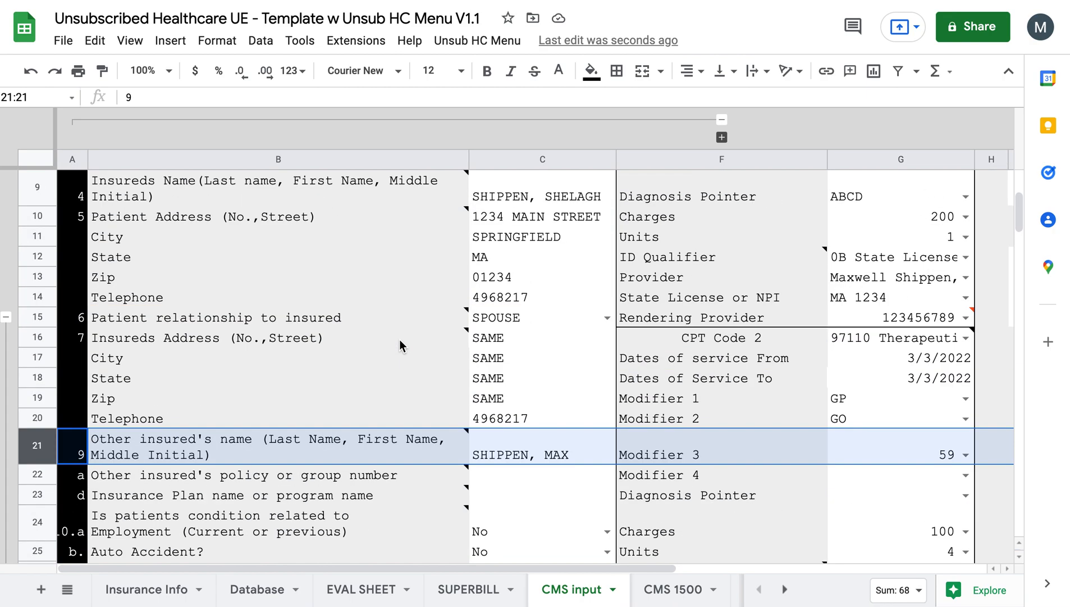
scroll(up, 3)
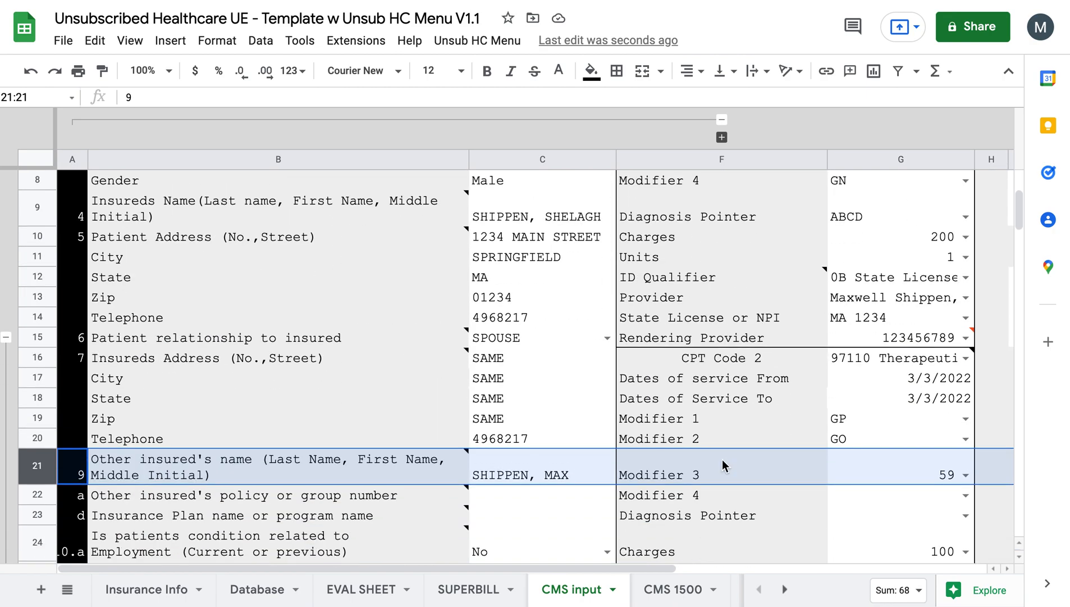
scroll(down, 3)
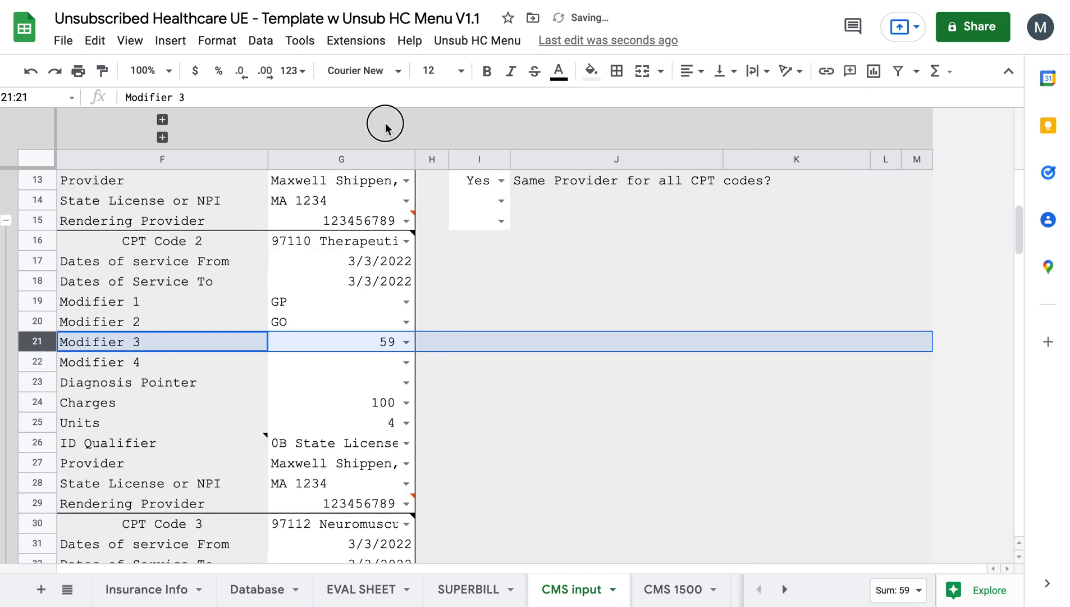
scroll(up, 3)
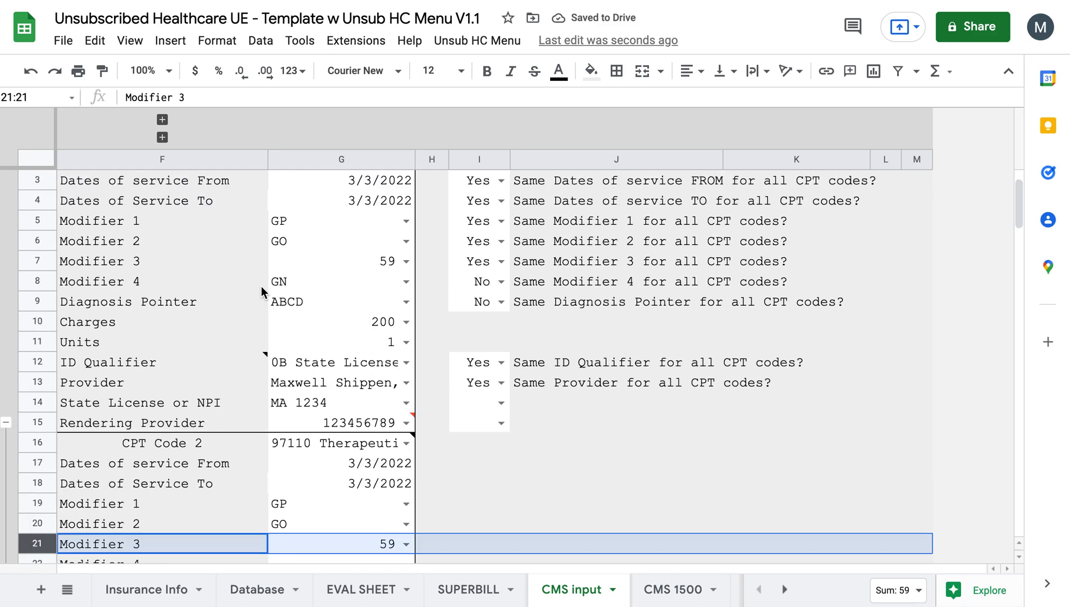
scroll(up, 3)
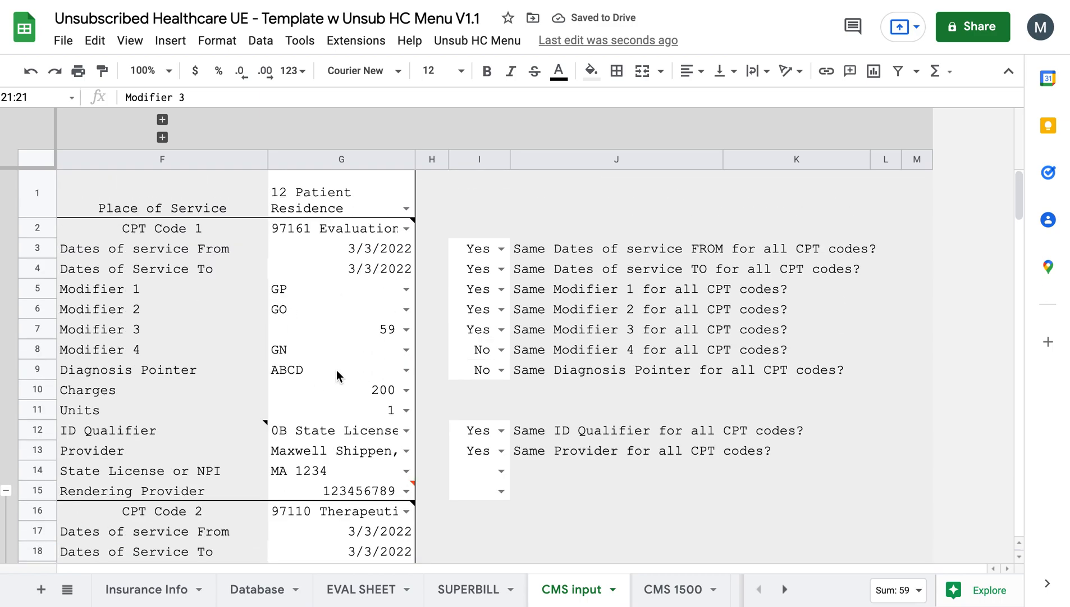
click(341, 268)
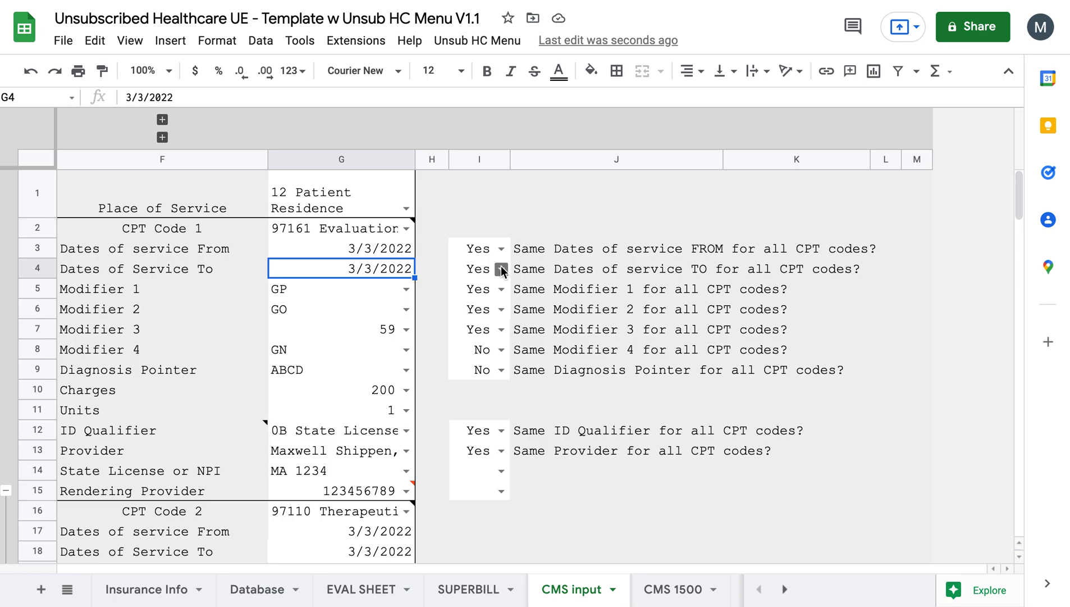
mouse_move(465, 286)
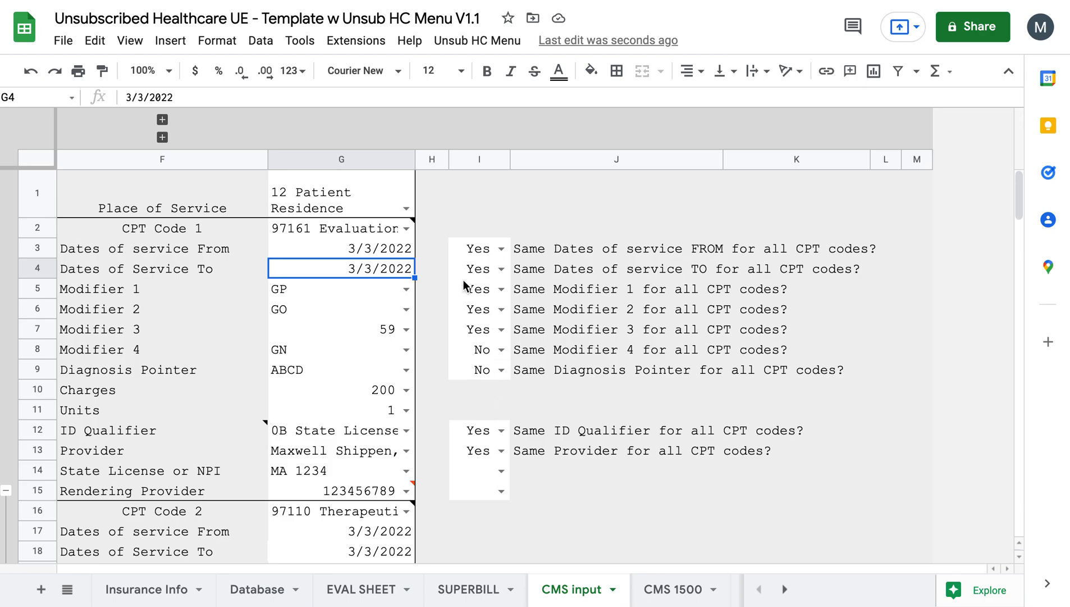
scroll(down, 3)
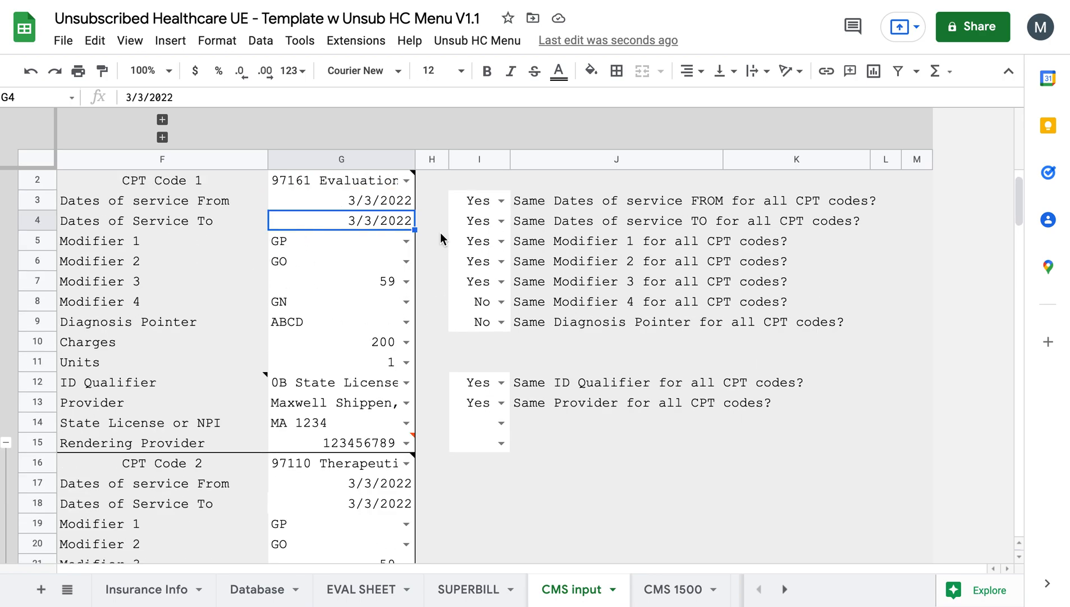
mouse_move(484, 399)
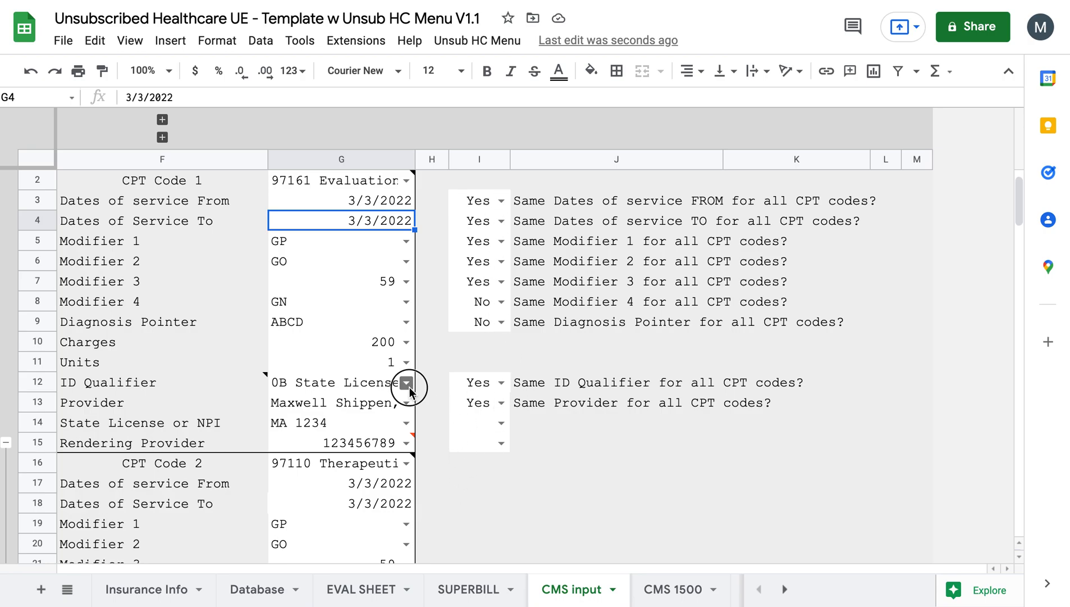
click(408, 382)
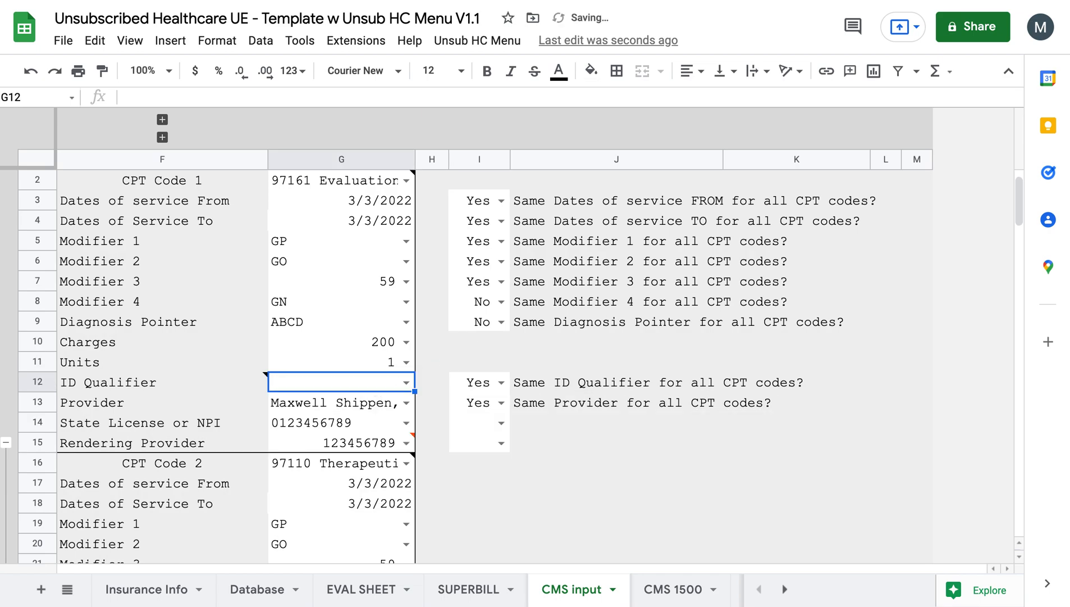
click(432, 361)
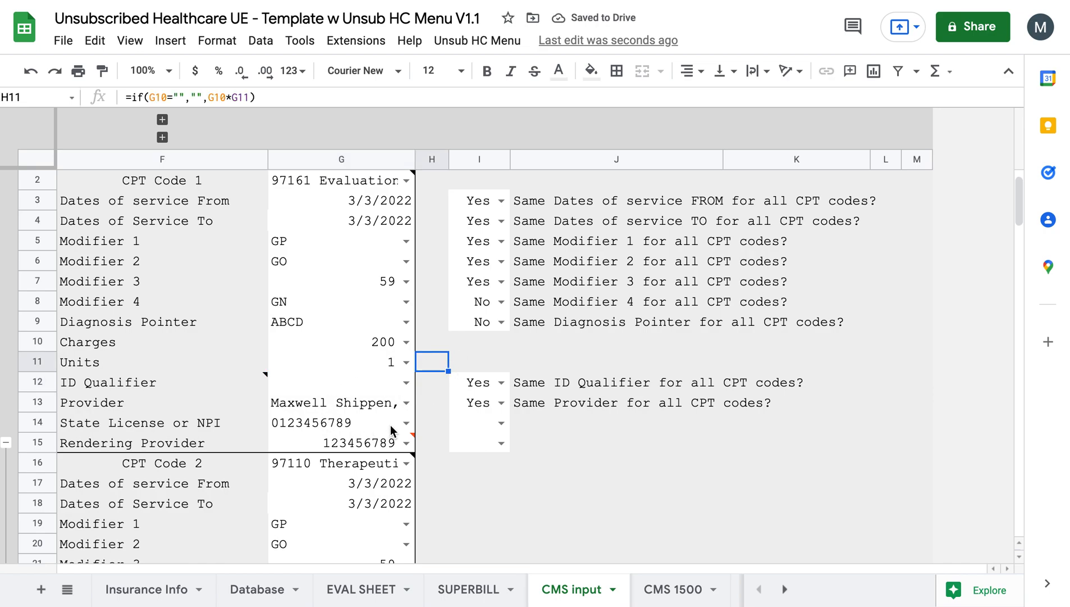
mouse_move(335, 424)
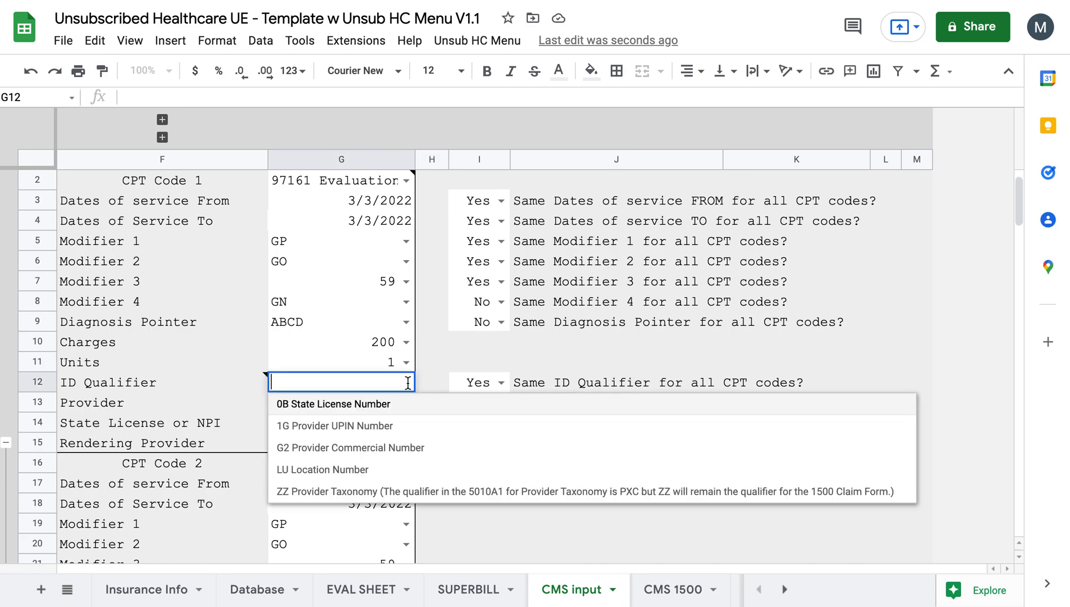
click(333, 403)
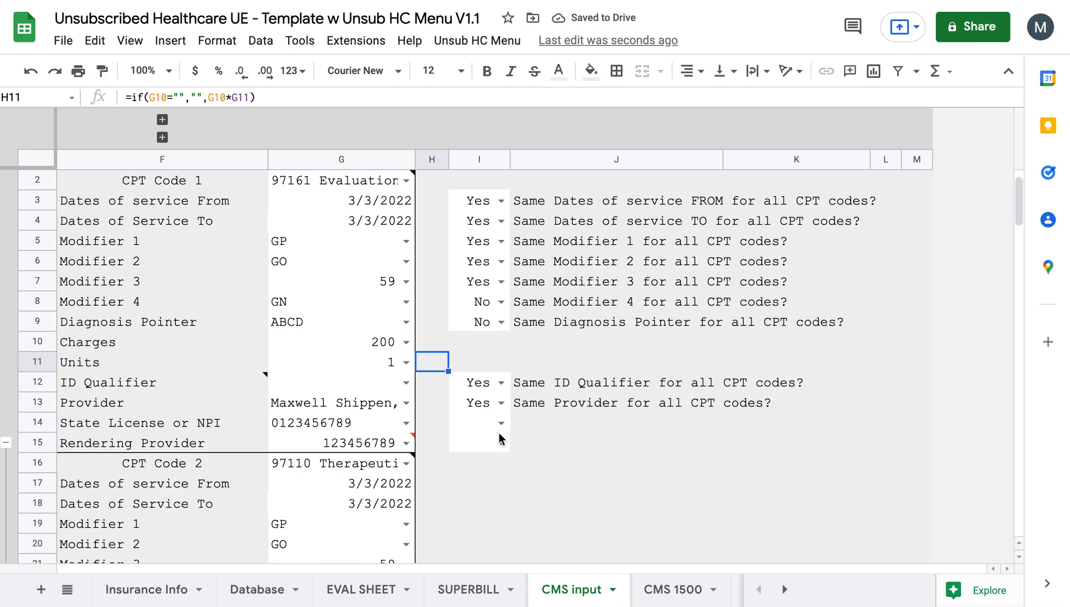
click(477, 422)
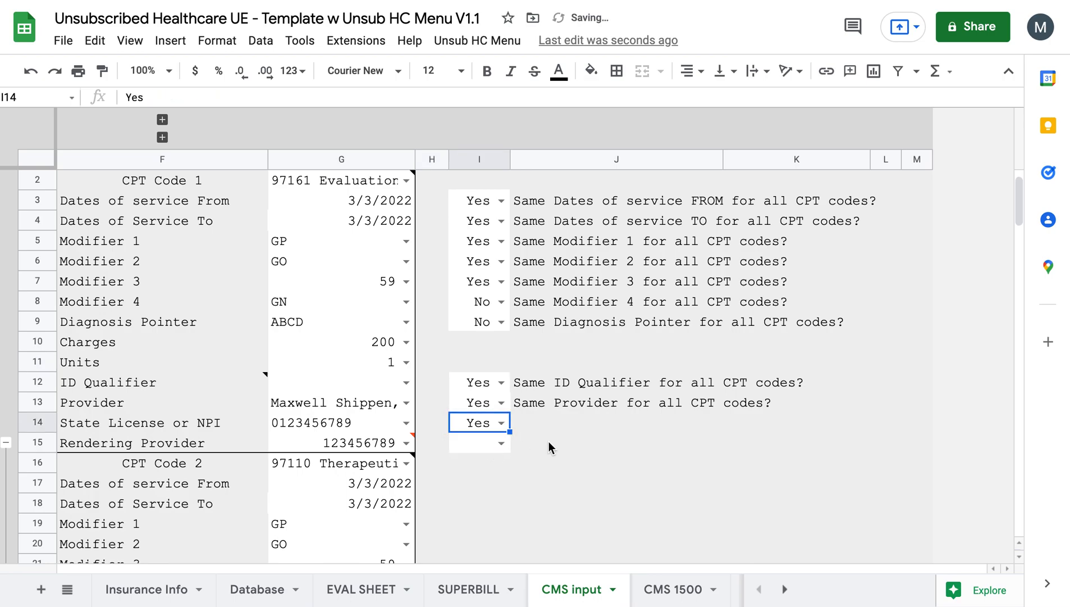
scroll(down, 3)
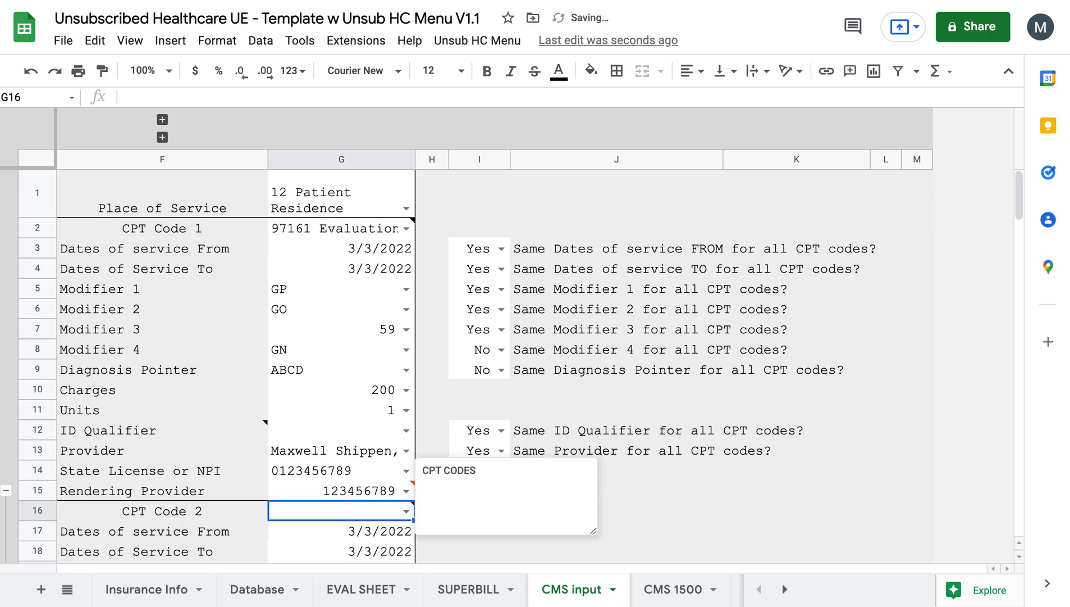
Choose 97110 Therapeutic Exercise as CPT Code 2
scroll(down, 3)
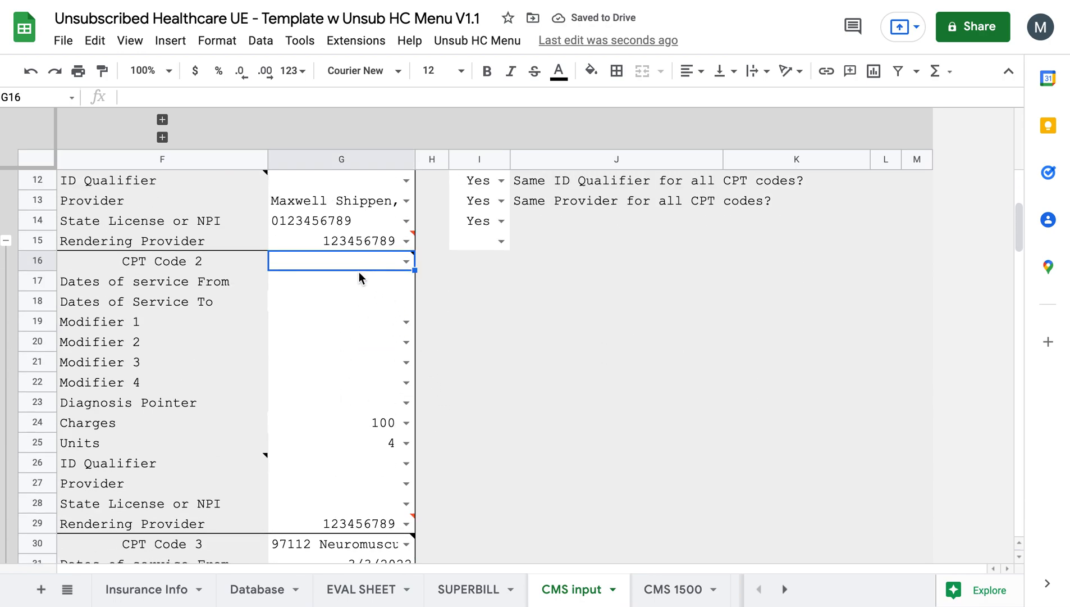
click(408, 260)
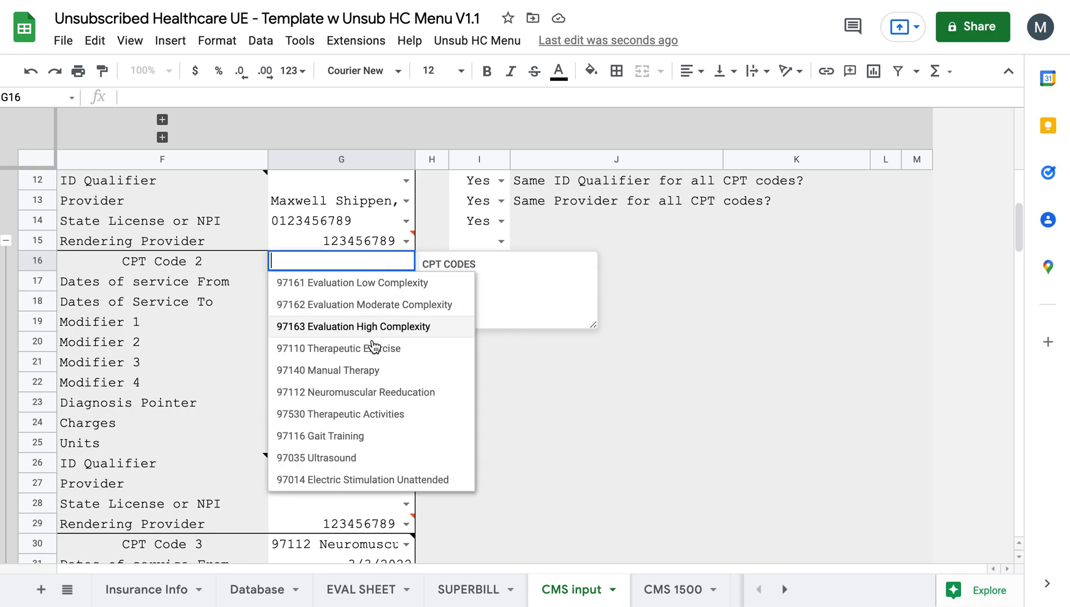
click(338, 348)
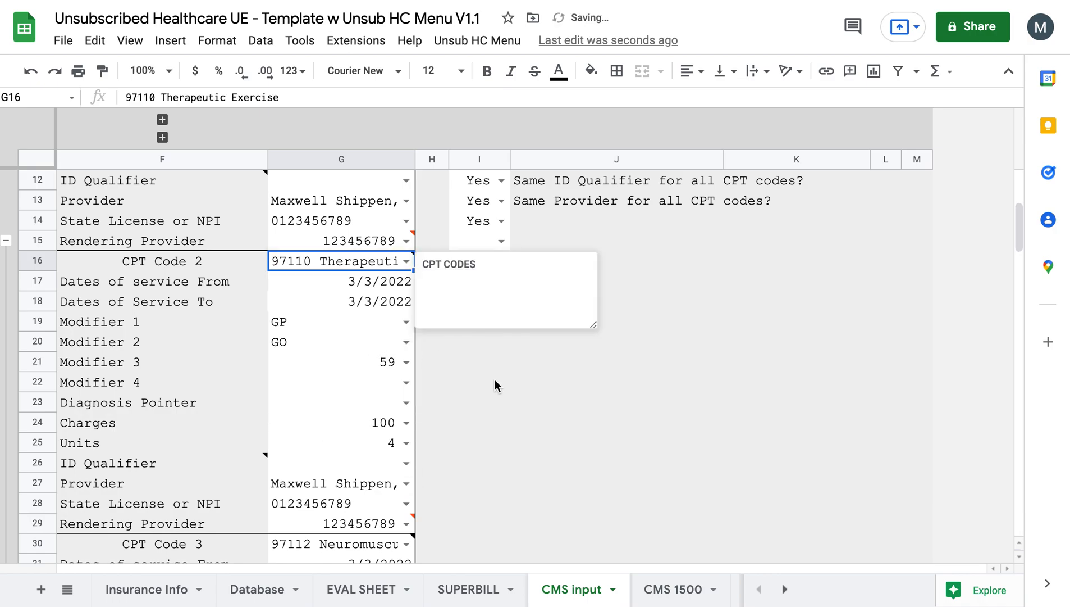
click(479, 381)
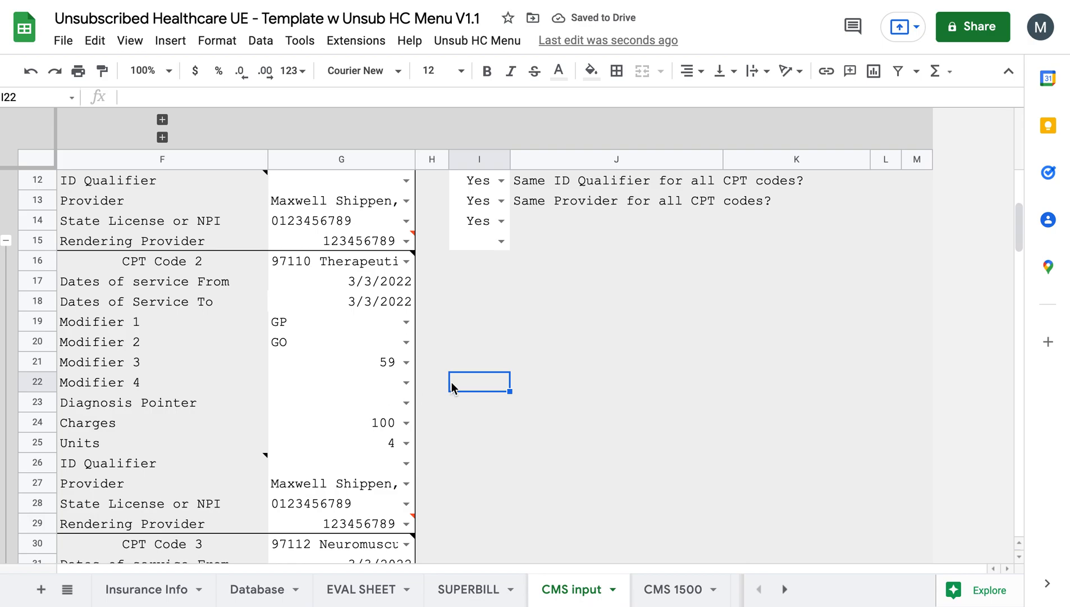
Check the charge dropdown keeps CPT Code 1 at 200, then scroll through the codes
scroll(up, 3)
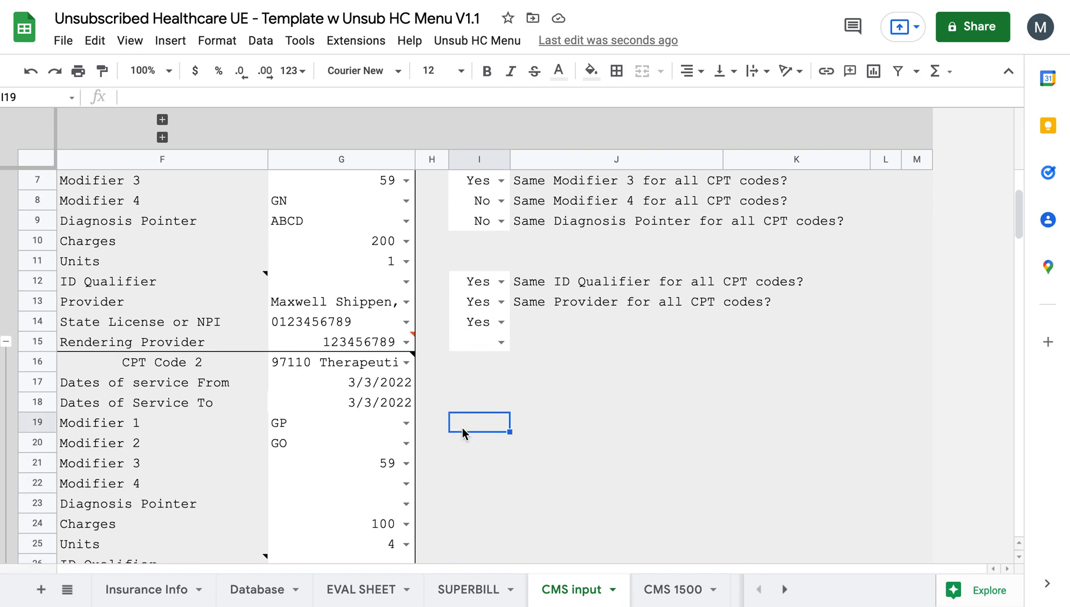
scroll(up, 3)
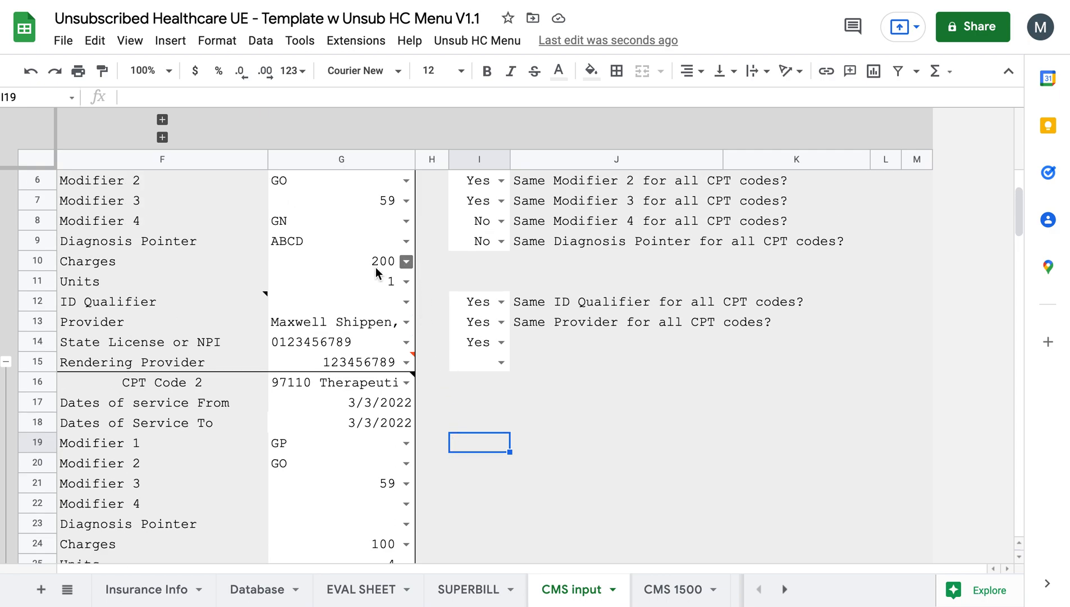
click(342, 260)
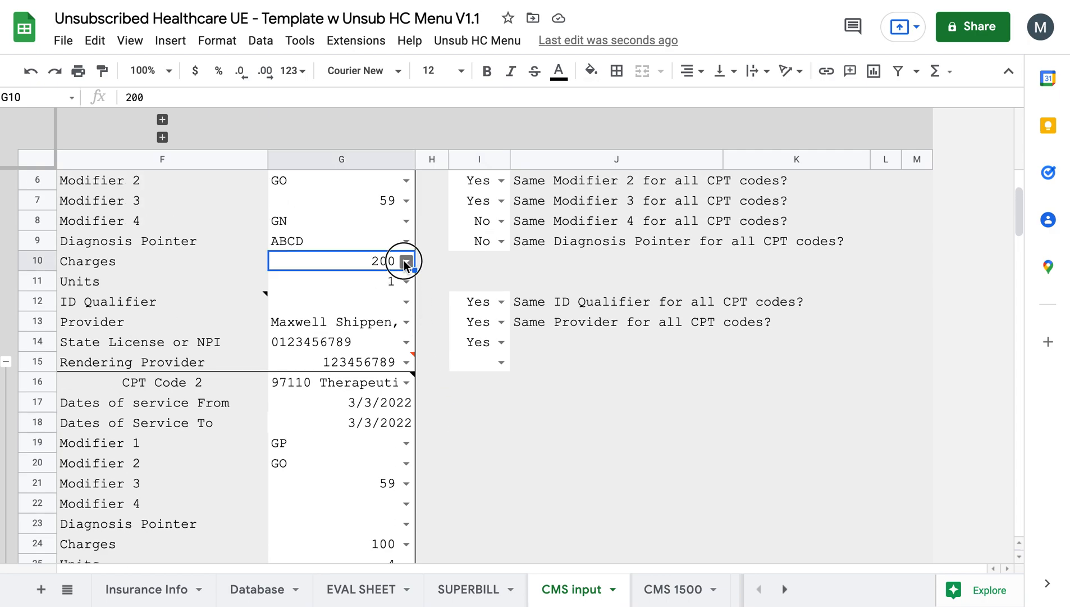
click(405, 260)
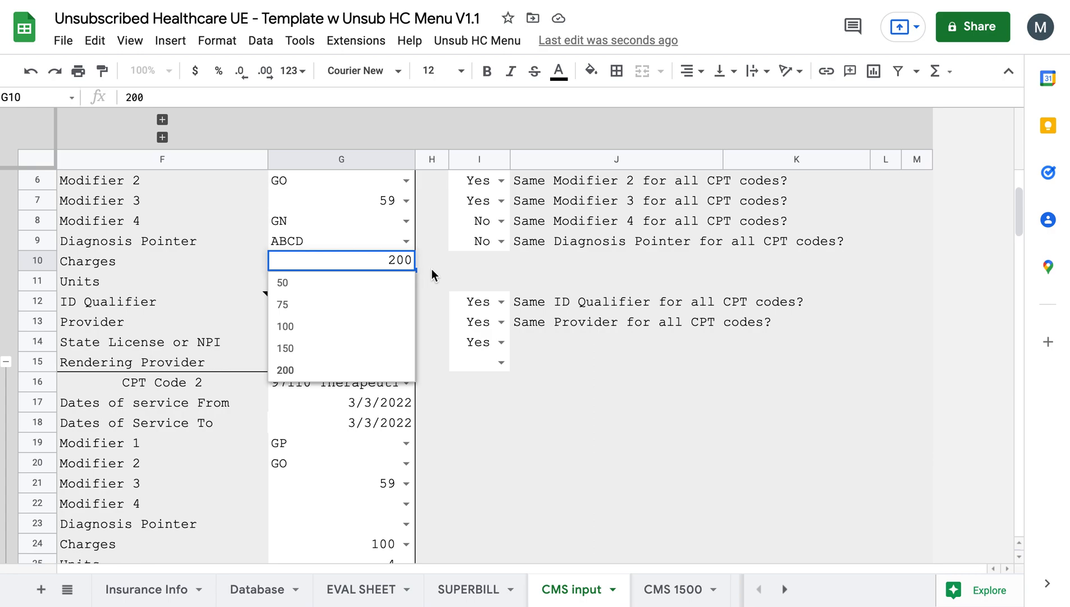
click(285, 369)
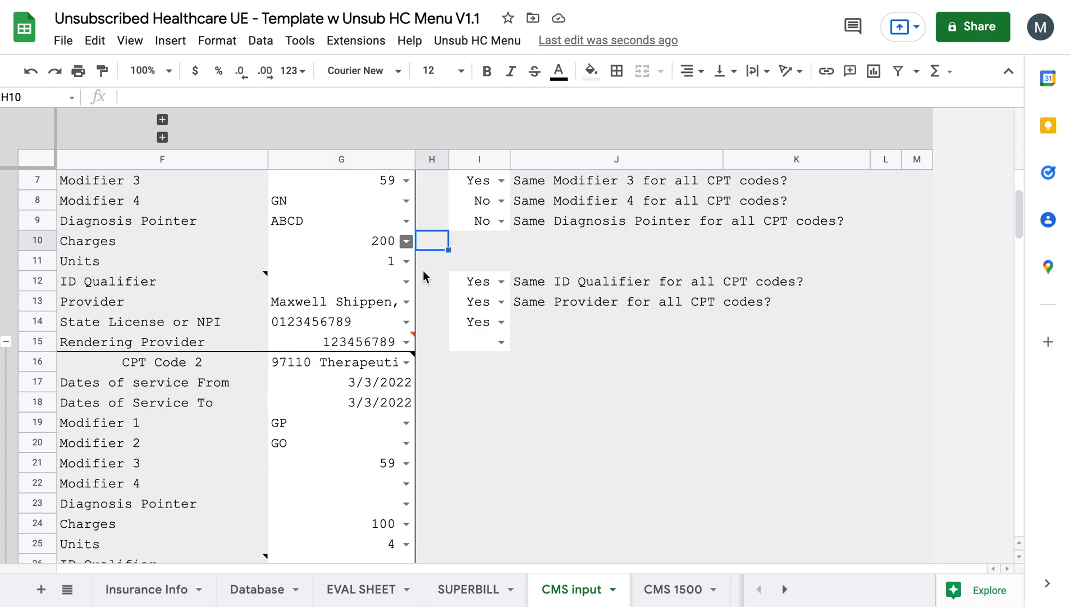
scroll(down, 3)
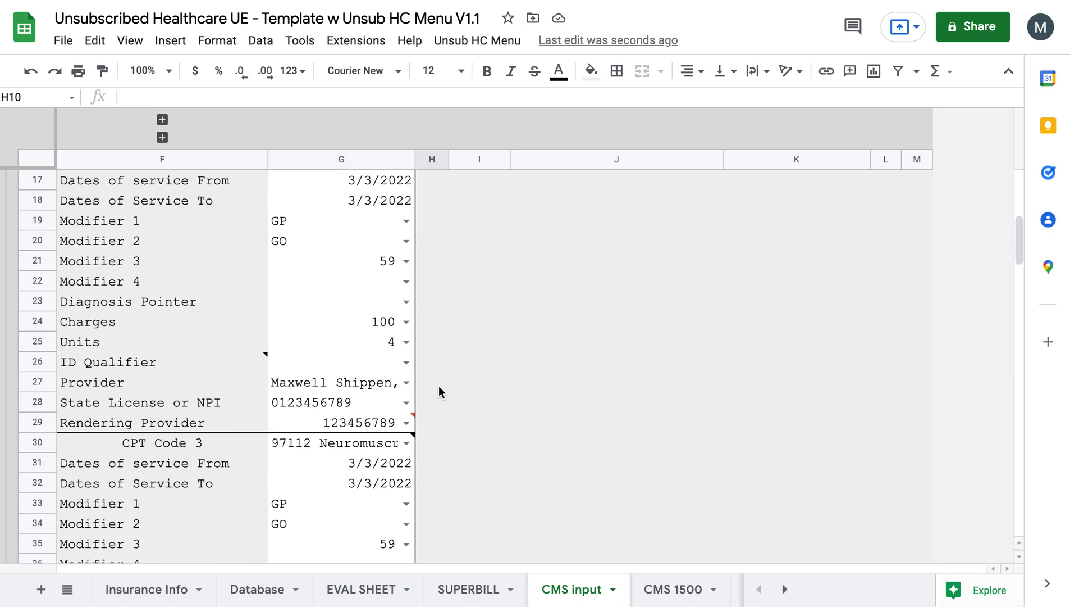
scroll(up, 3)
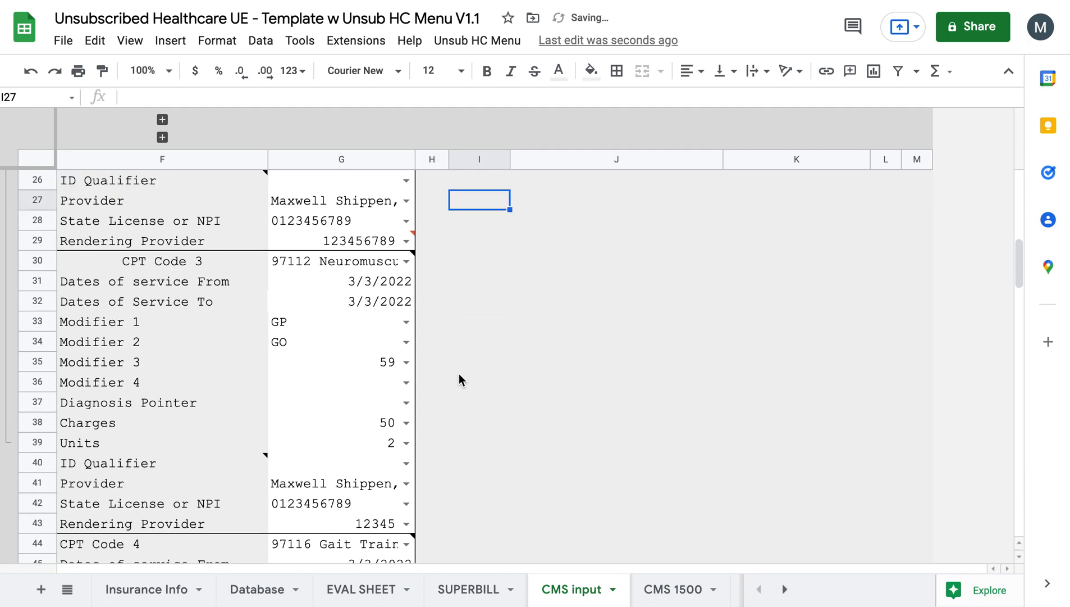
scroll(down, 3)
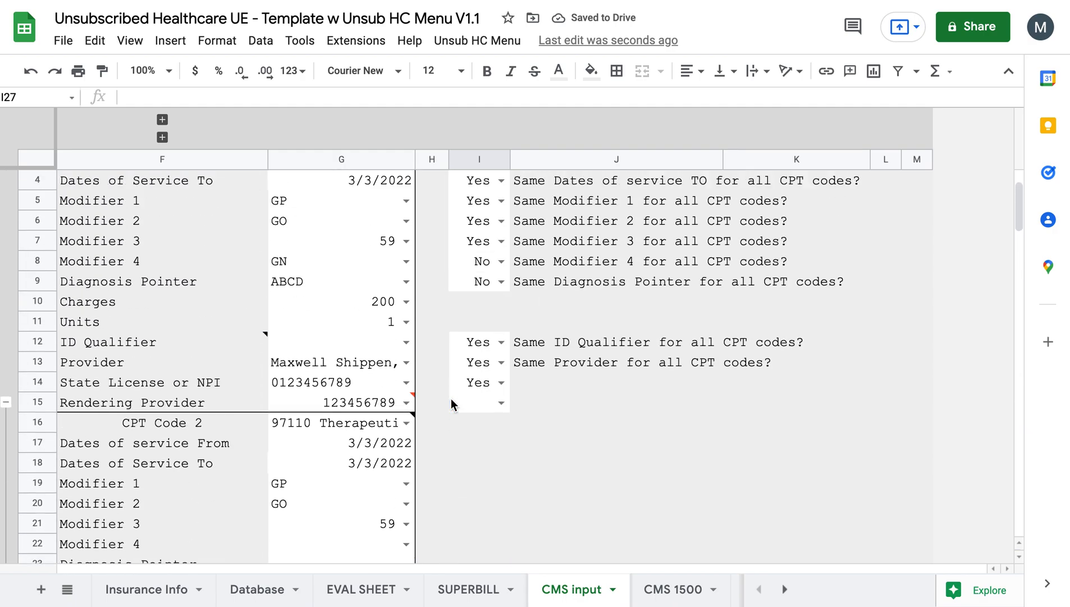
scroll(up, 3)
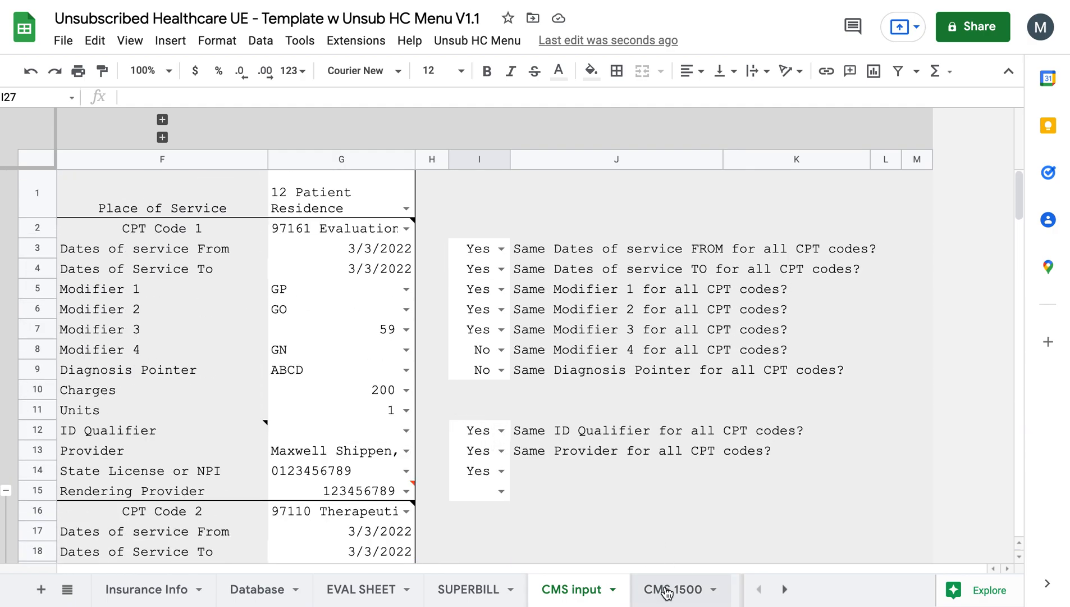
click(673, 589)
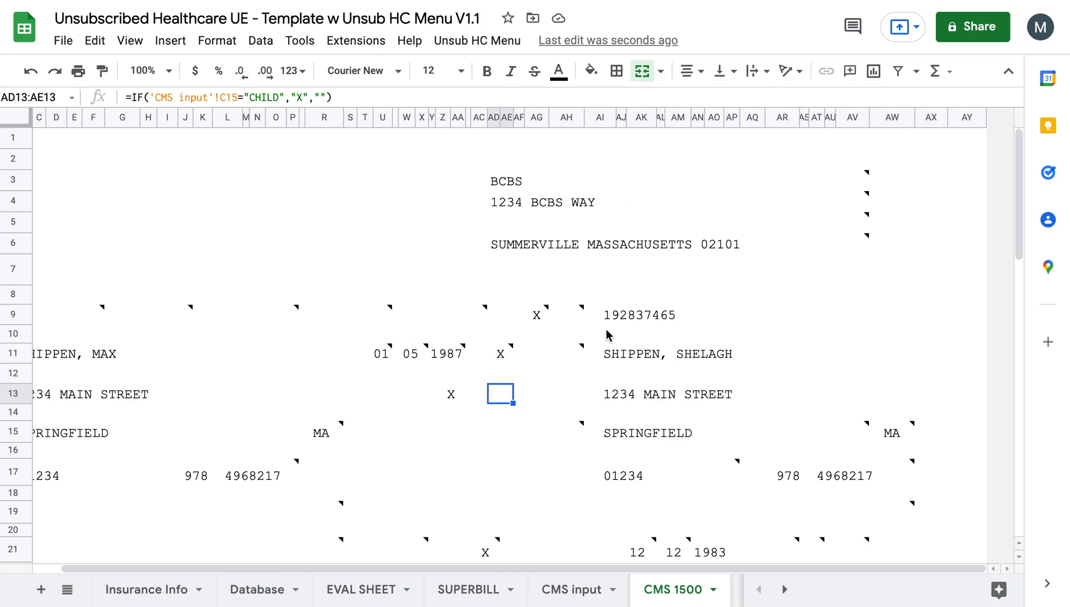
click(478, 41)
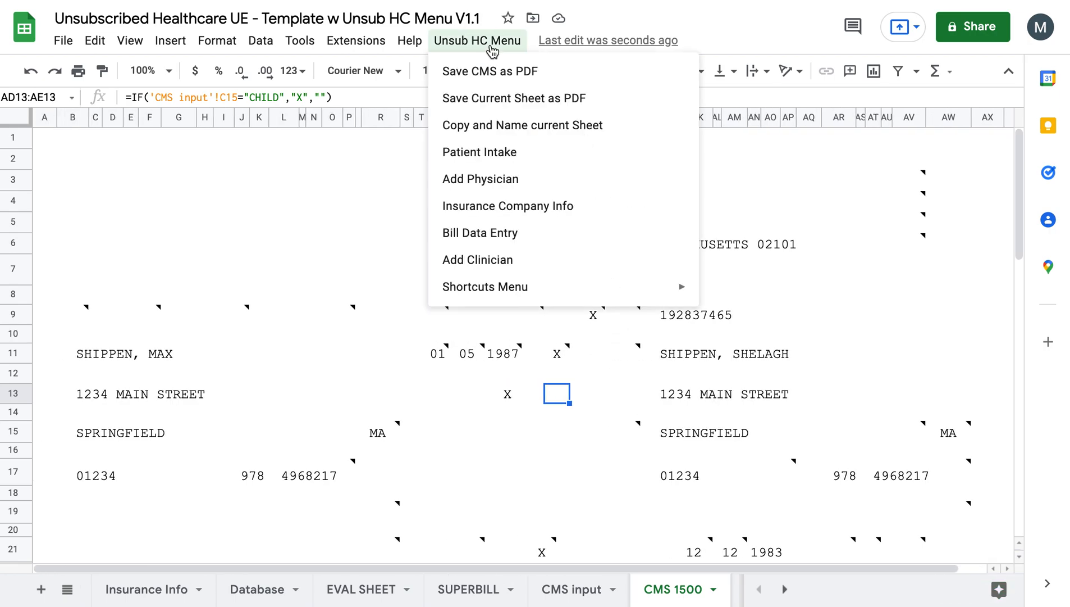
mouse_move(507, 205)
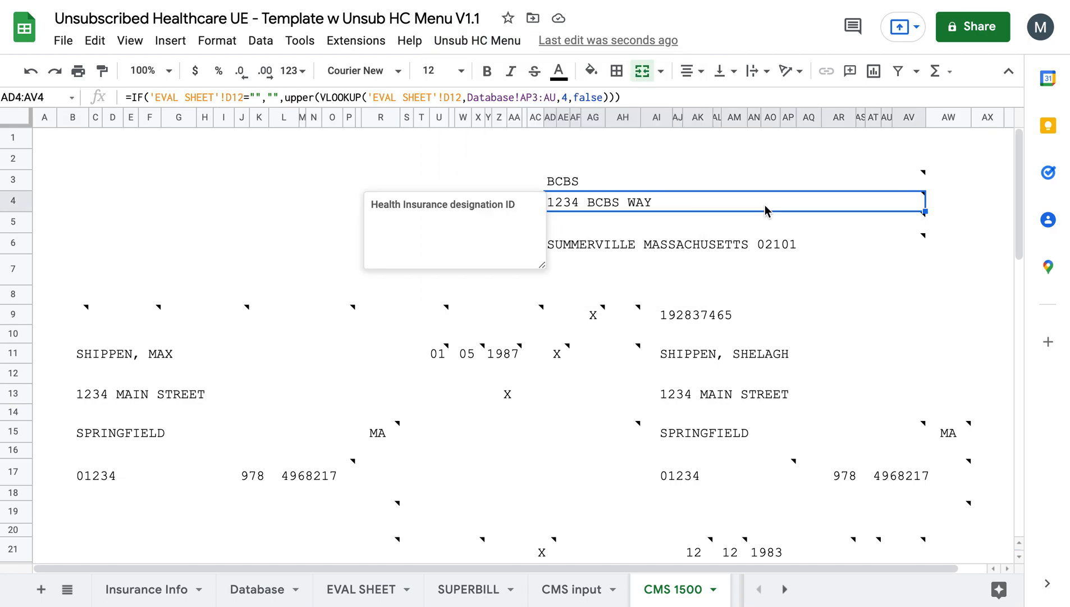
click(500, 244)
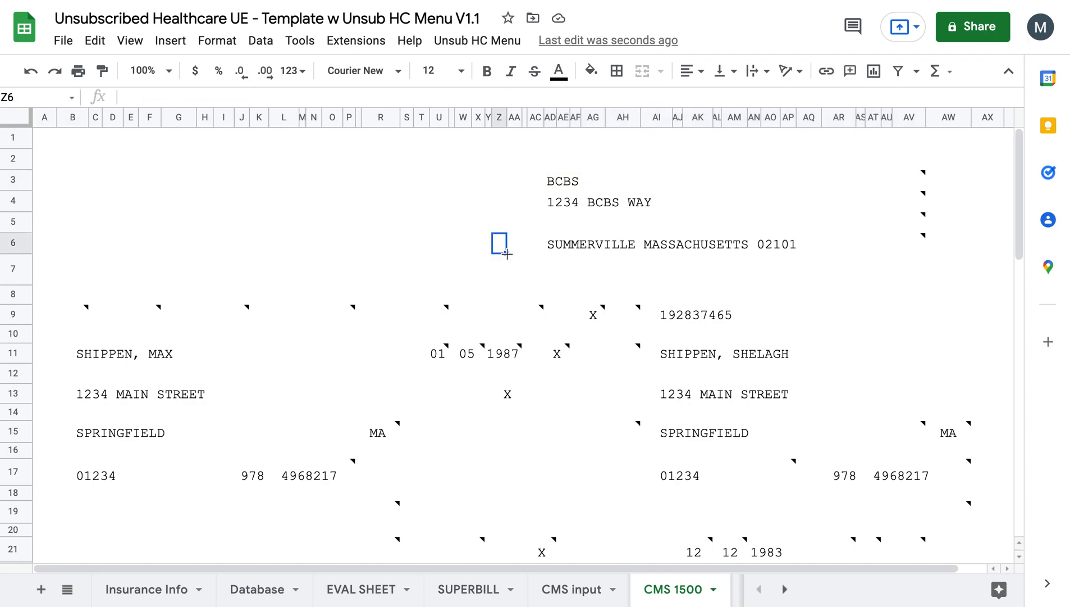
mouse_move(500, 243)
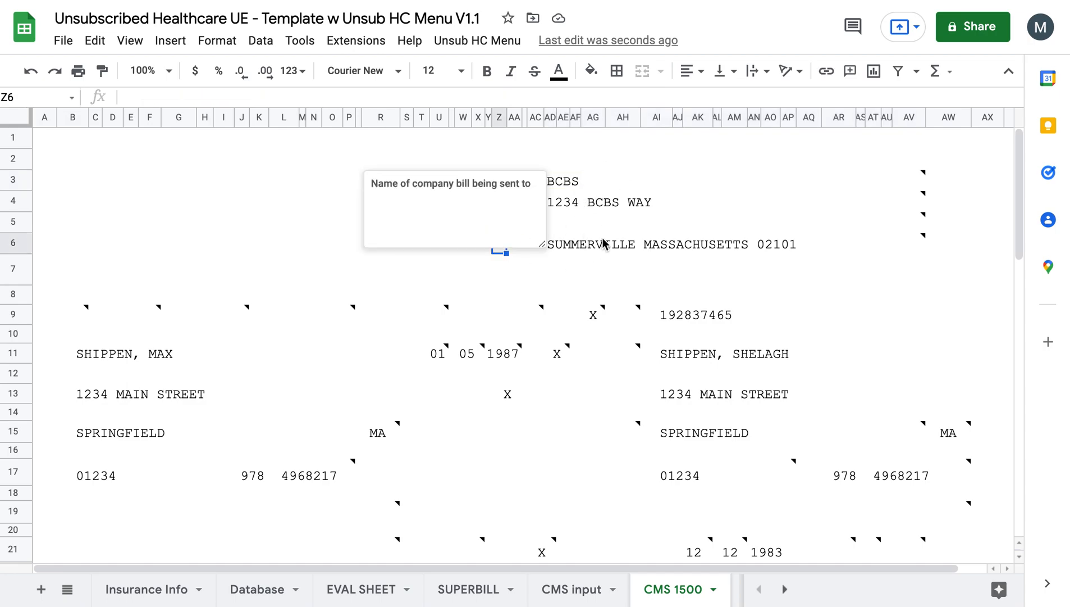
mouse_move(667, 448)
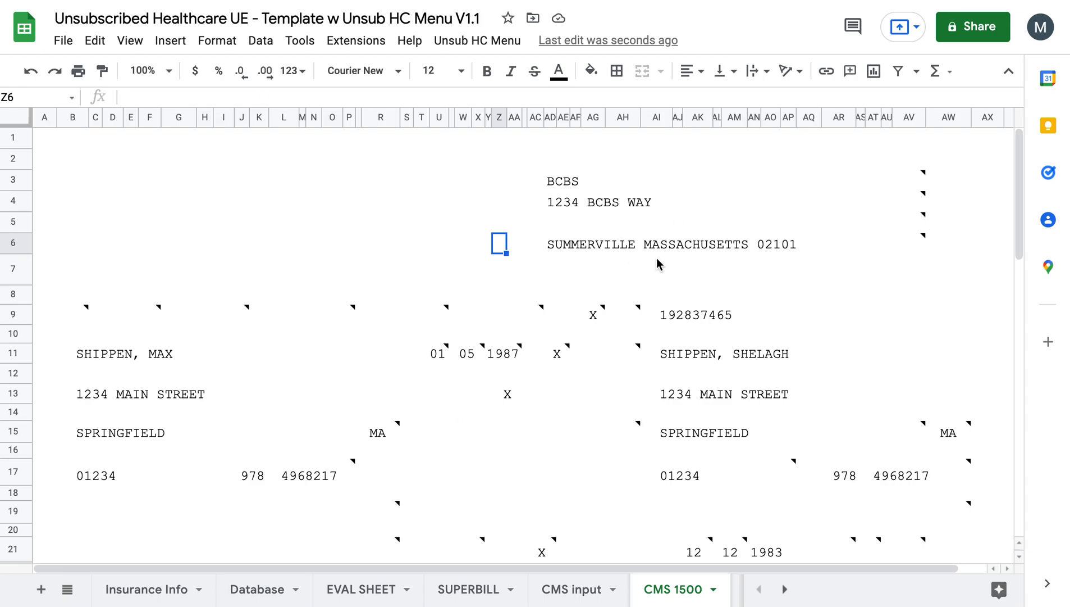
click(734, 221)
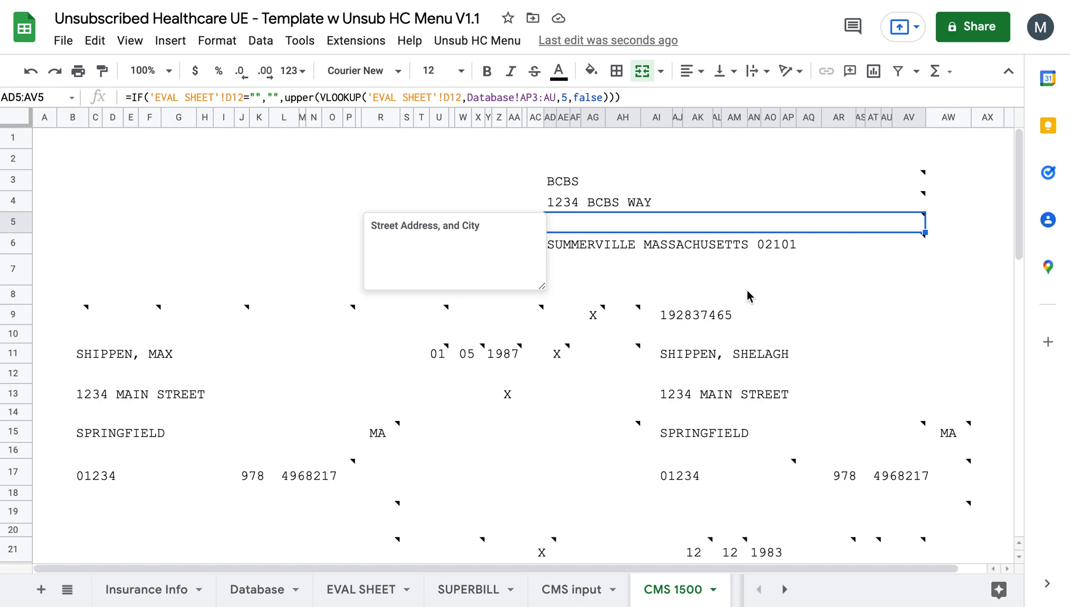
click(755, 269)
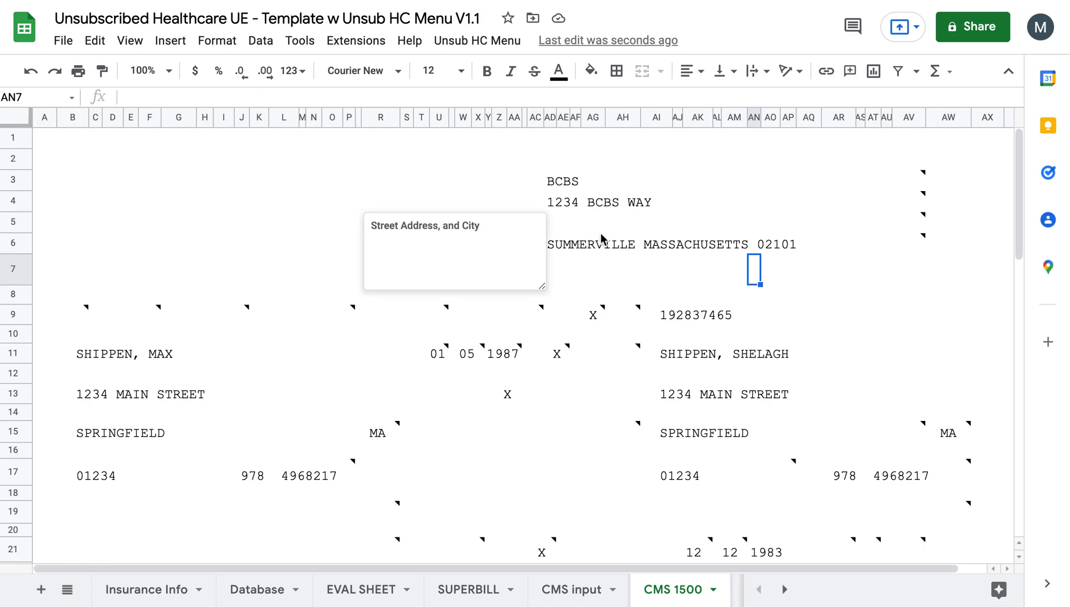
scroll(down, 3)
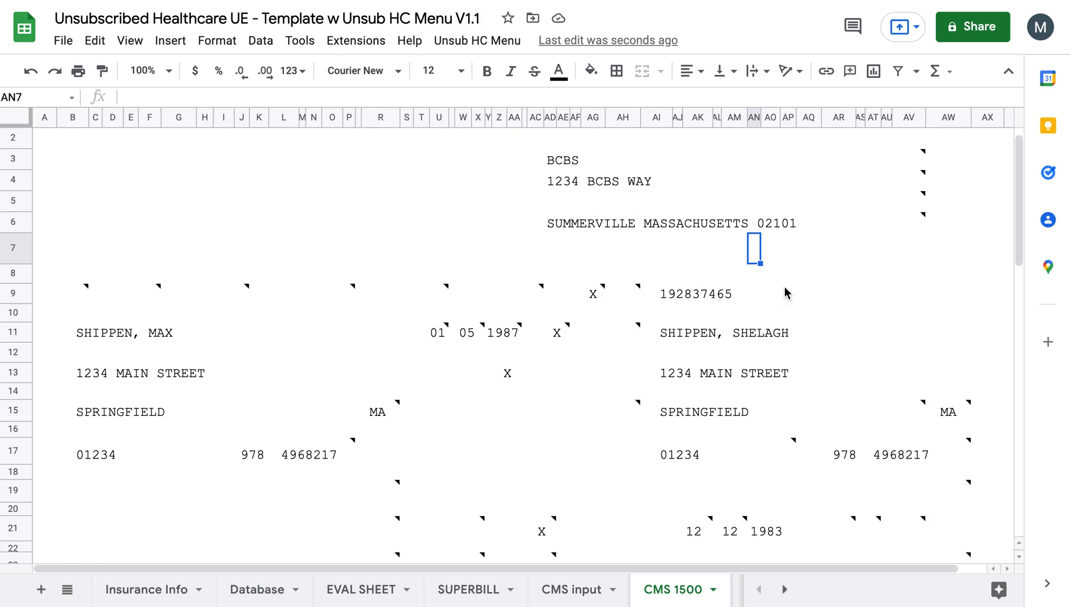
Scroll the CMS 1500 service lines and inspect the diagnosis pointer and facility address formulas
scroll(down, 3)
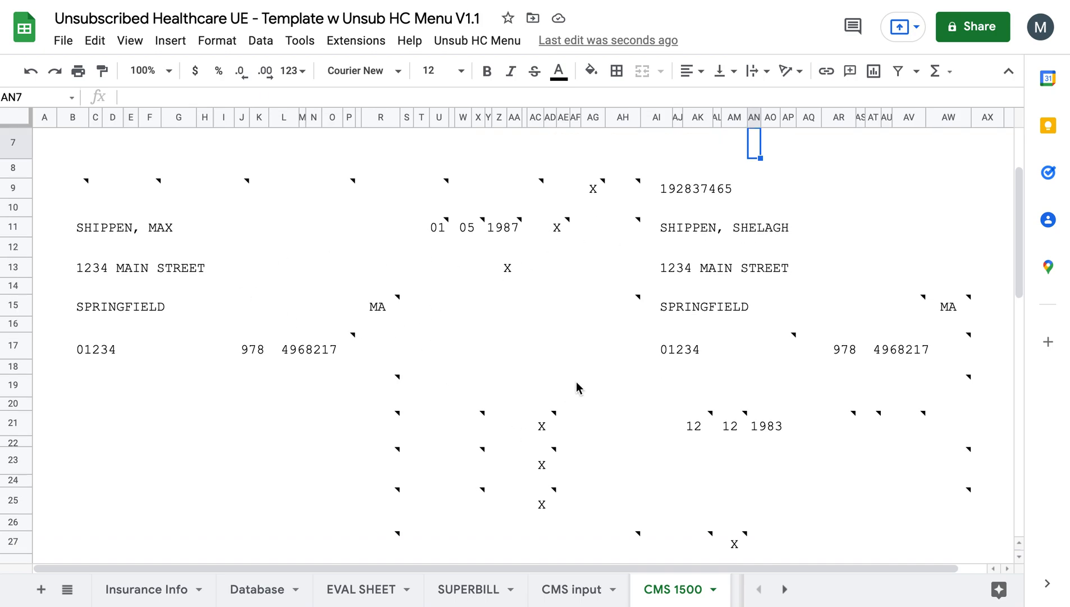
scroll(down, 3)
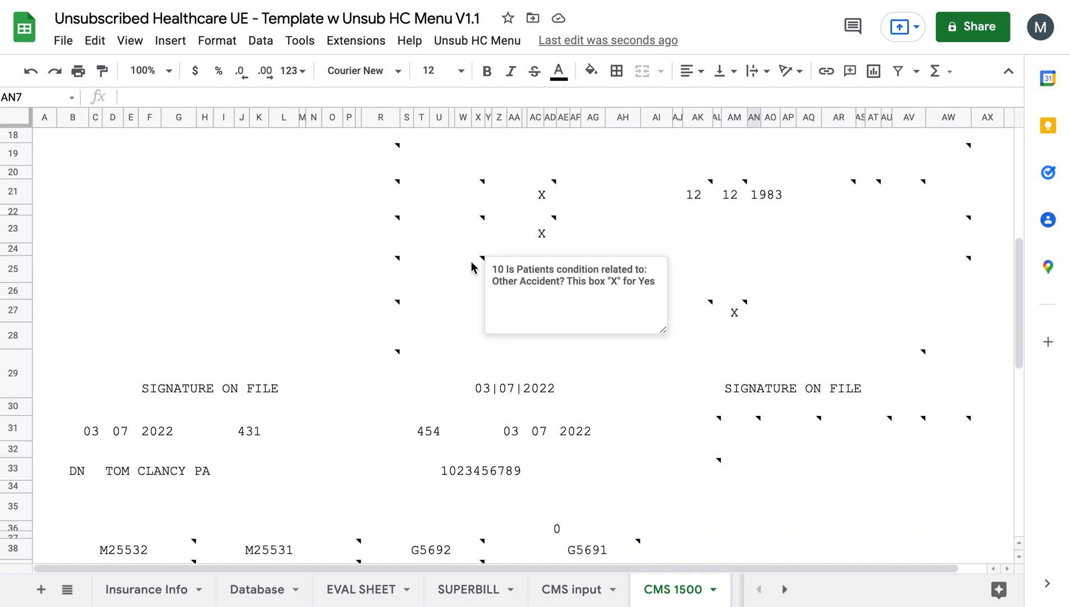
scroll(down, 3)
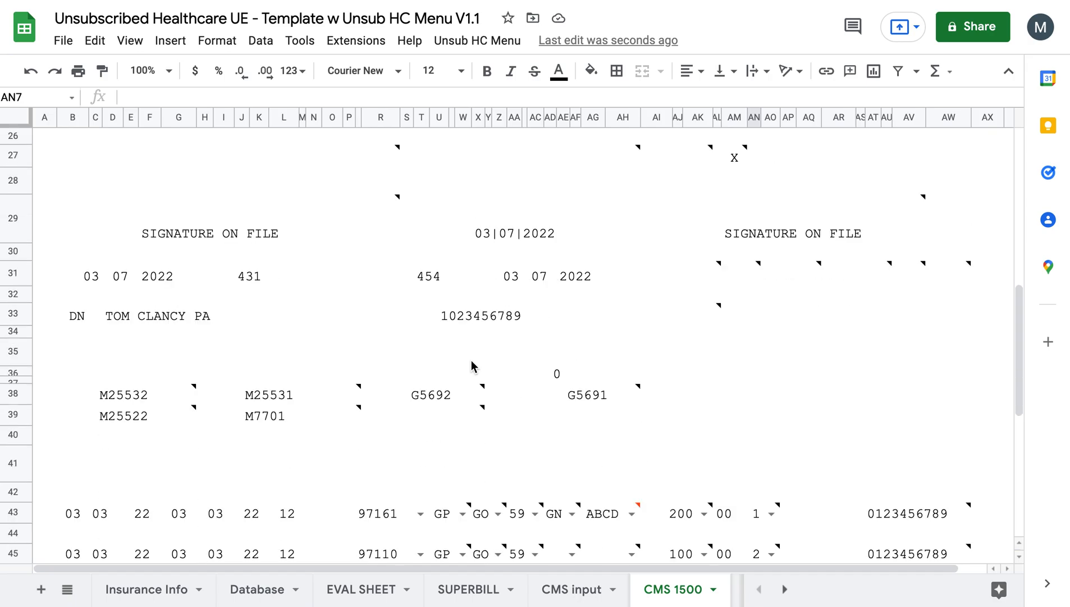
mouse_move(448, 315)
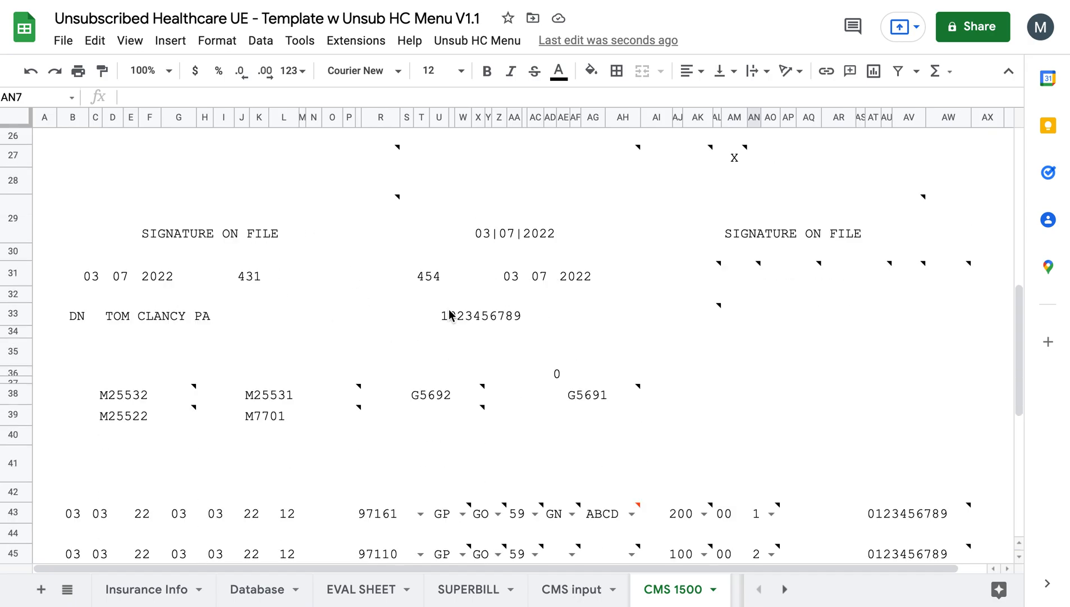
scroll(down, 3)
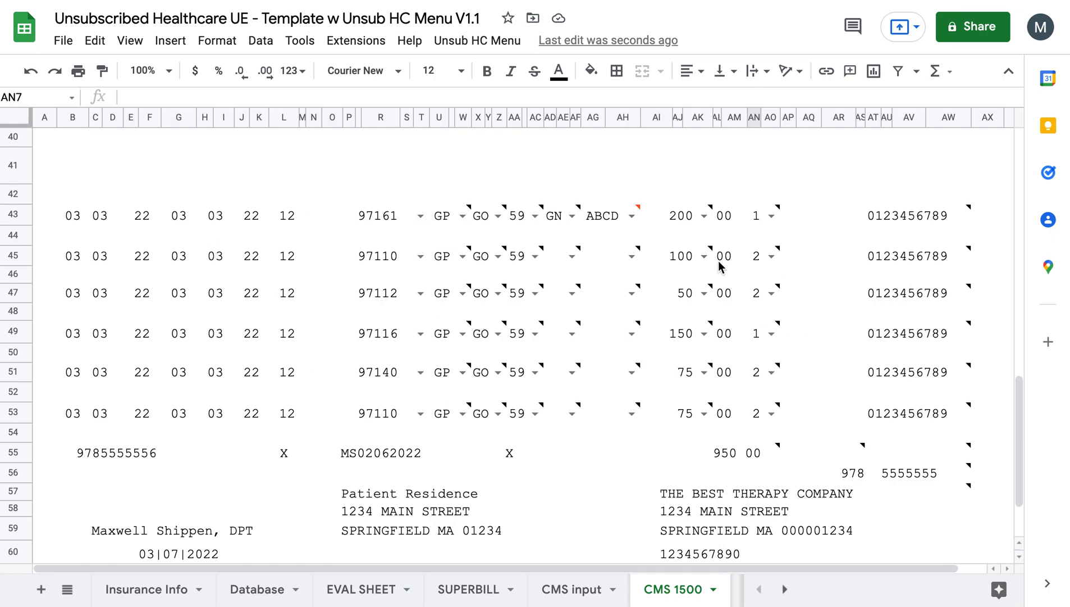
mouse_move(663, 294)
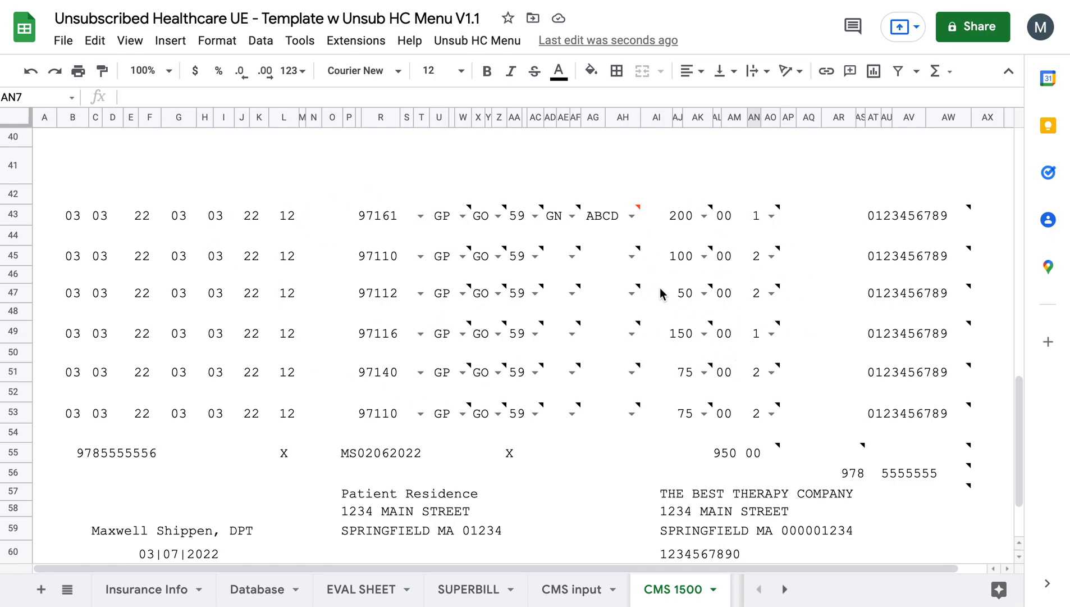
click(573, 256)
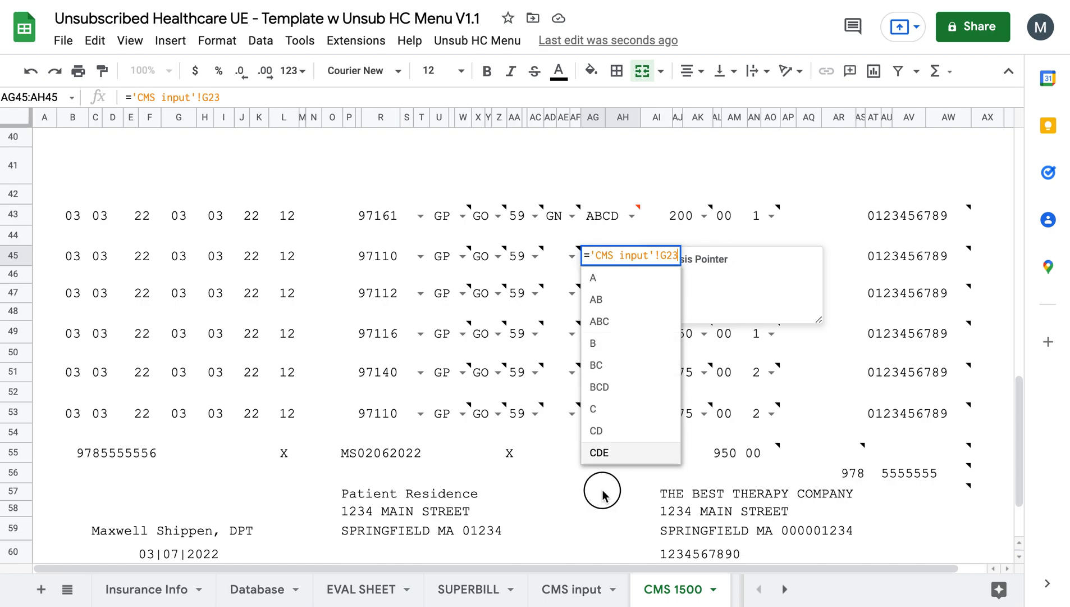
click(383, 493)
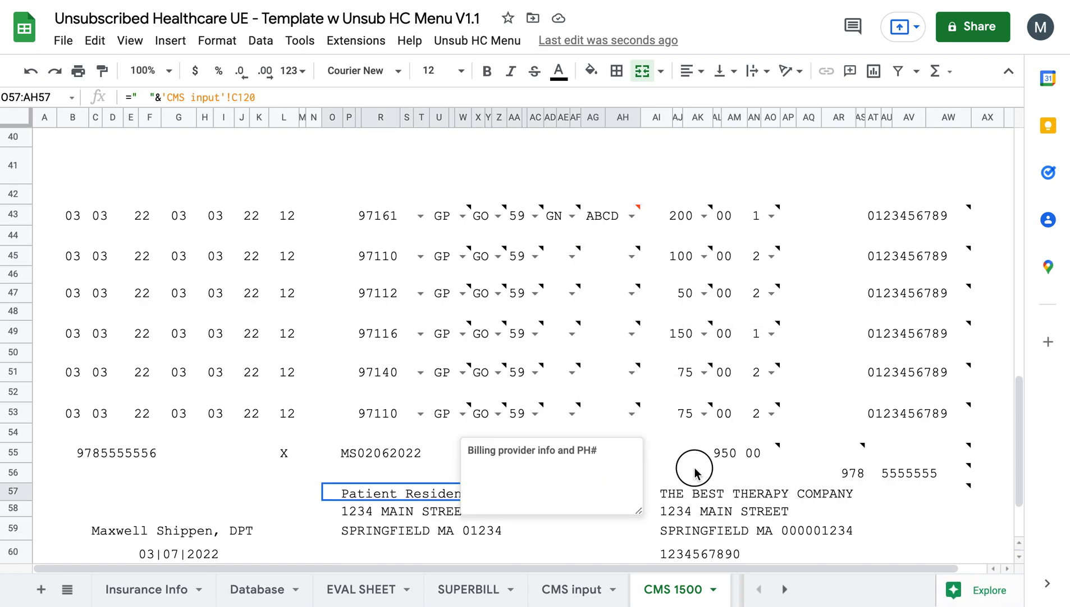
click(697, 471)
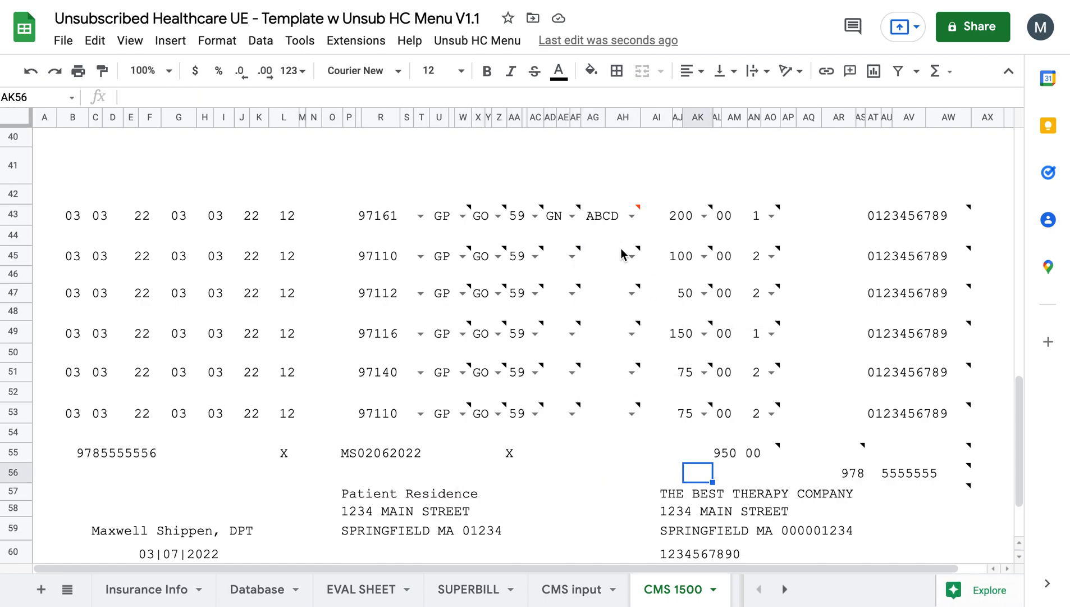
mouse_move(631, 255)
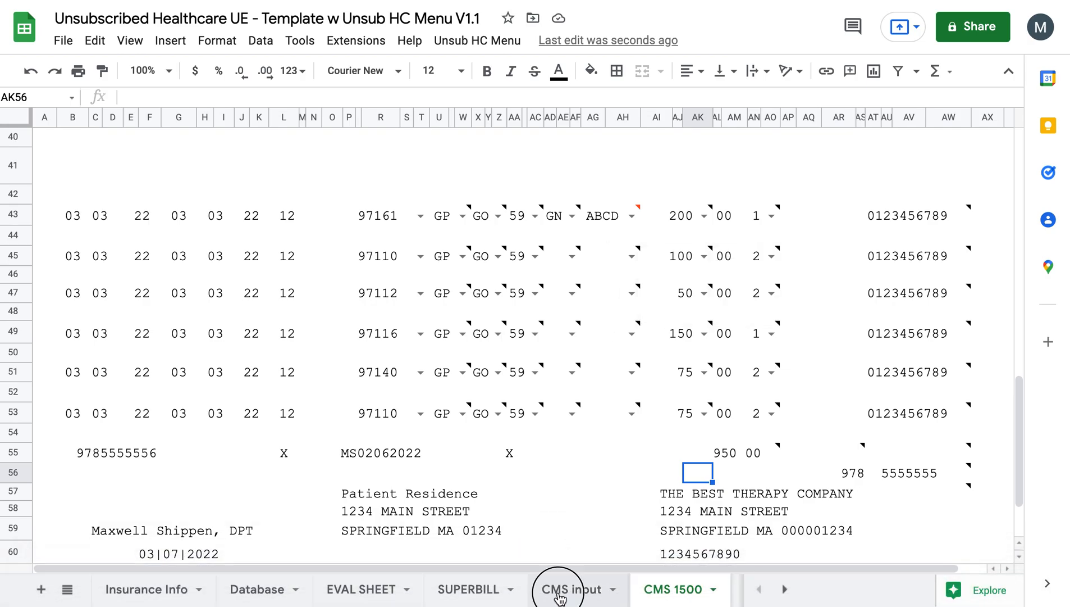
Visit the CMS input tab, return, and inspect the billing provider address formula
click(566, 588)
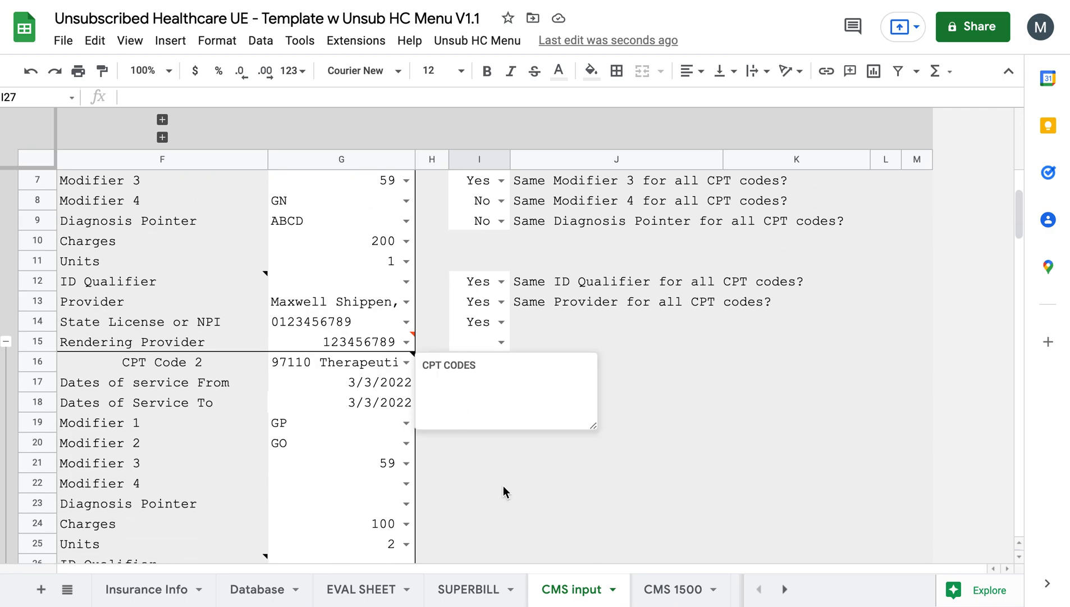
click(674, 588)
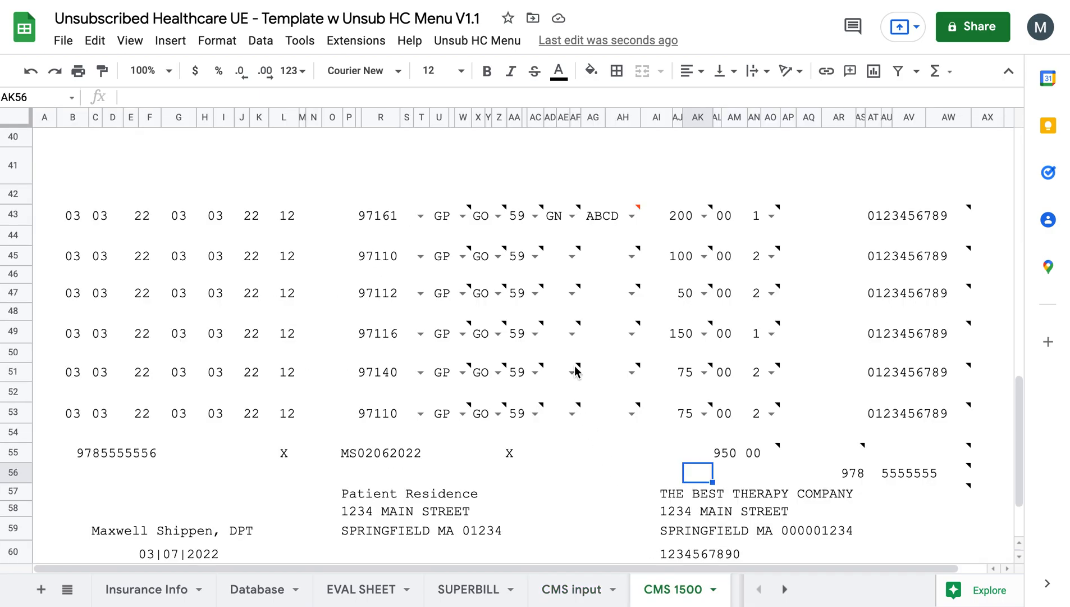
mouse_move(634, 457)
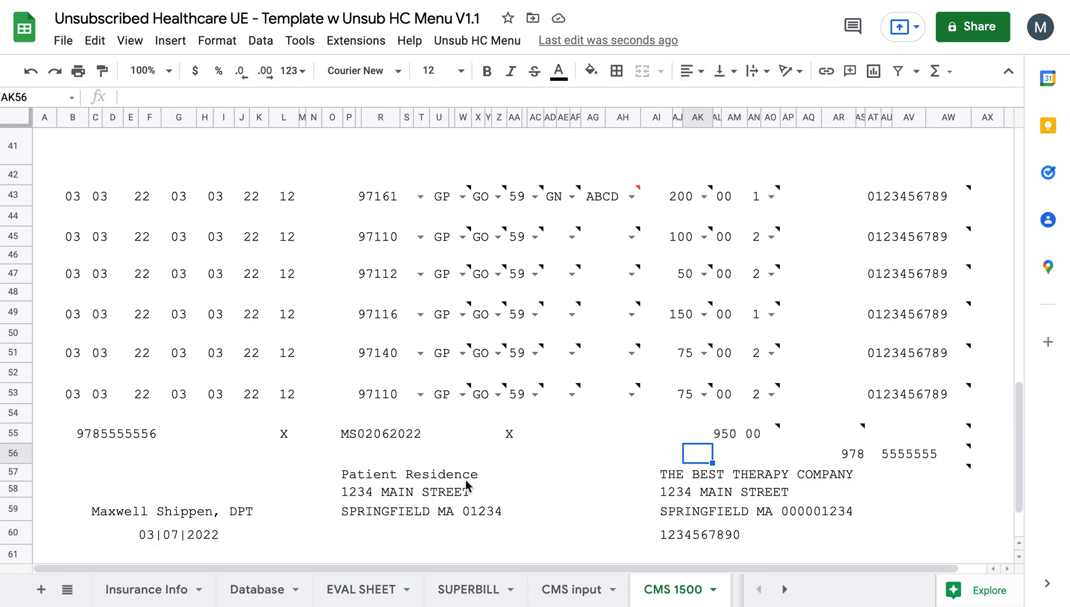
mouse_move(693, 517)
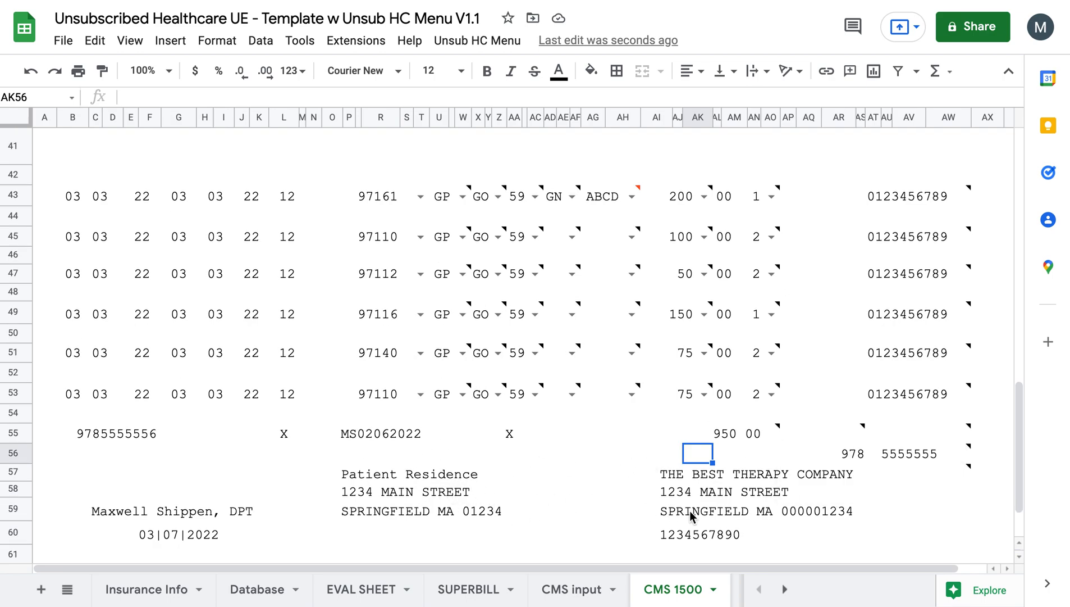
click(751, 490)
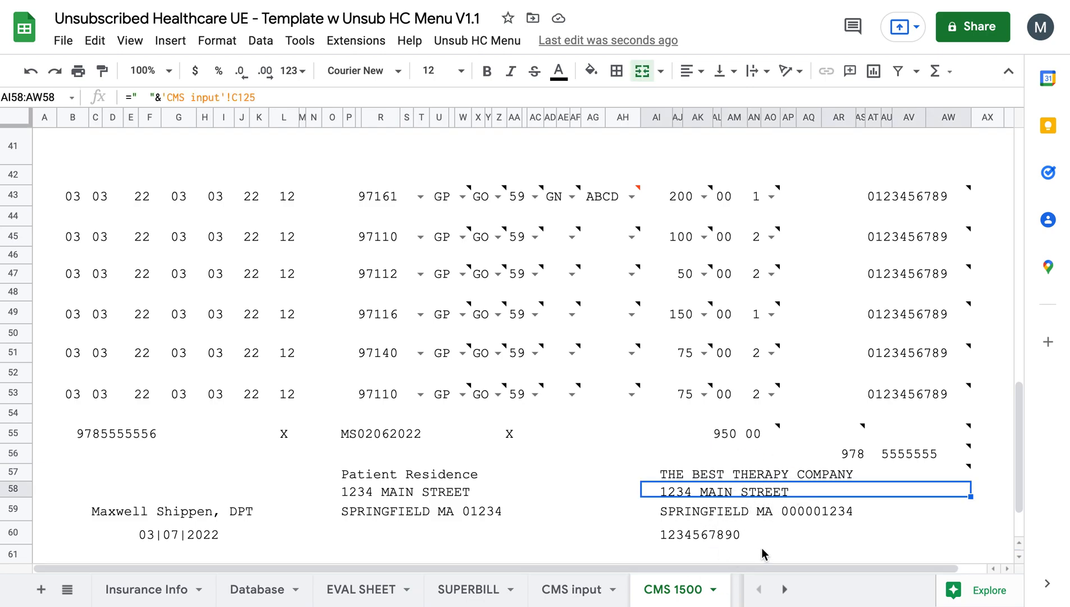
mouse_move(483, 535)
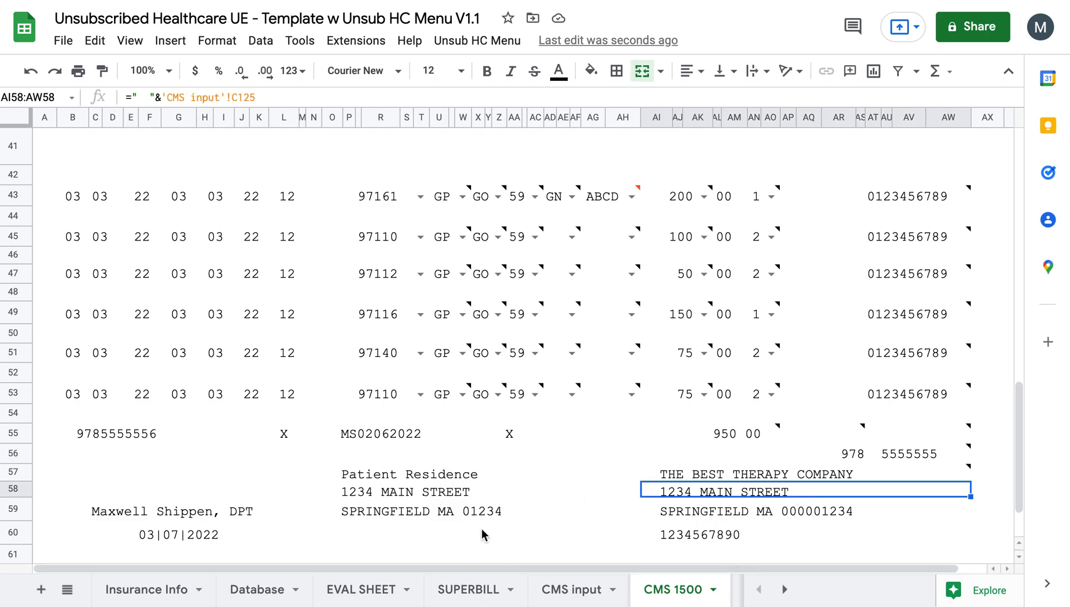
mouse_move(520, 451)
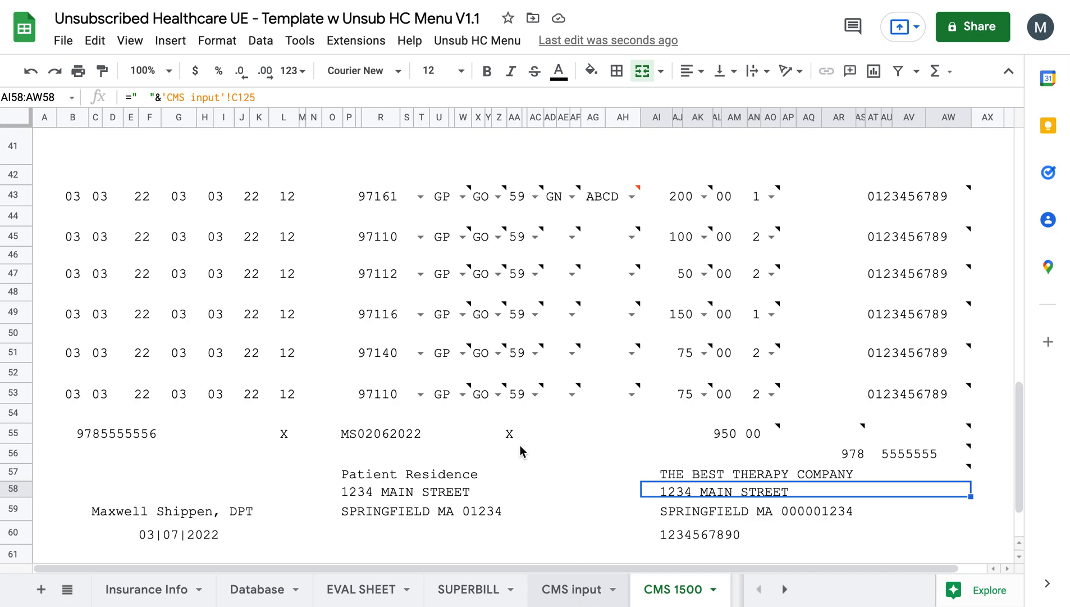
Inspect the billing provider number formula and open the Unsub HC Menu
click(569, 588)
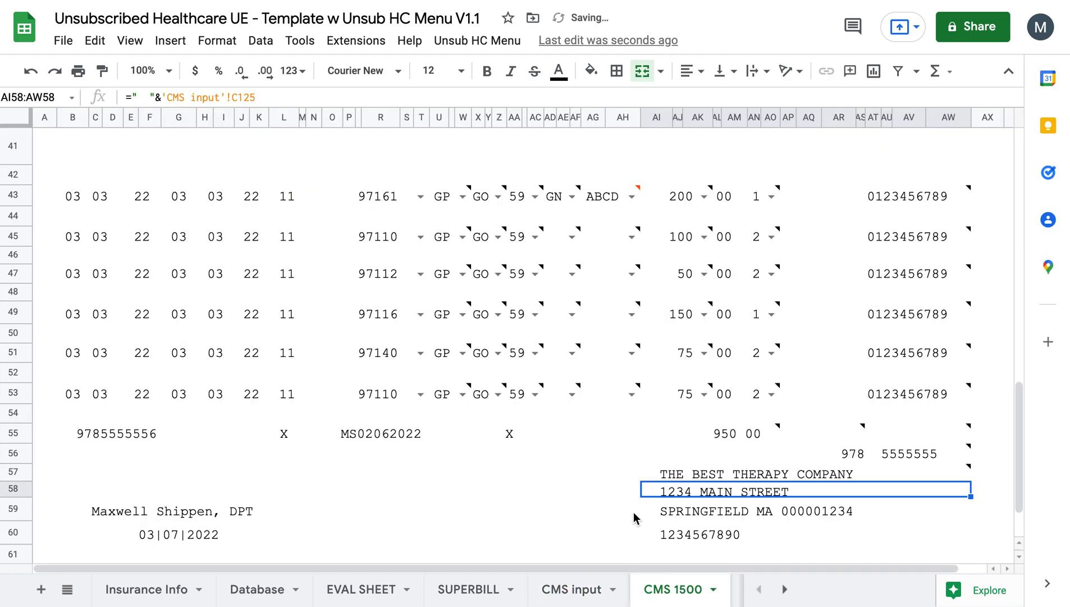
scroll(down, 3)
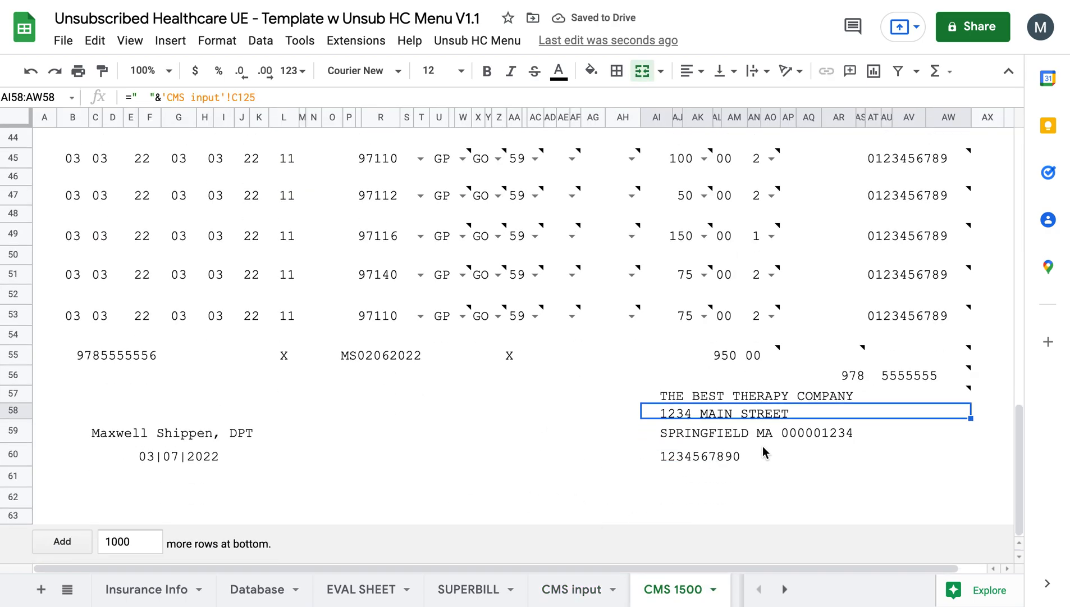
click(710, 476)
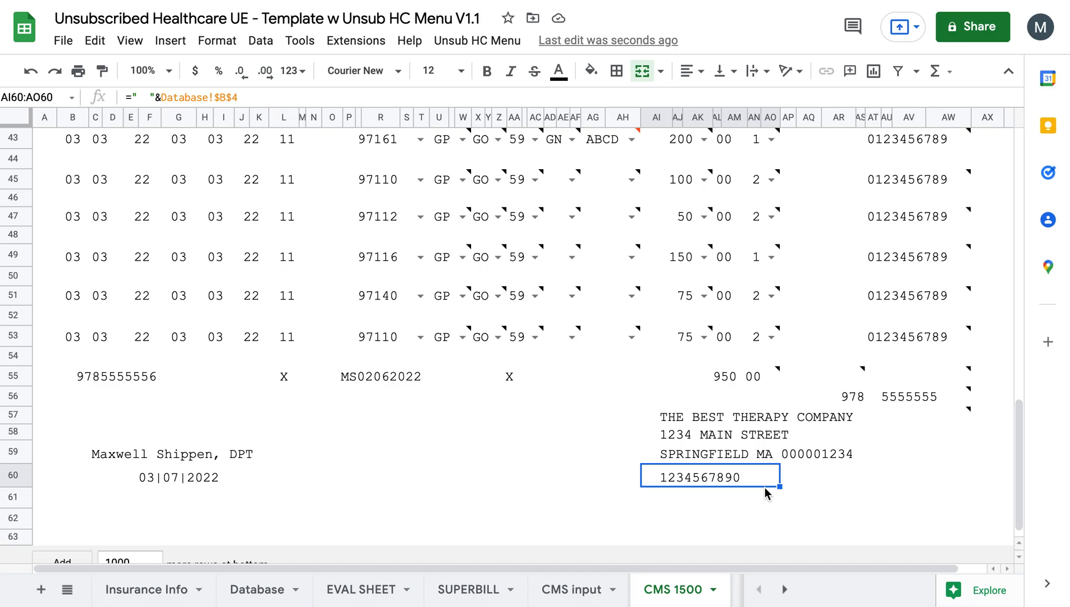
scroll(up, 3)
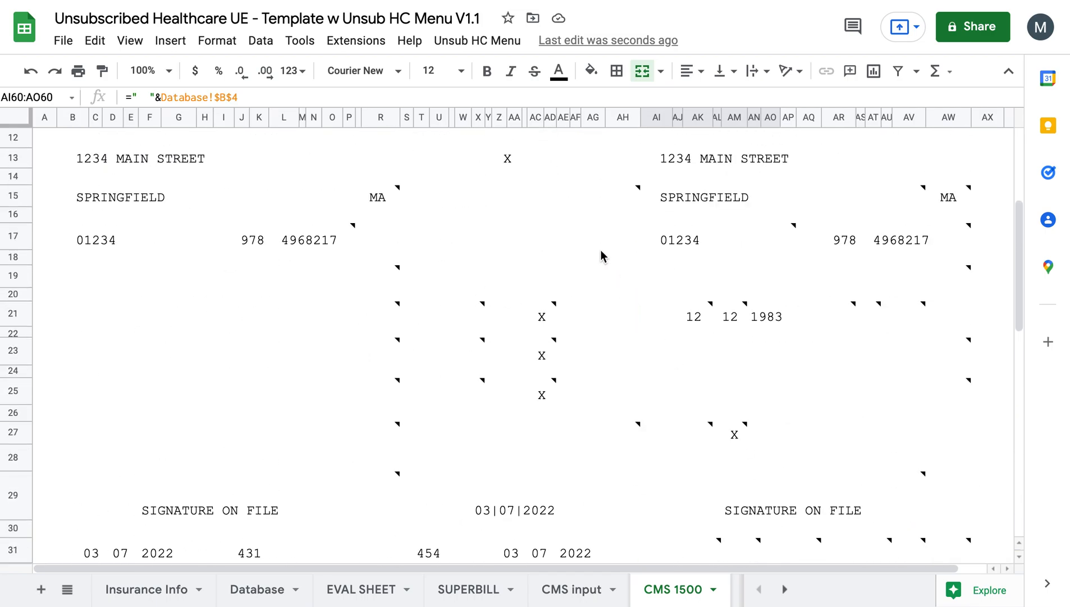
click(478, 40)
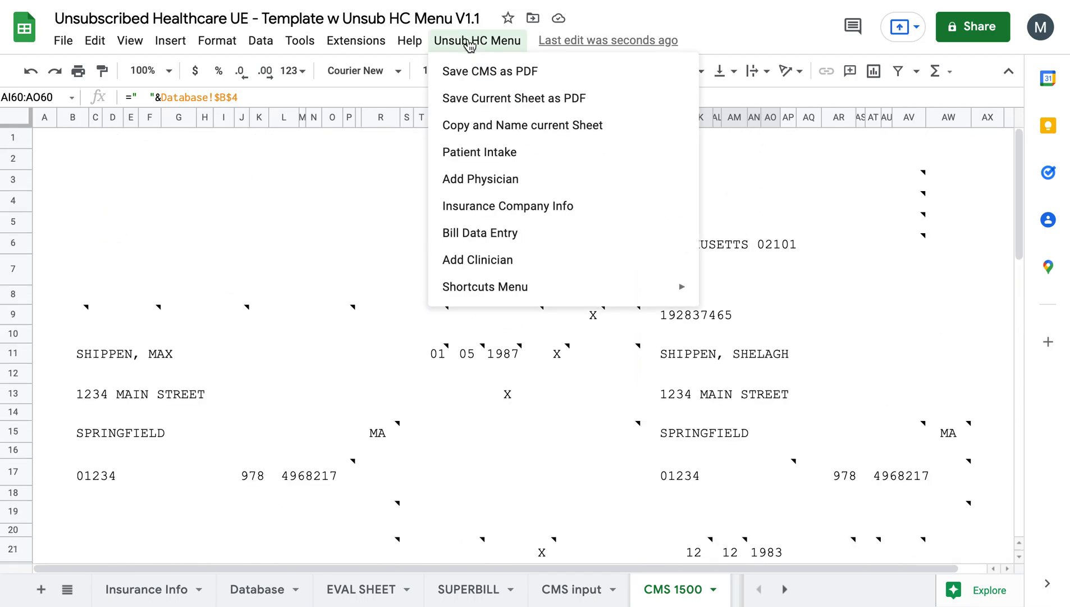
mouse_move(523, 125)
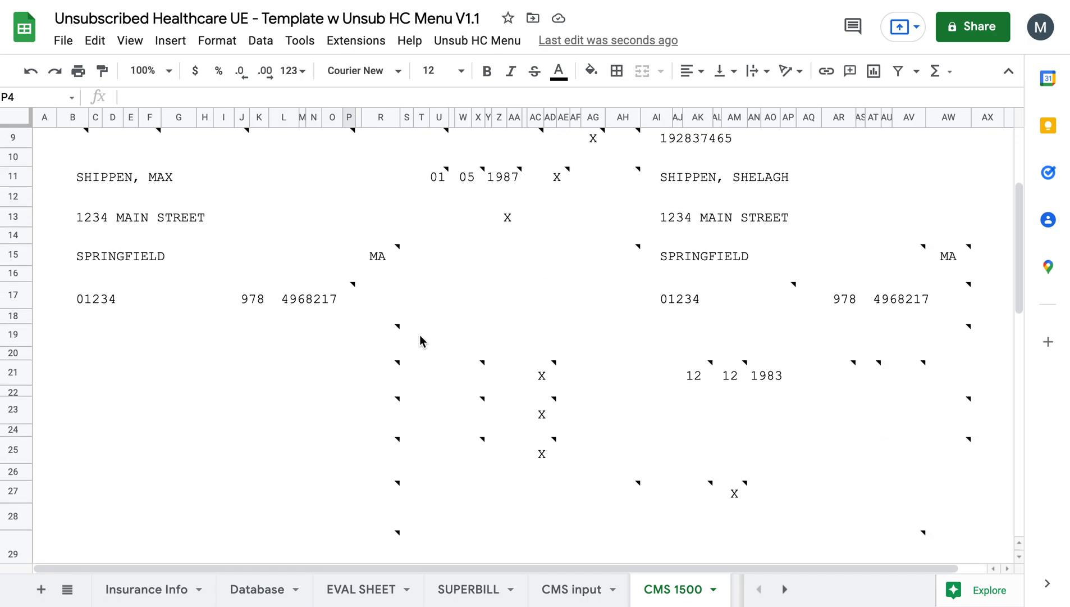
Close the Unsub HC Menu without running an action and return to the CMS input tab
scroll(down, 3)
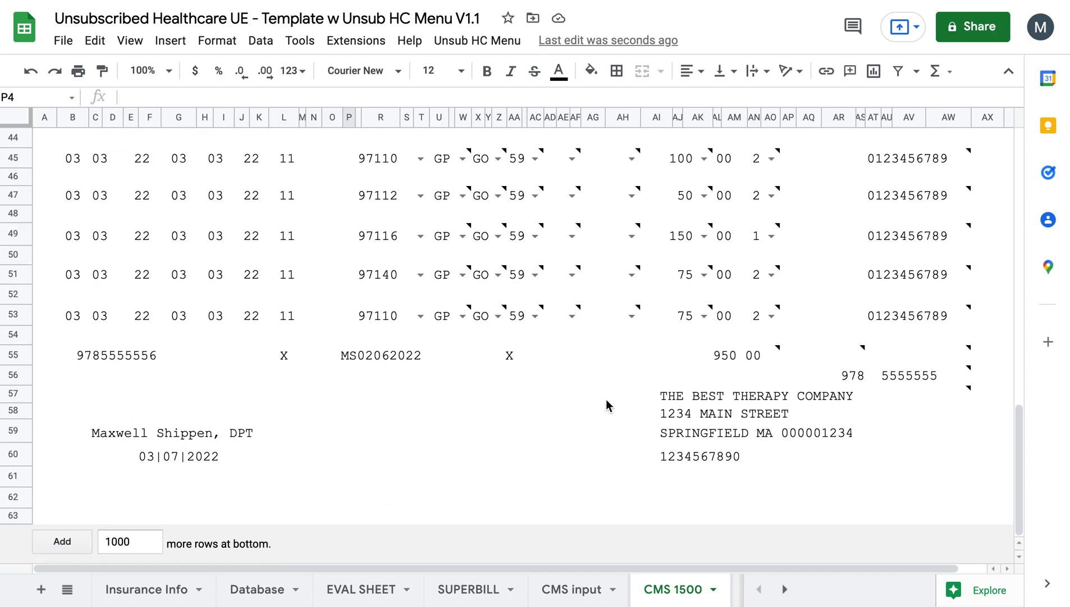
scroll(up, 3)
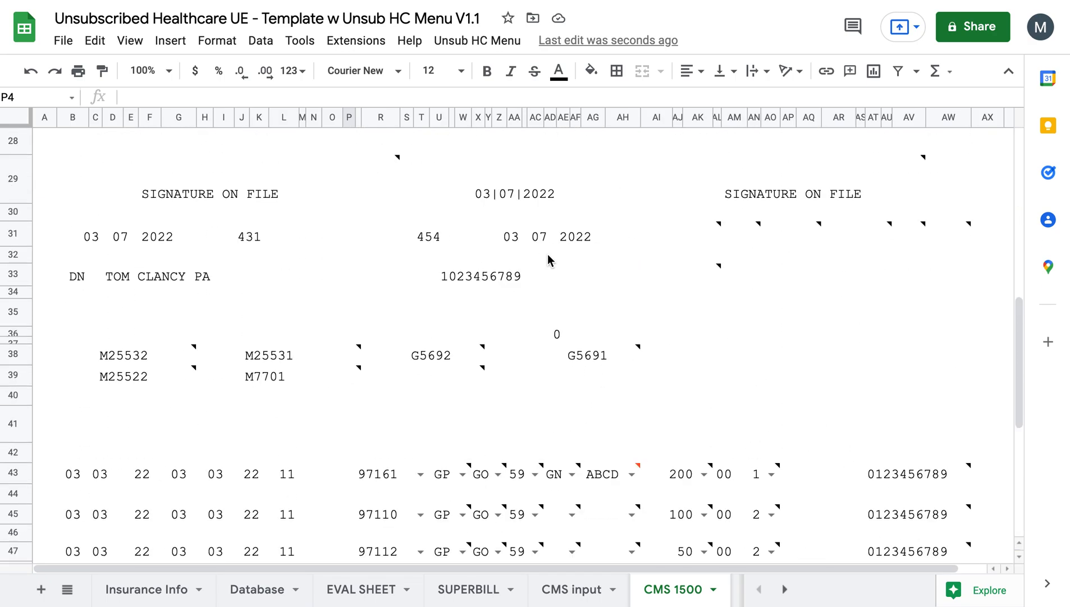
click(478, 40)
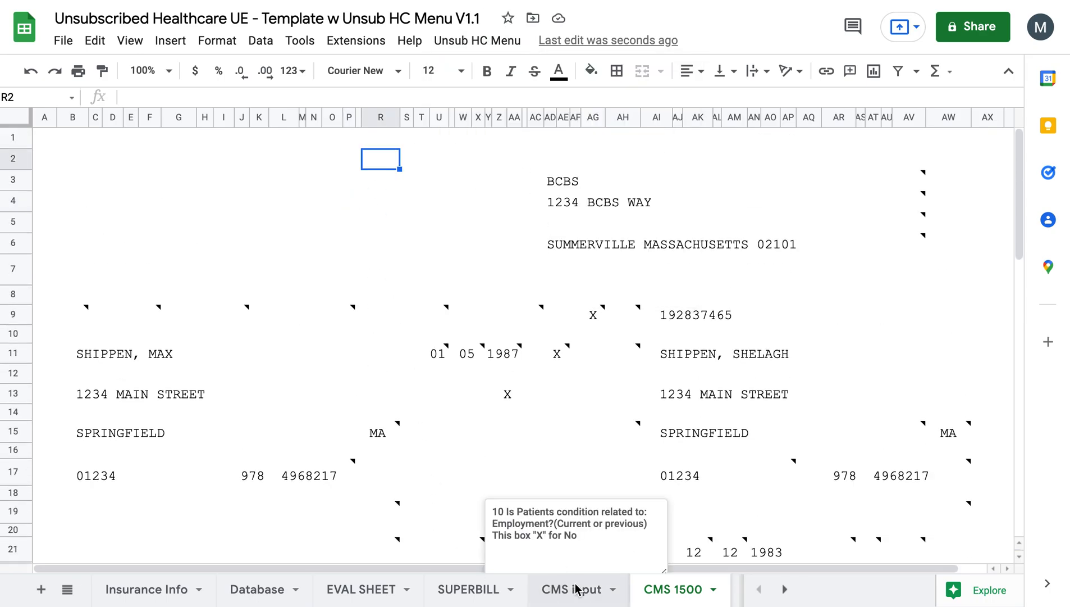
click(572, 589)
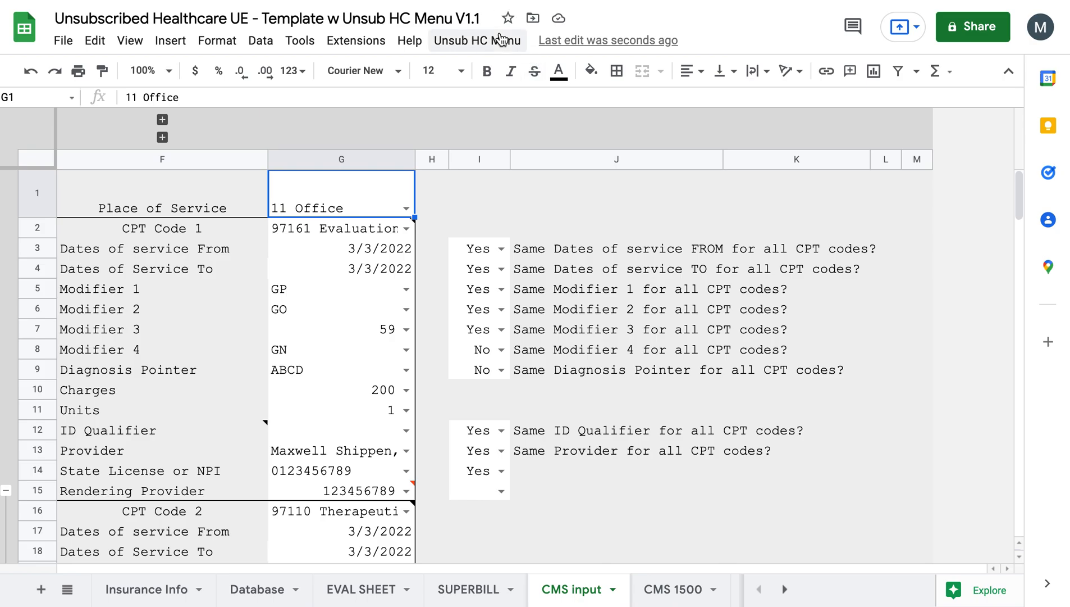
click(477, 40)
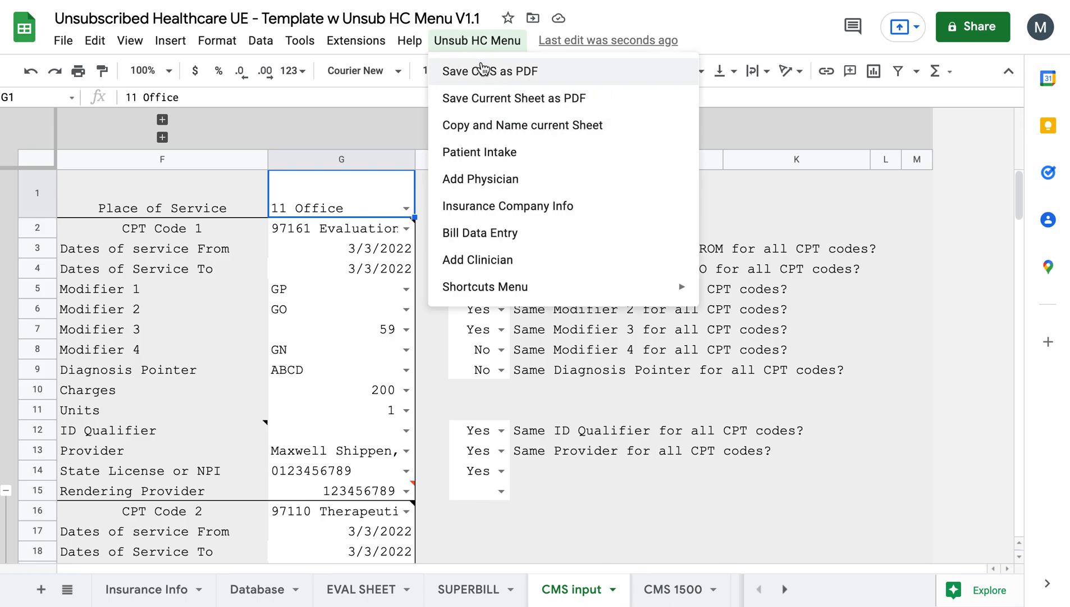
click(490, 70)
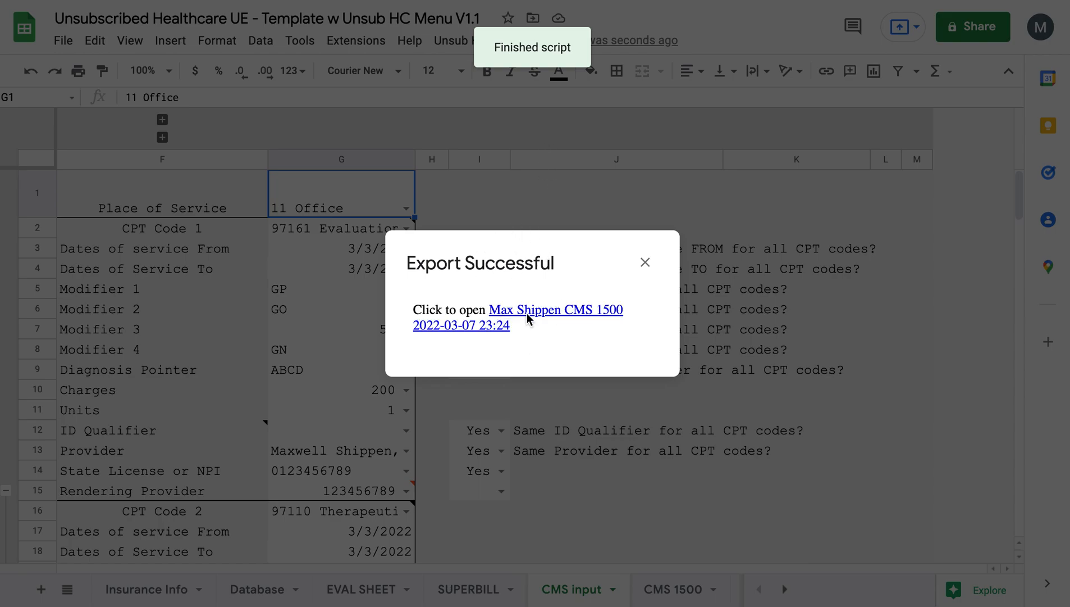
mouse_move(590, 325)
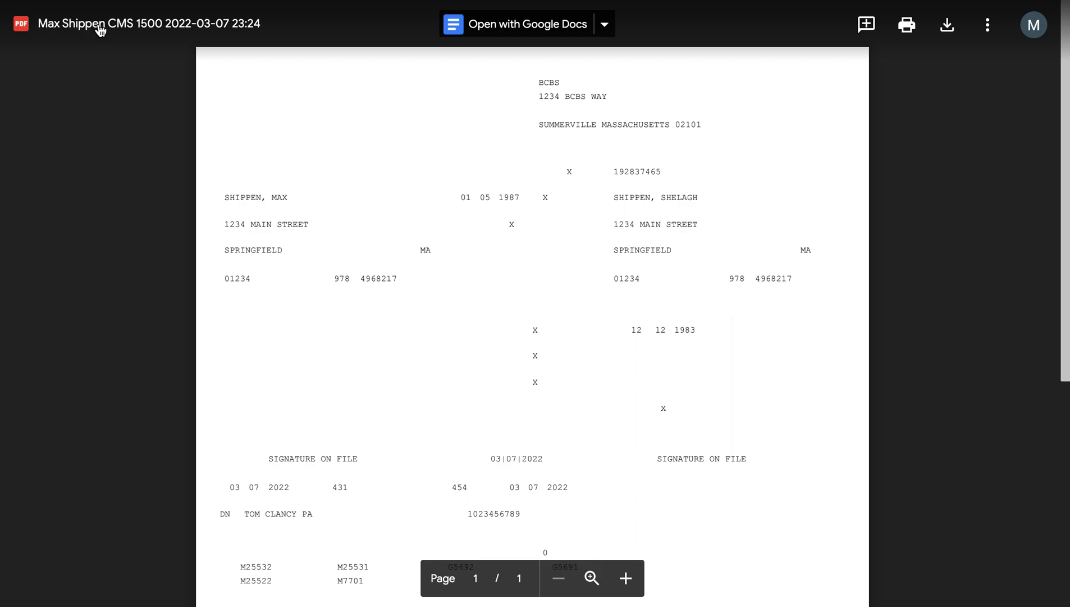
mouse_move(95, 35)
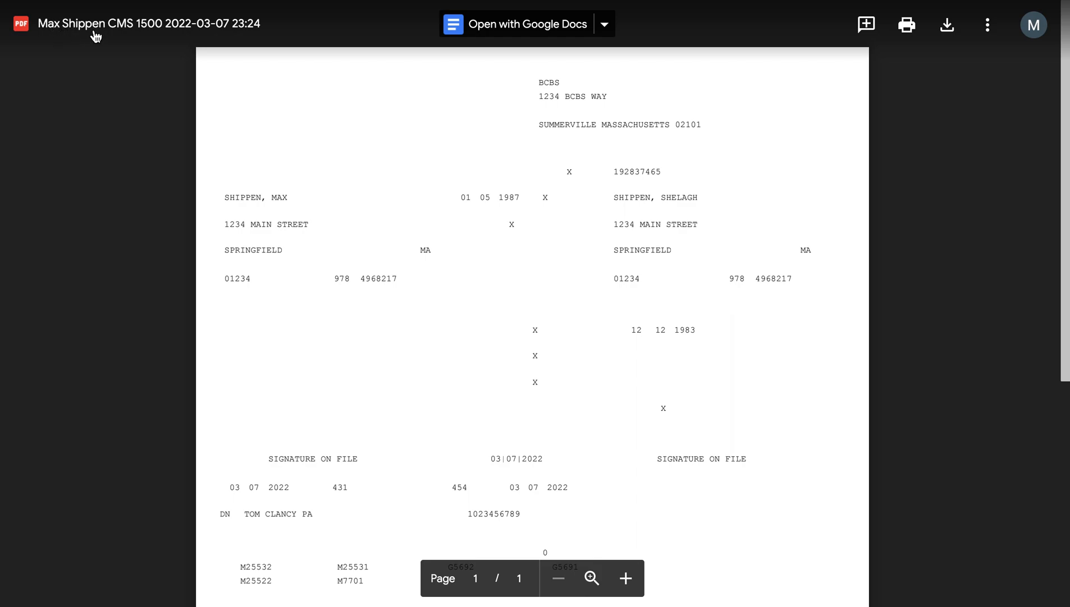
mouse_move(123, 24)
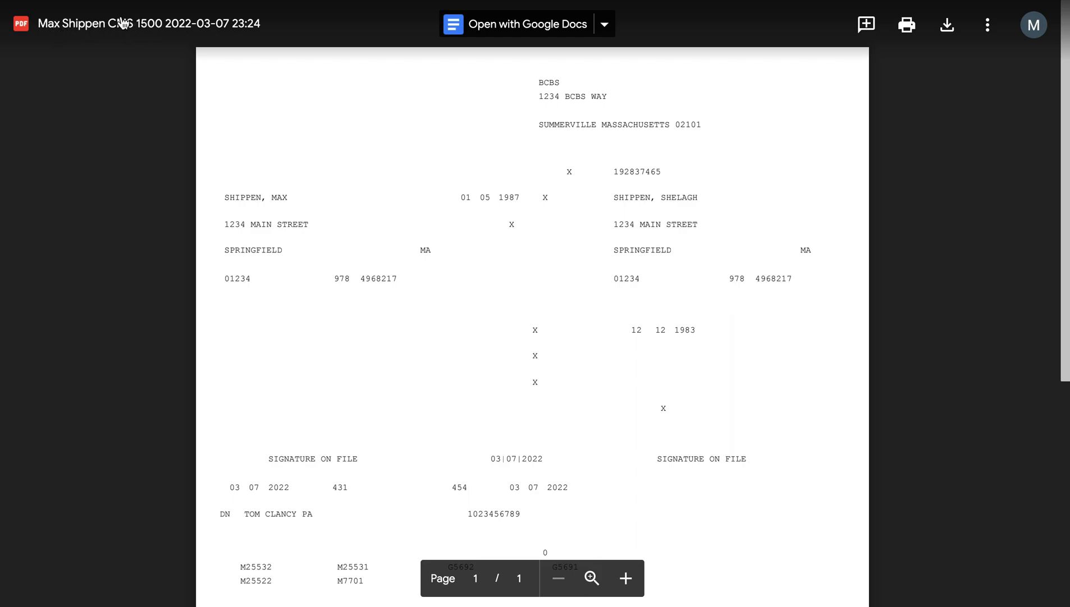
mouse_move(239, 38)
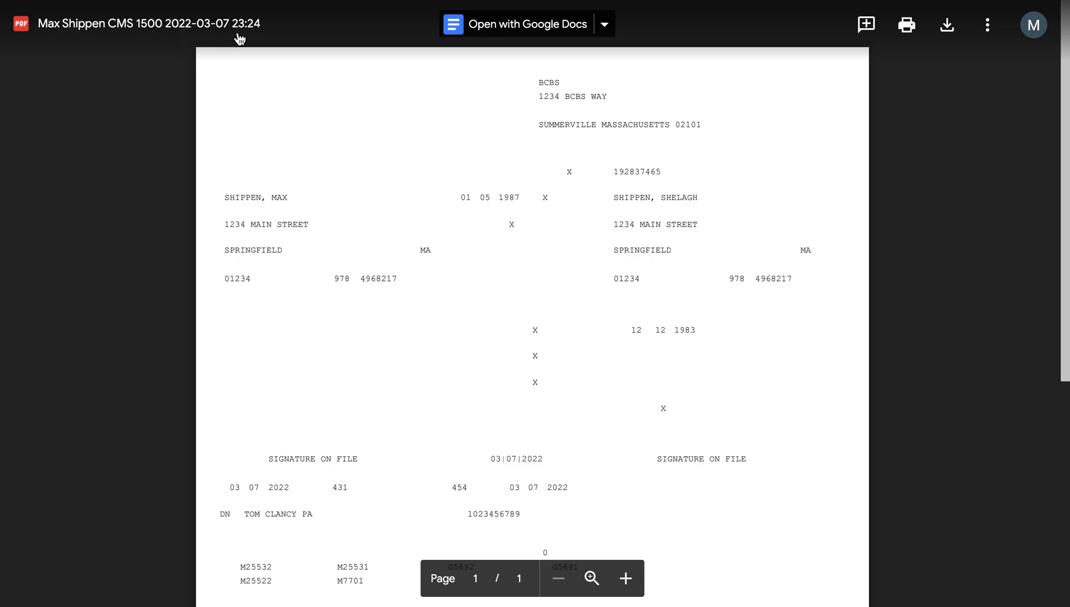
Scroll the exported PDF to check patient details and the six service lines
scroll(down, 3)
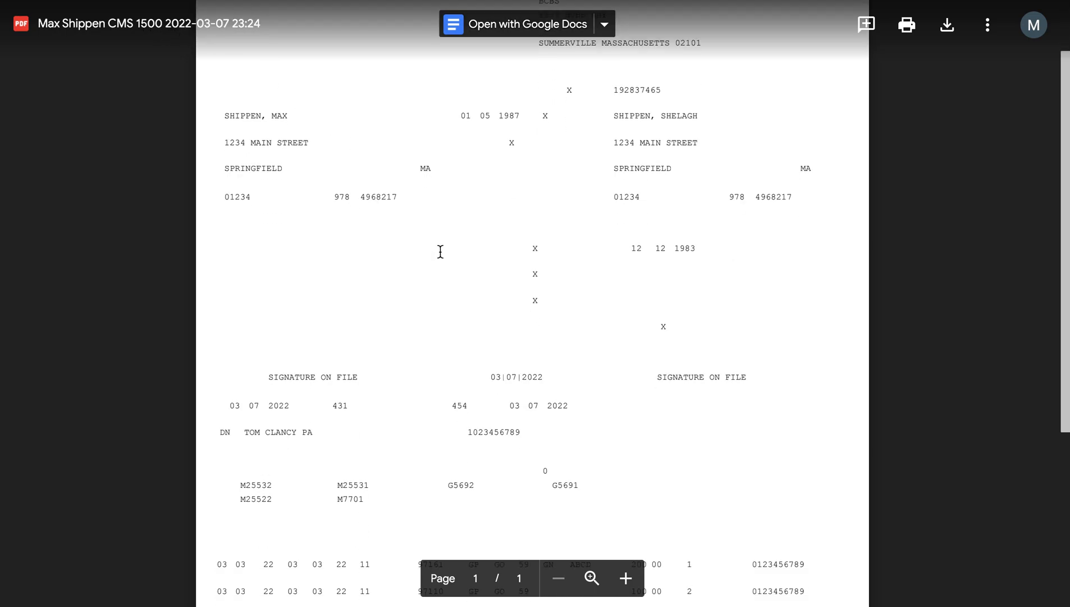
scroll(down, 3)
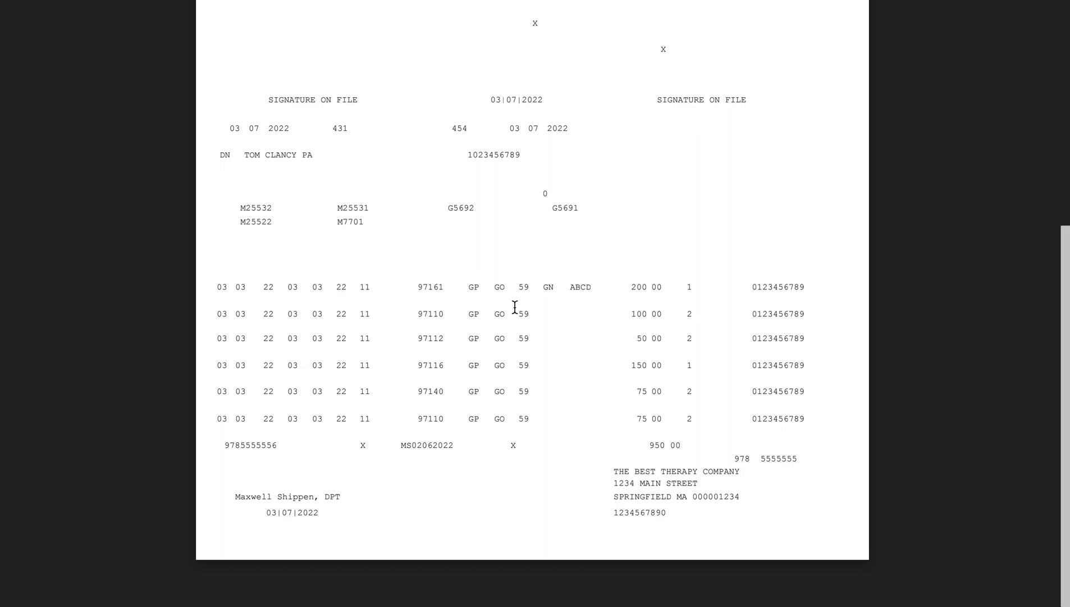
scroll(up, 3)
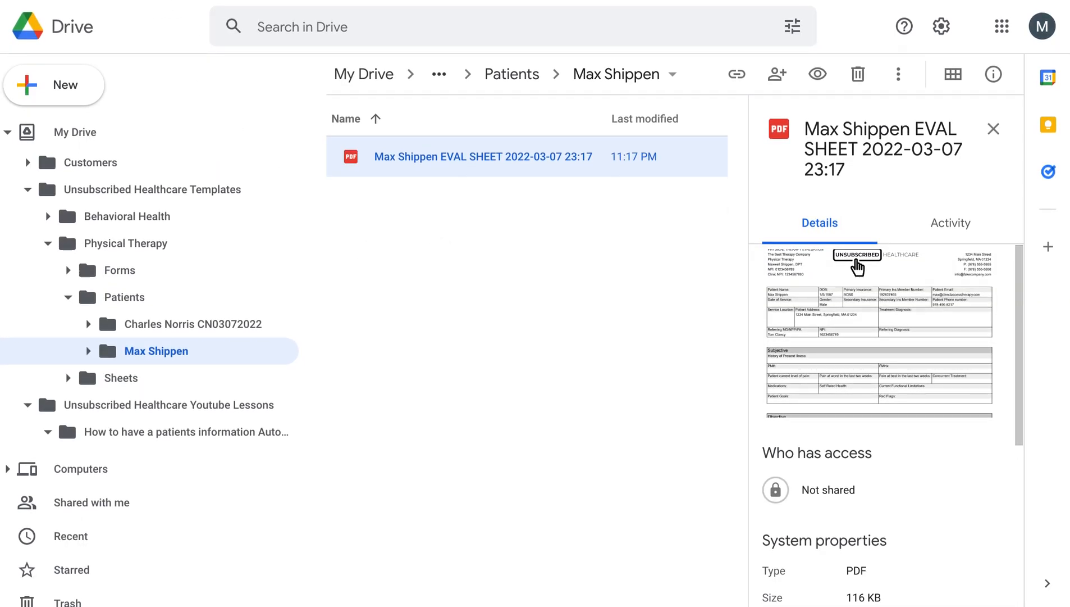
mouse_move(544, 309)
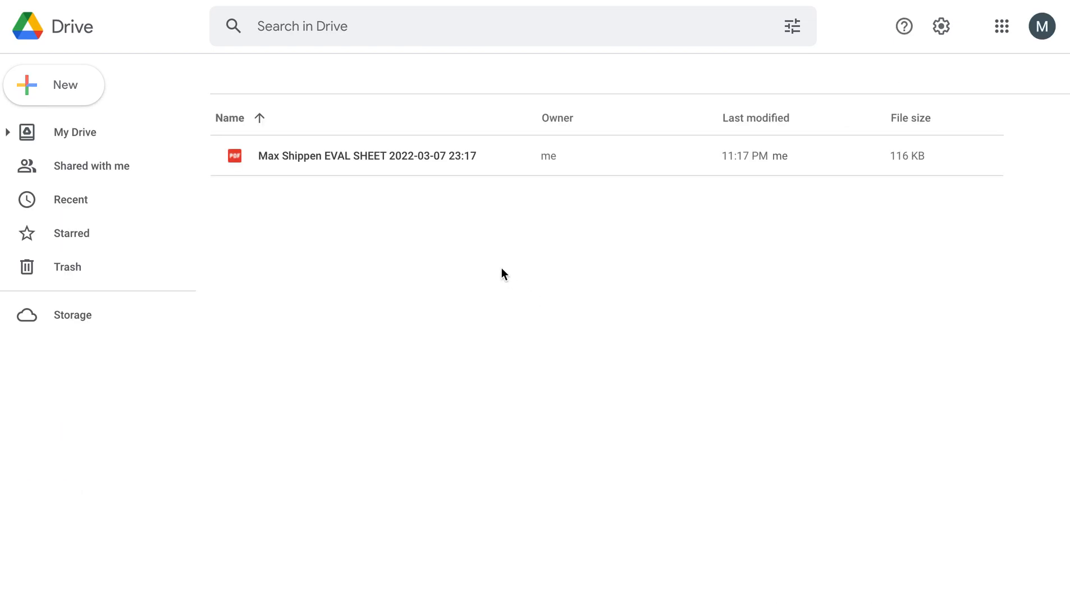
click(994, 74)
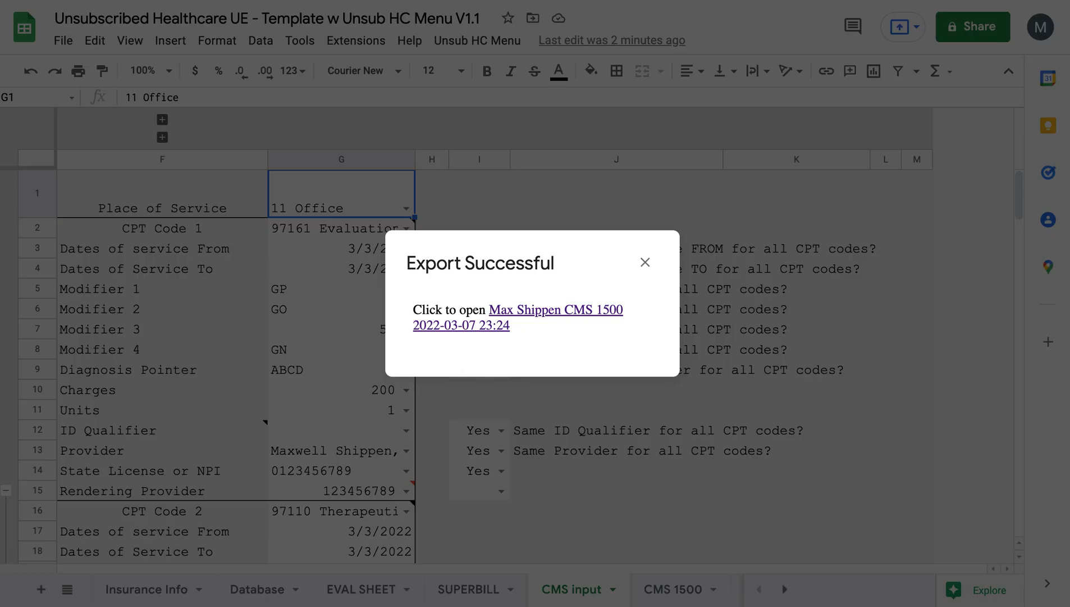
mouse_move(601, 295)
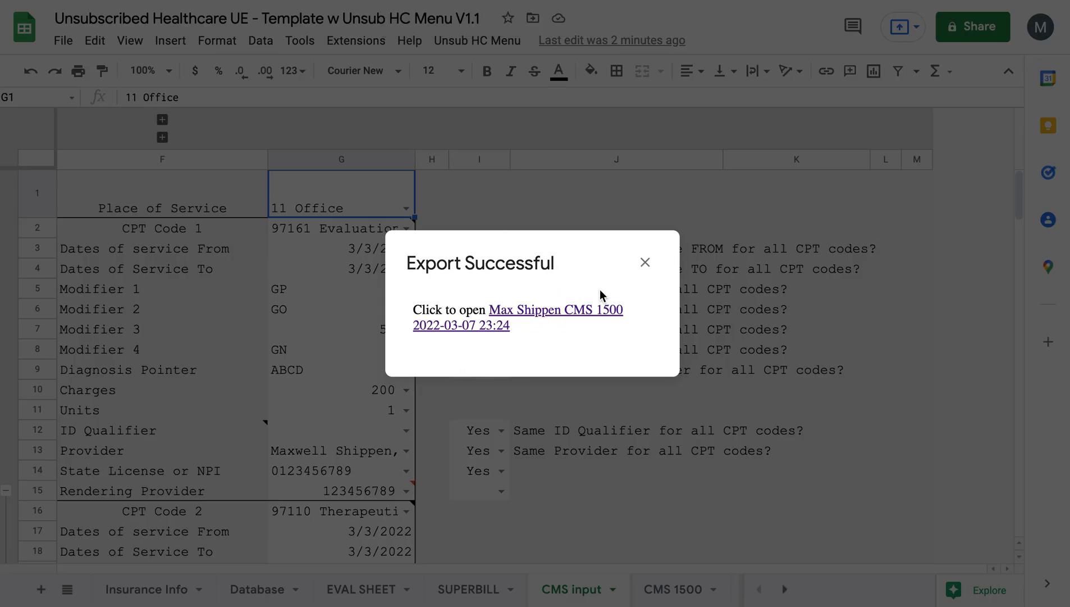
Dismiss the Export Successful notice and switch to the Rx Note,PN,DC tab
click(643, 262)
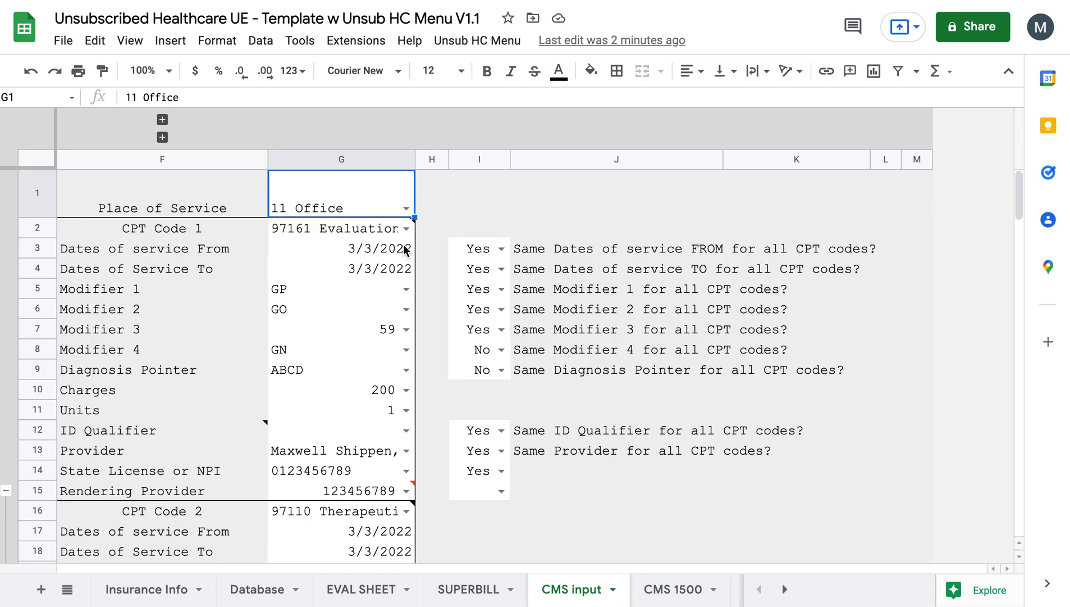
click(783, 588)
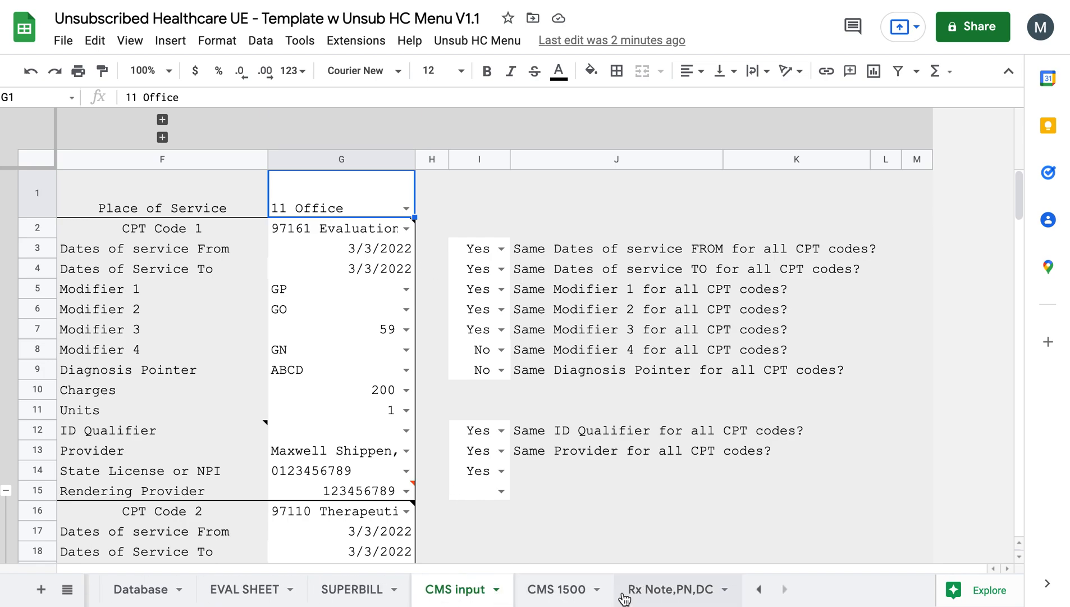
click(669, 589)
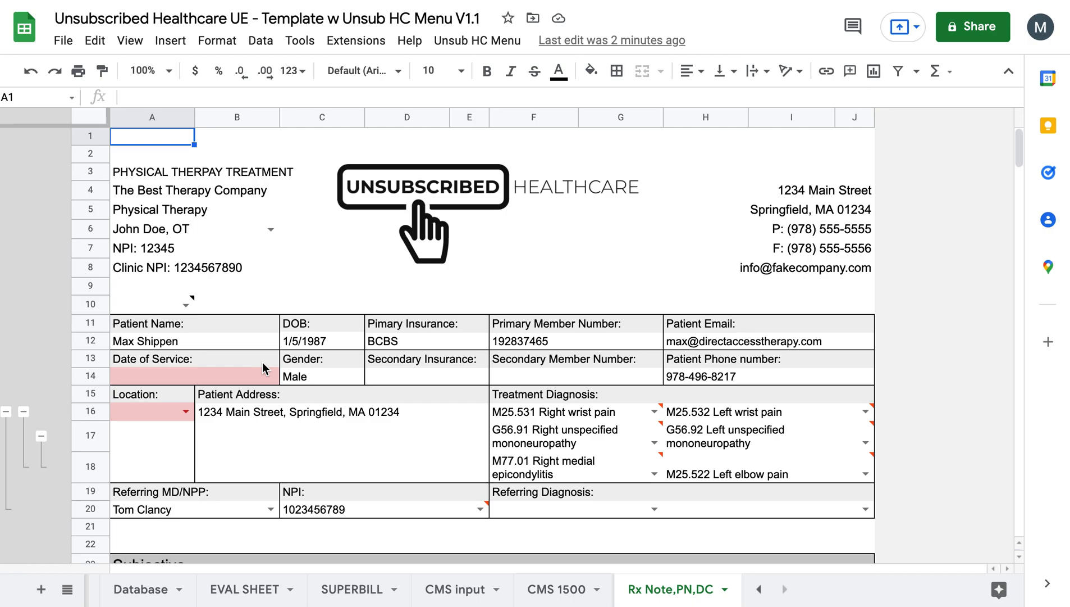
Scroll through Rx Note,PN,DC and the EVAL SHEET form, then use the Unsub HC Menu
scroll(down, 3)
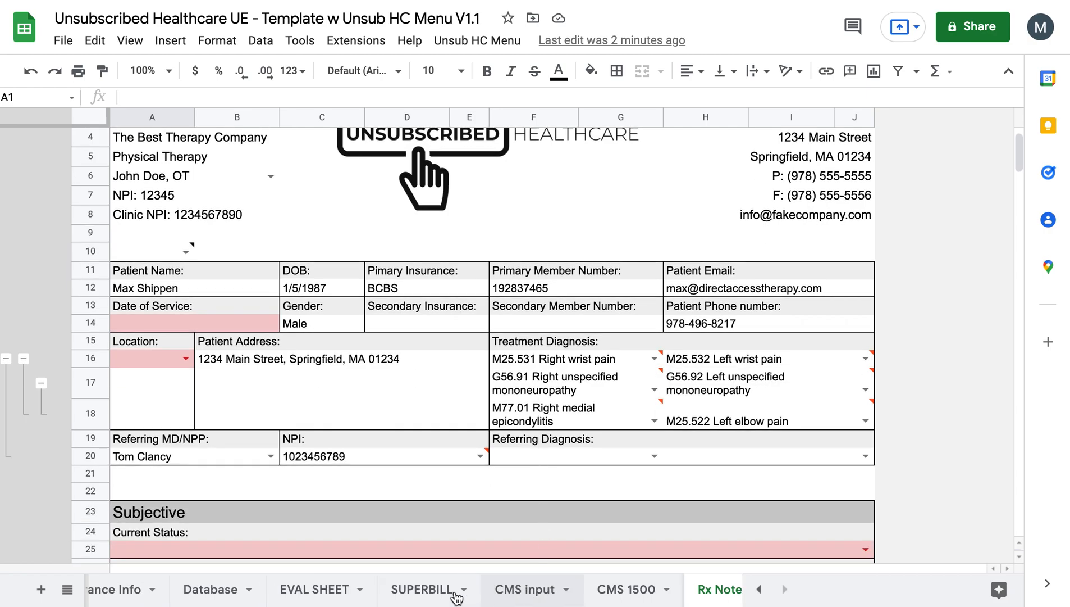
click(311, 589)
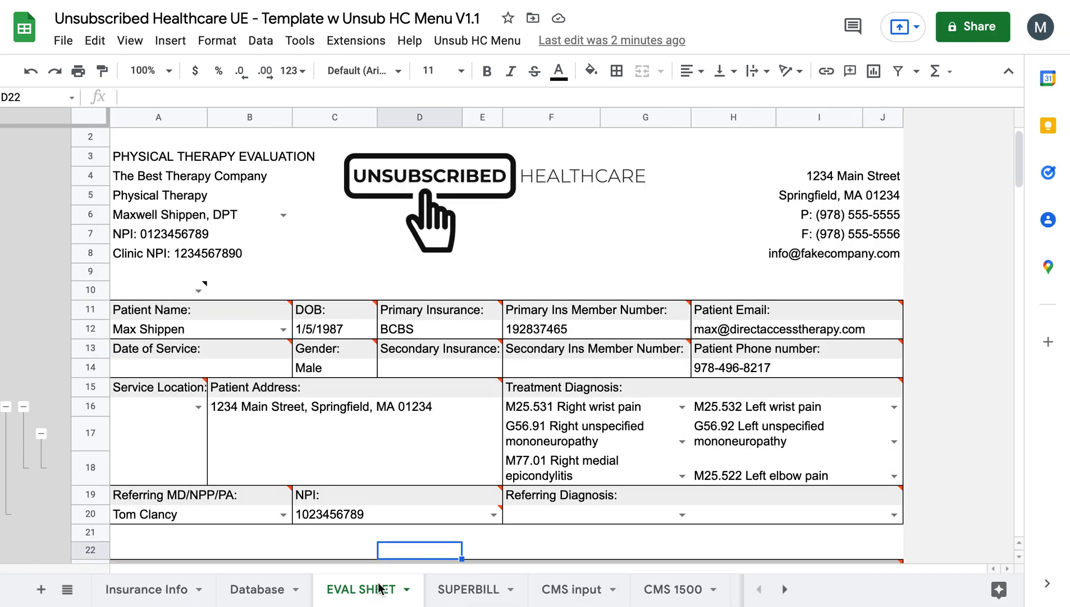
scroll(down, 3)
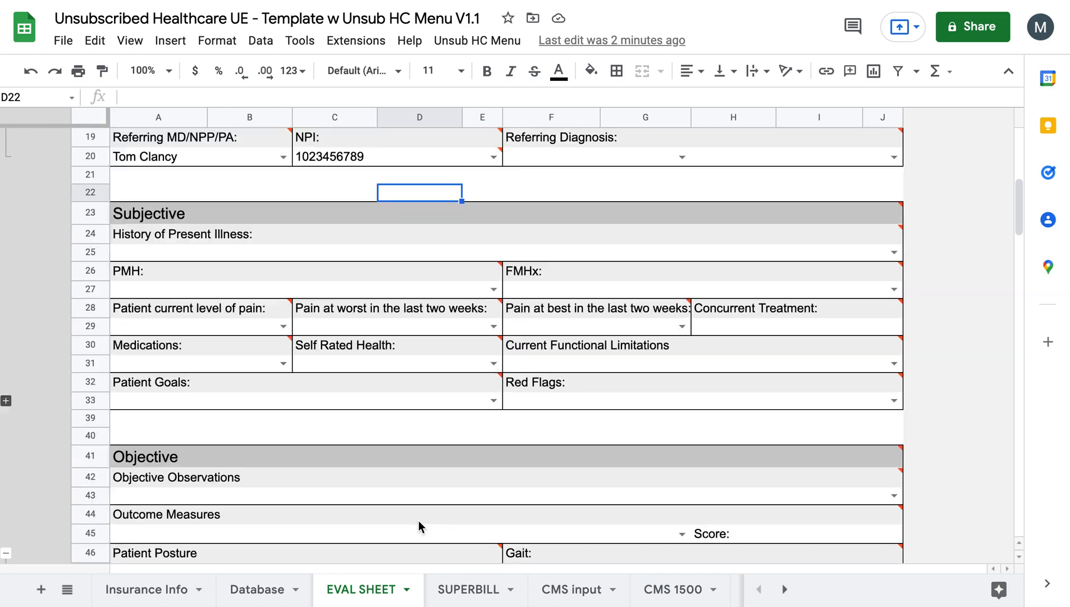
scroll(down, 3)
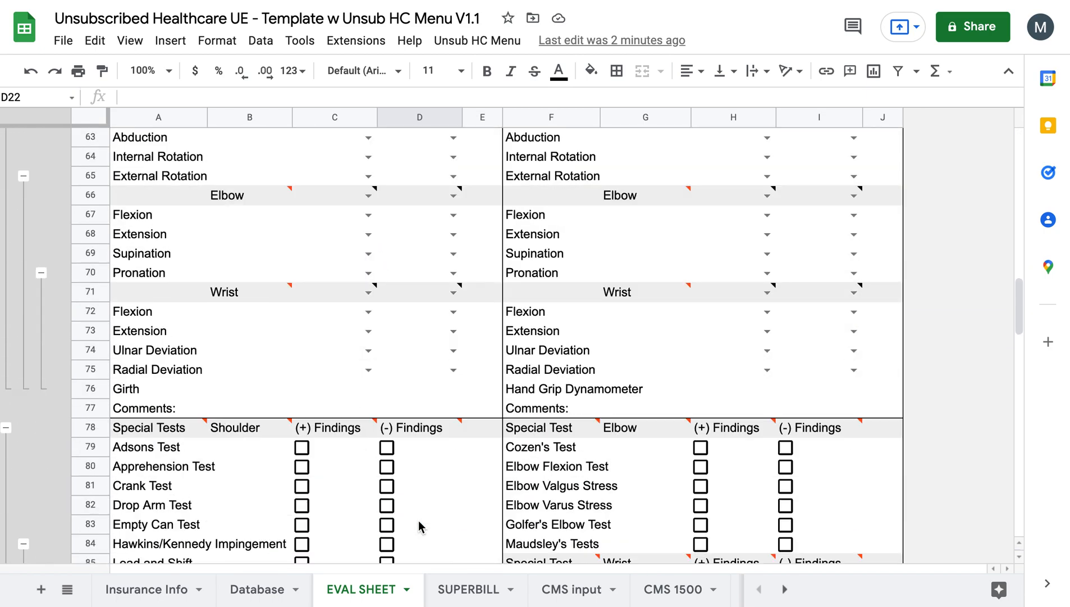
scroll(up, 3)
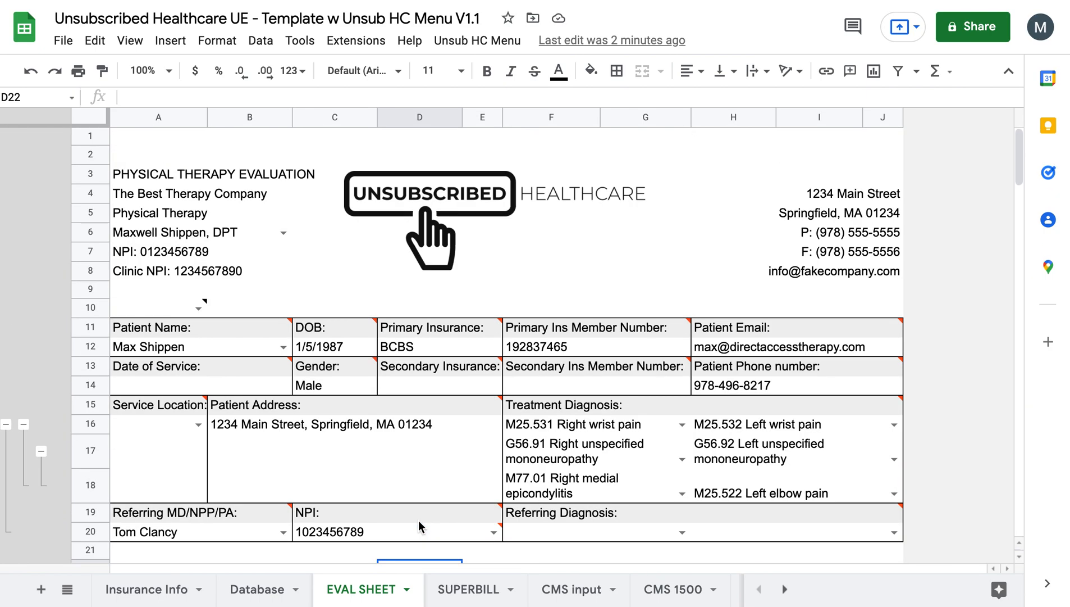
mouse_move(421, 328)
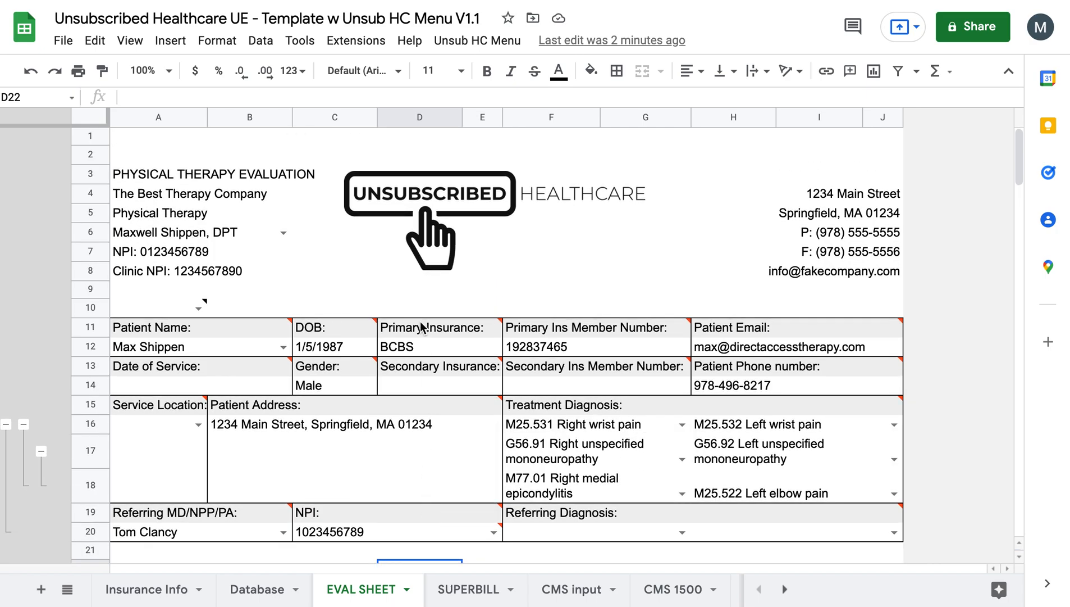
click(478, 40)
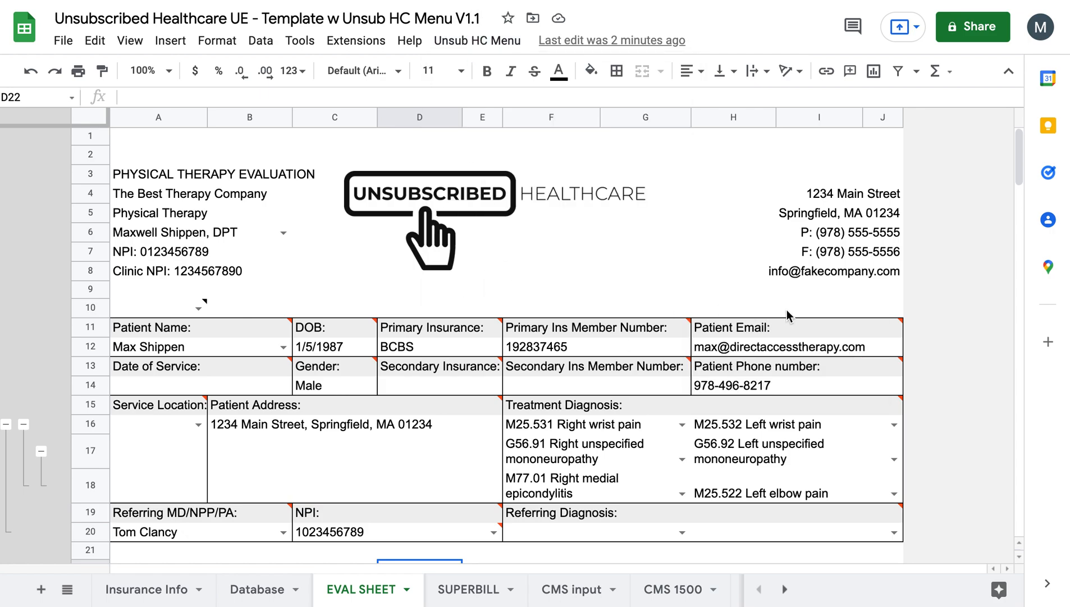
click(819, 307)
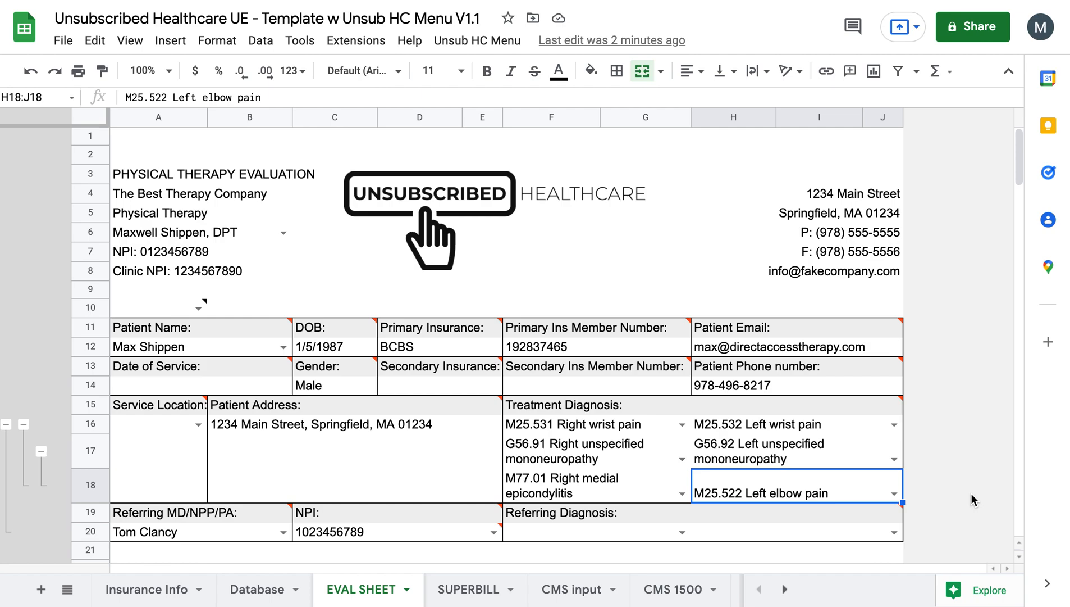
mouse_move(963, 463)
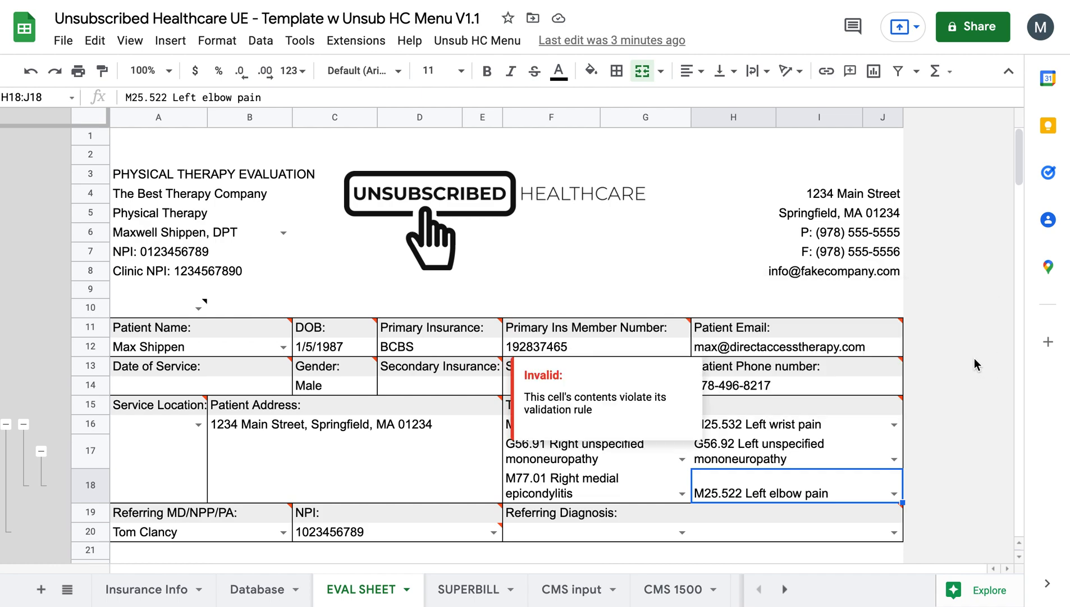
mouse_move(454, 312)
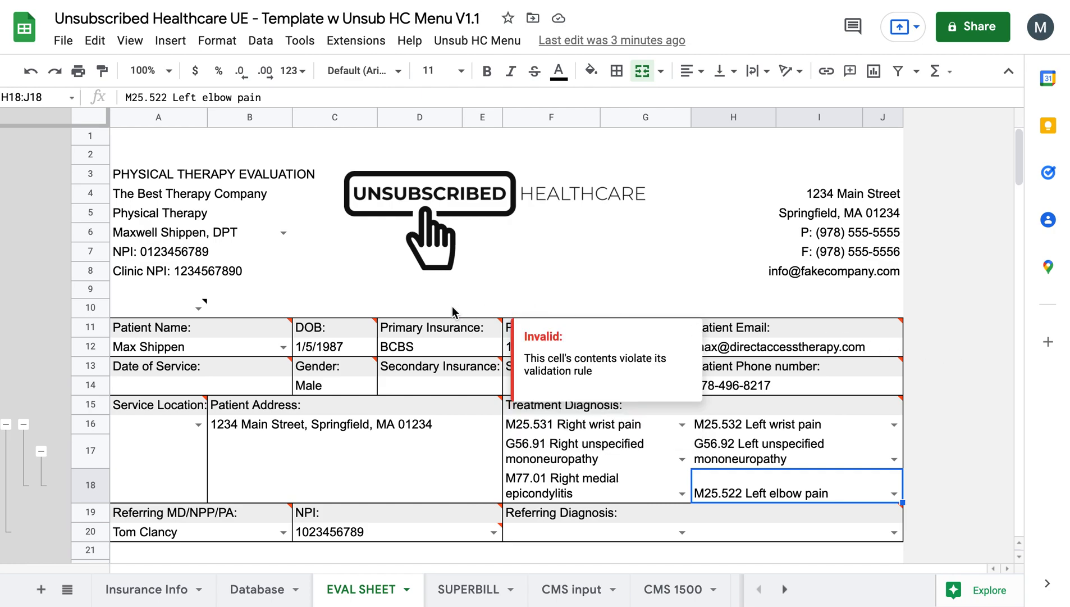